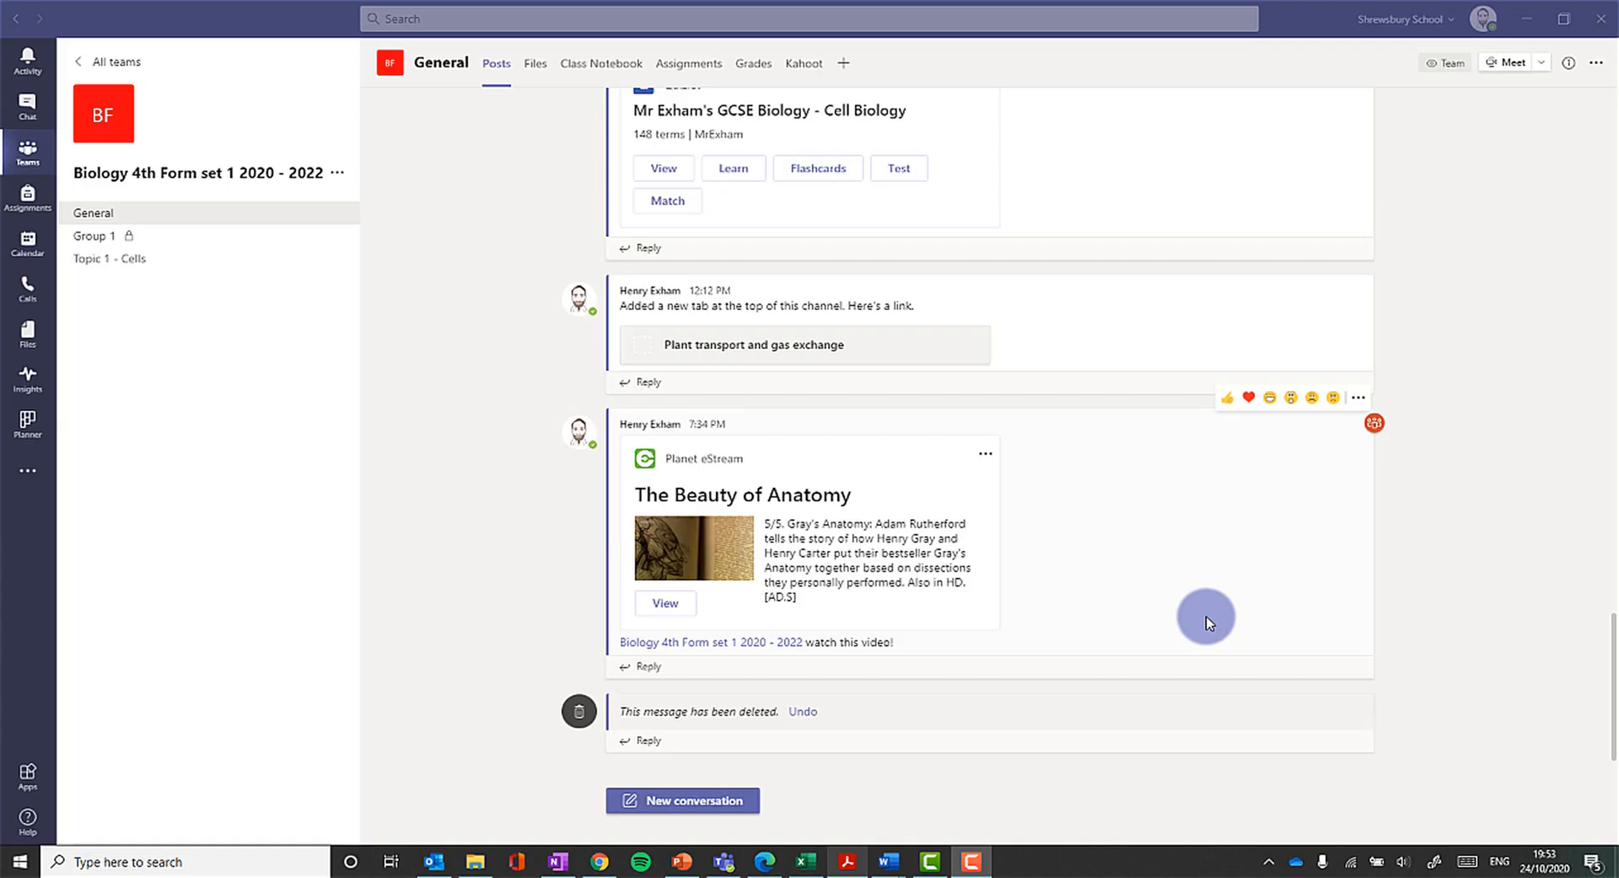
mouse_move(959, 286)
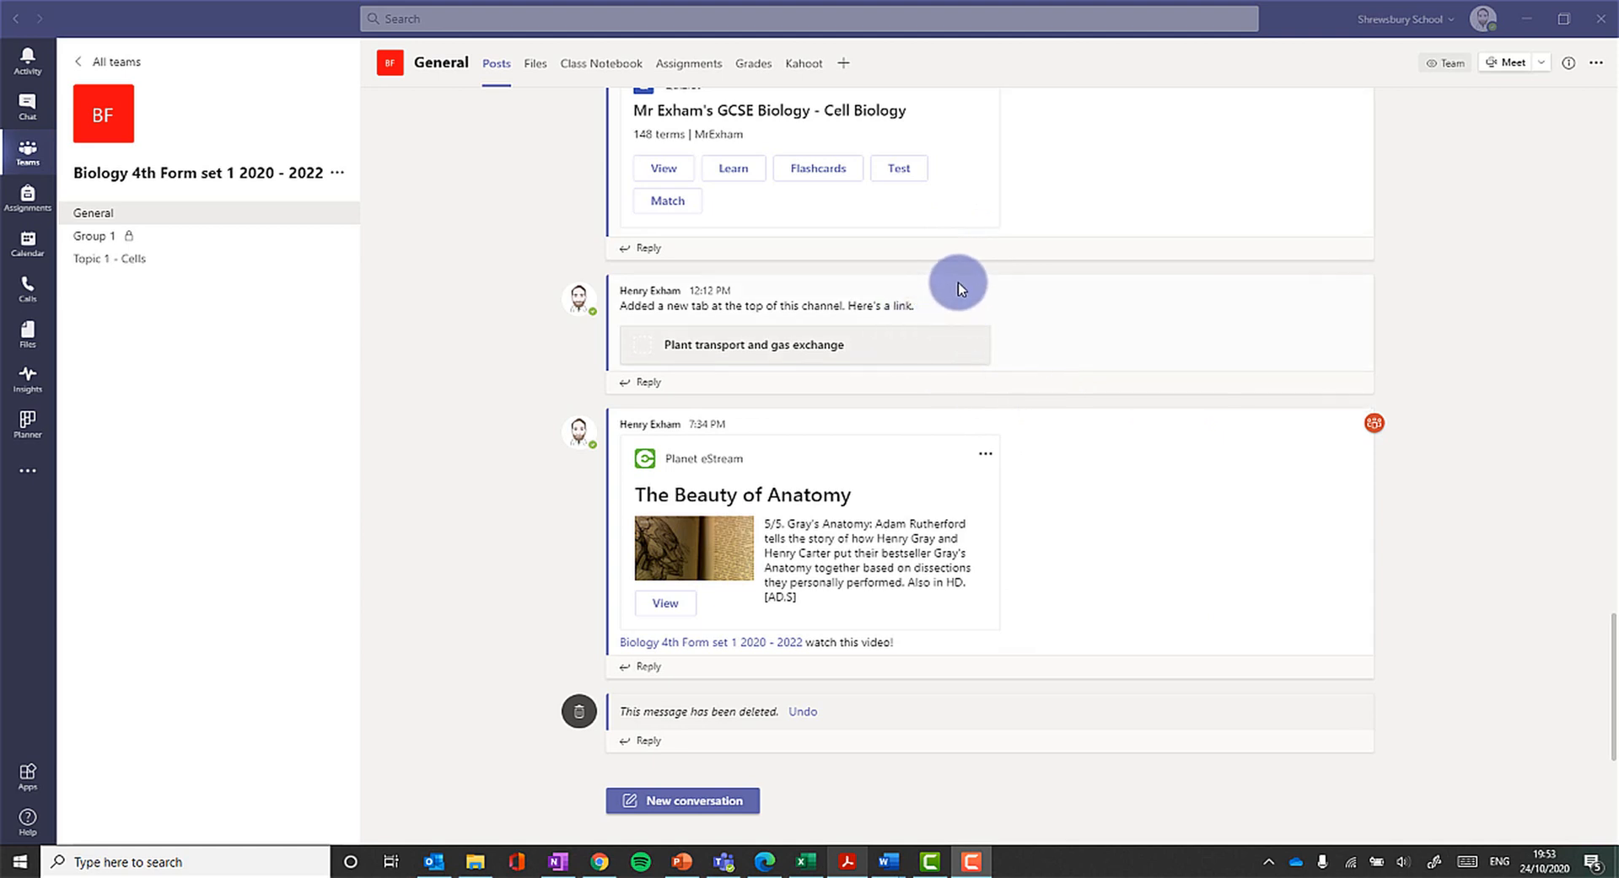
mouse_move(995, 260)
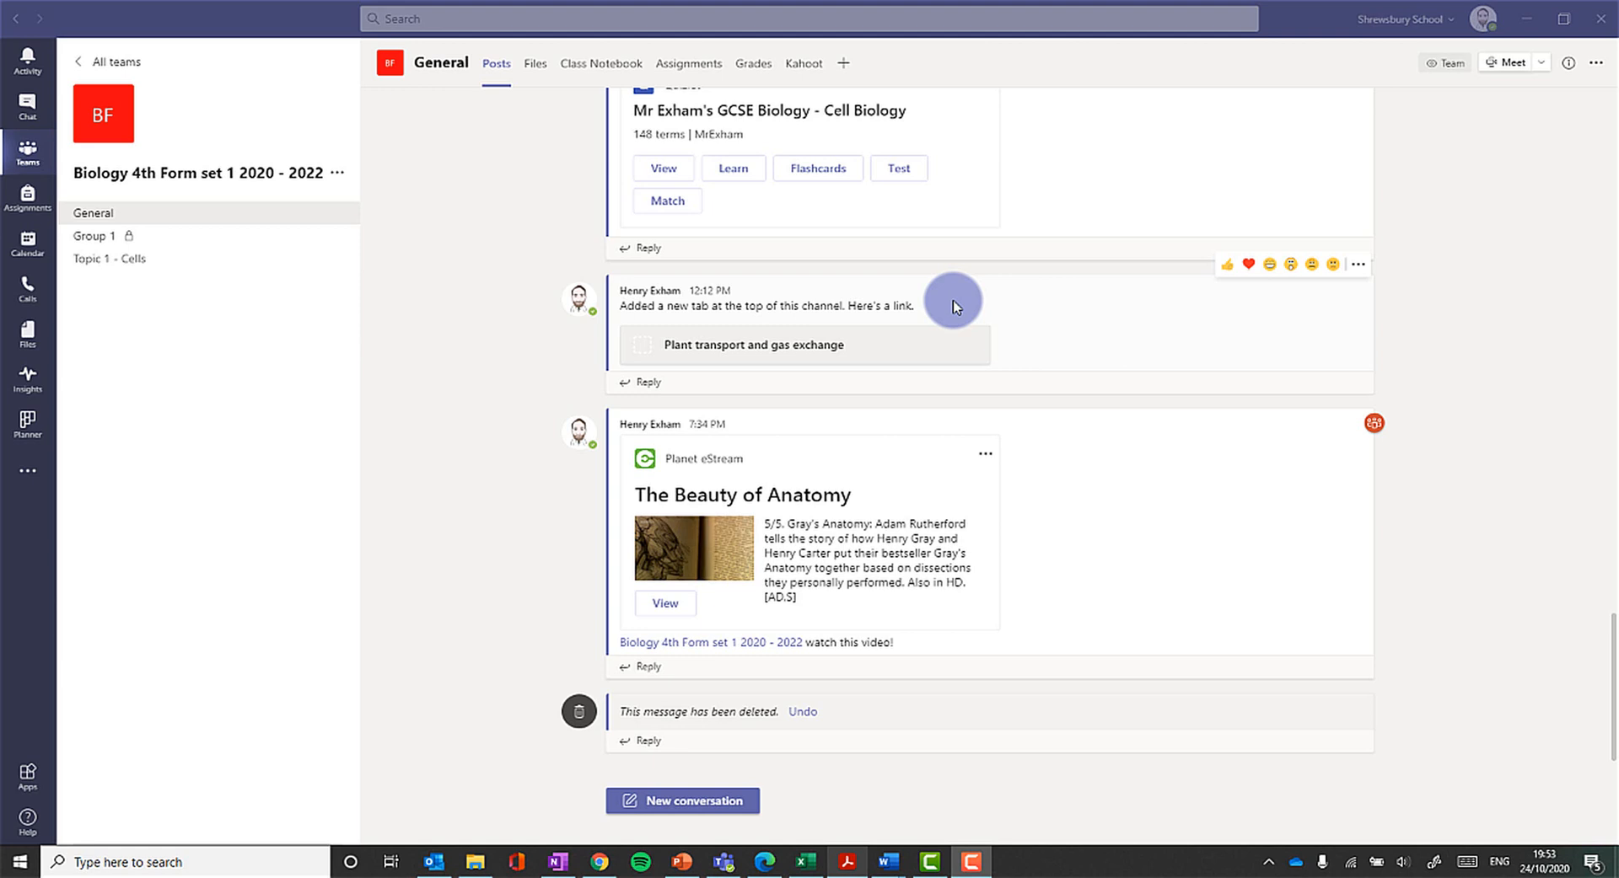
mouse_move(723, 647)
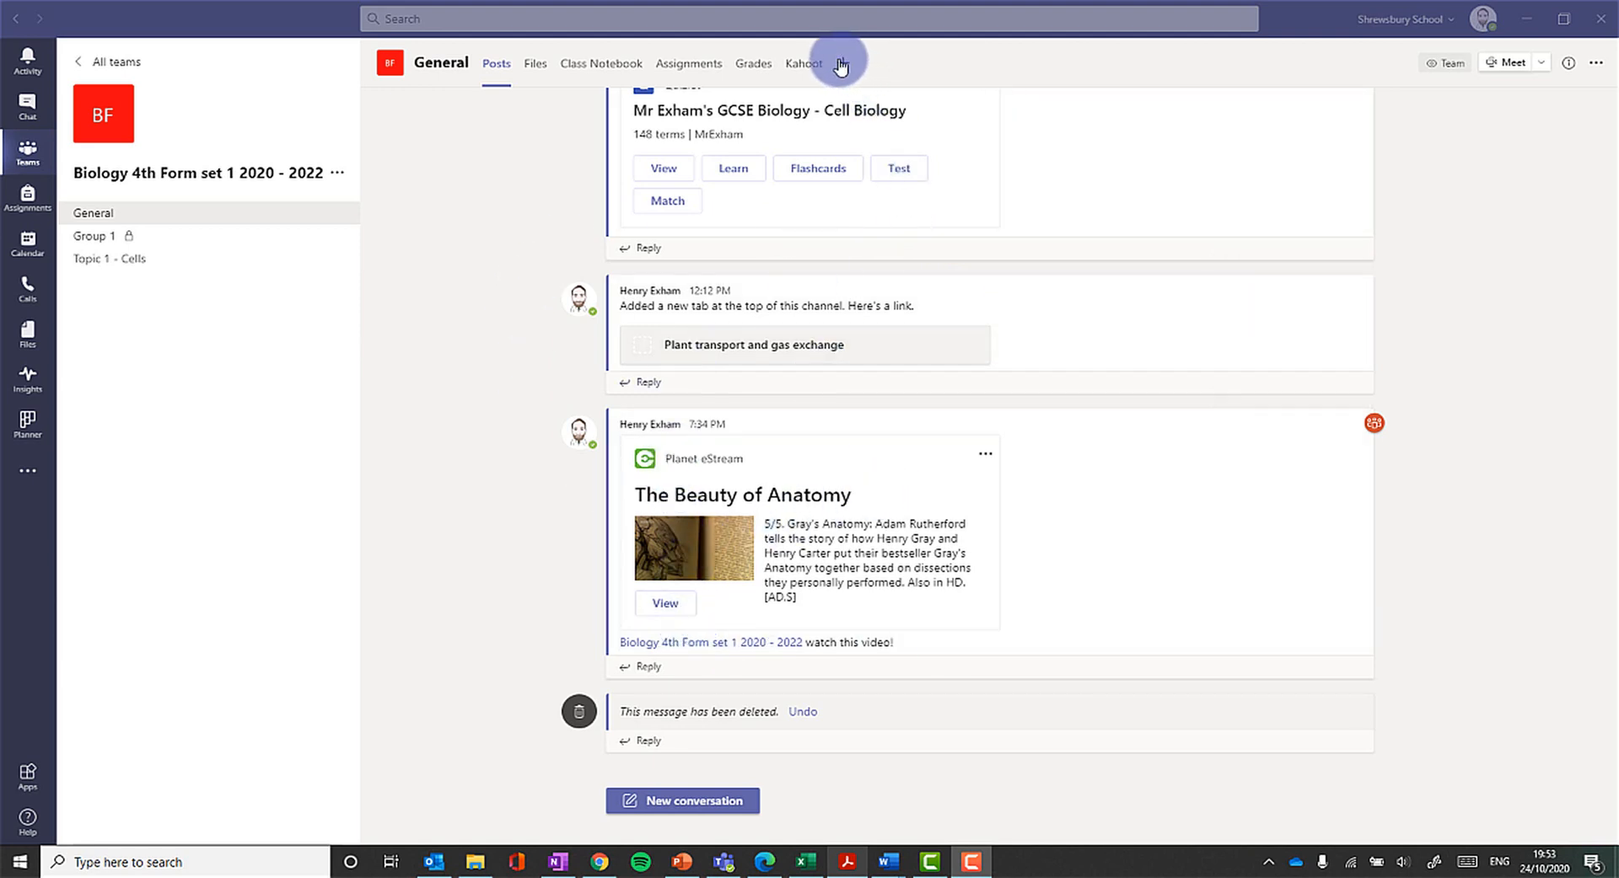
mouse_move(843, 62)
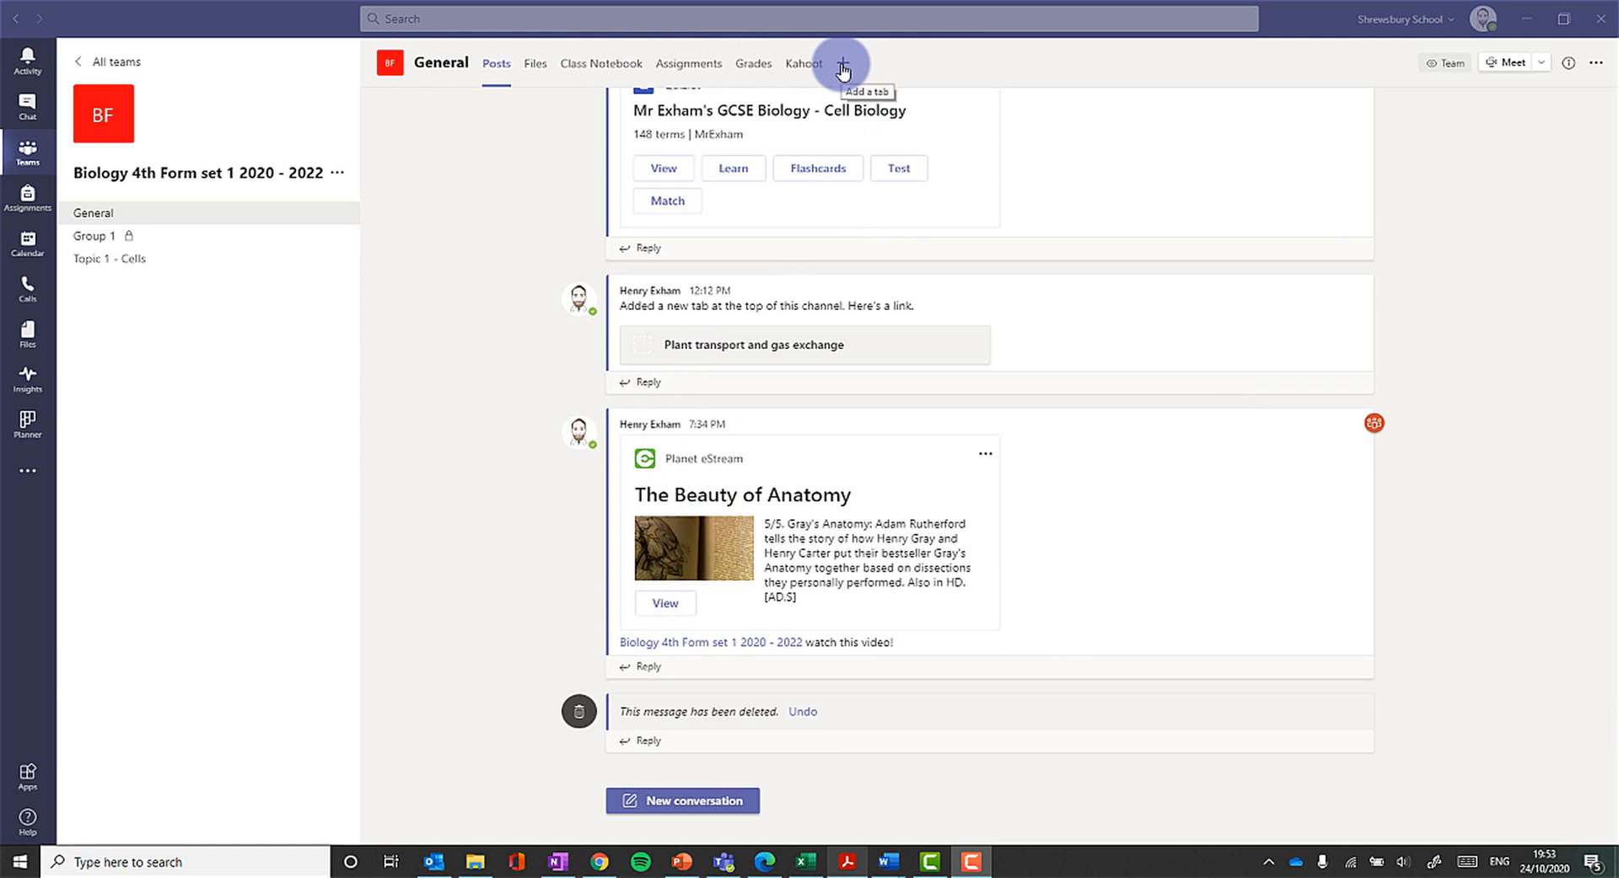
Add Flipgrid from the tab app gallery as a new tab in the General channel
left_click(842, 64)
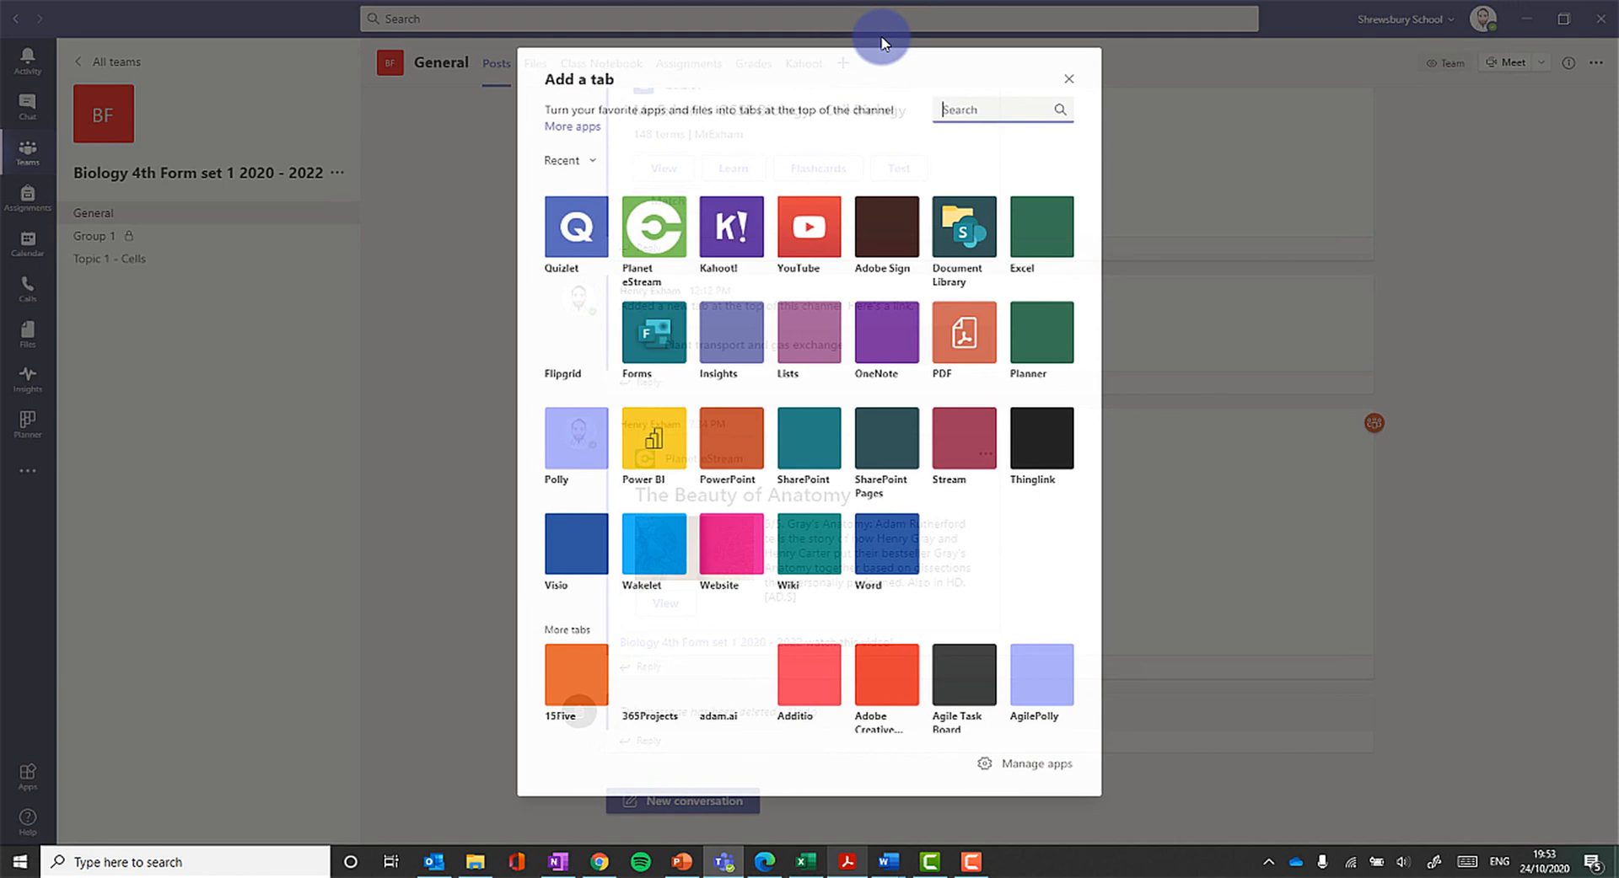
left_click(999, 109)
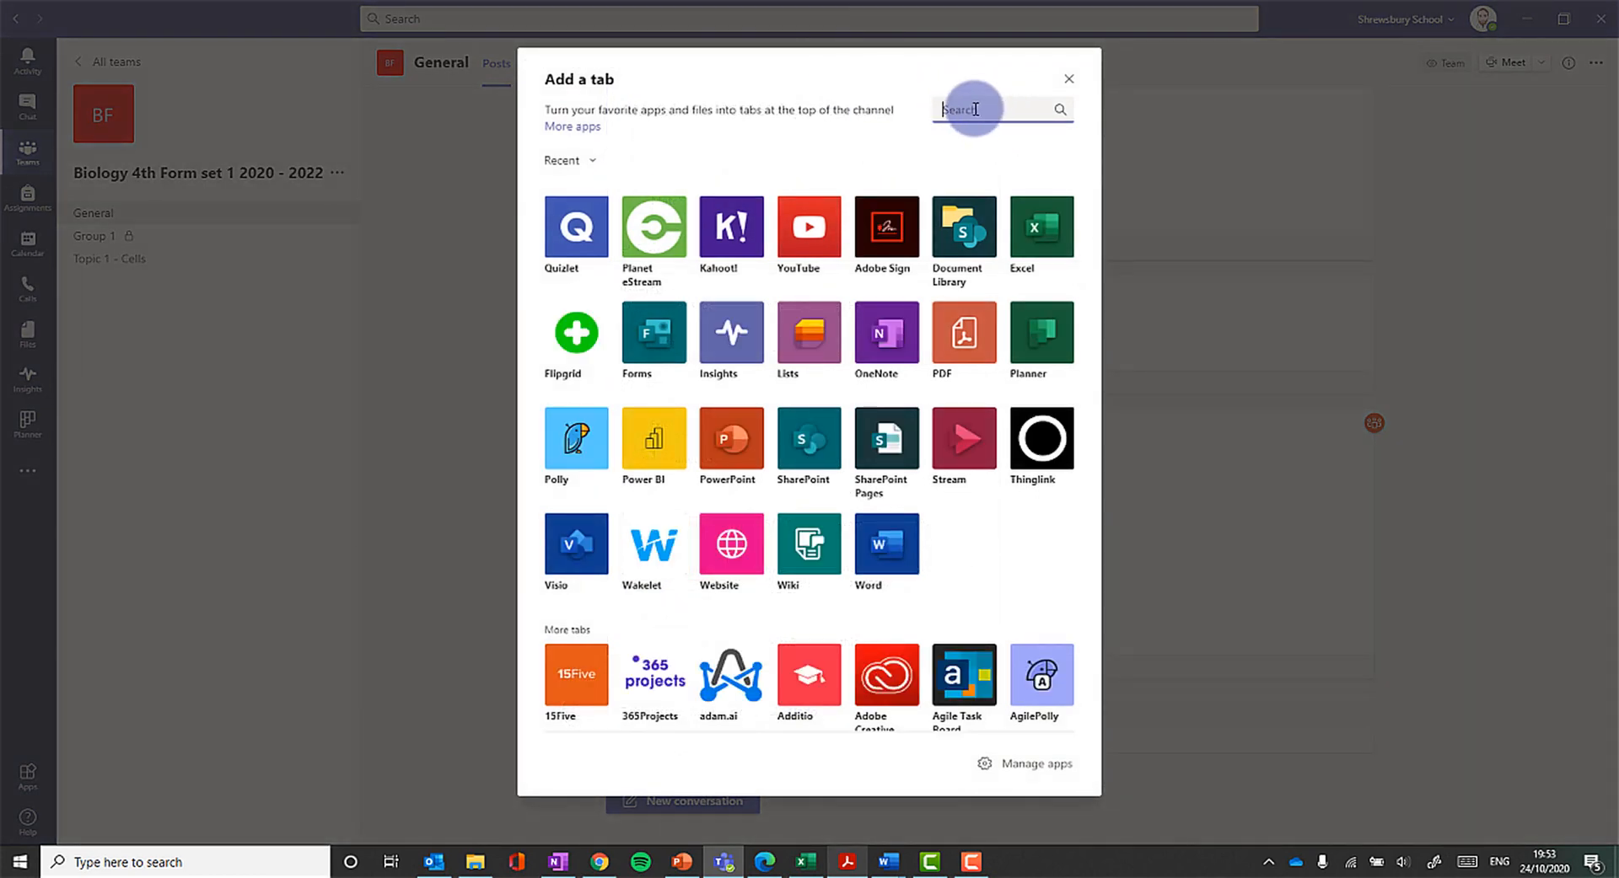
mouse_move(575, 334)
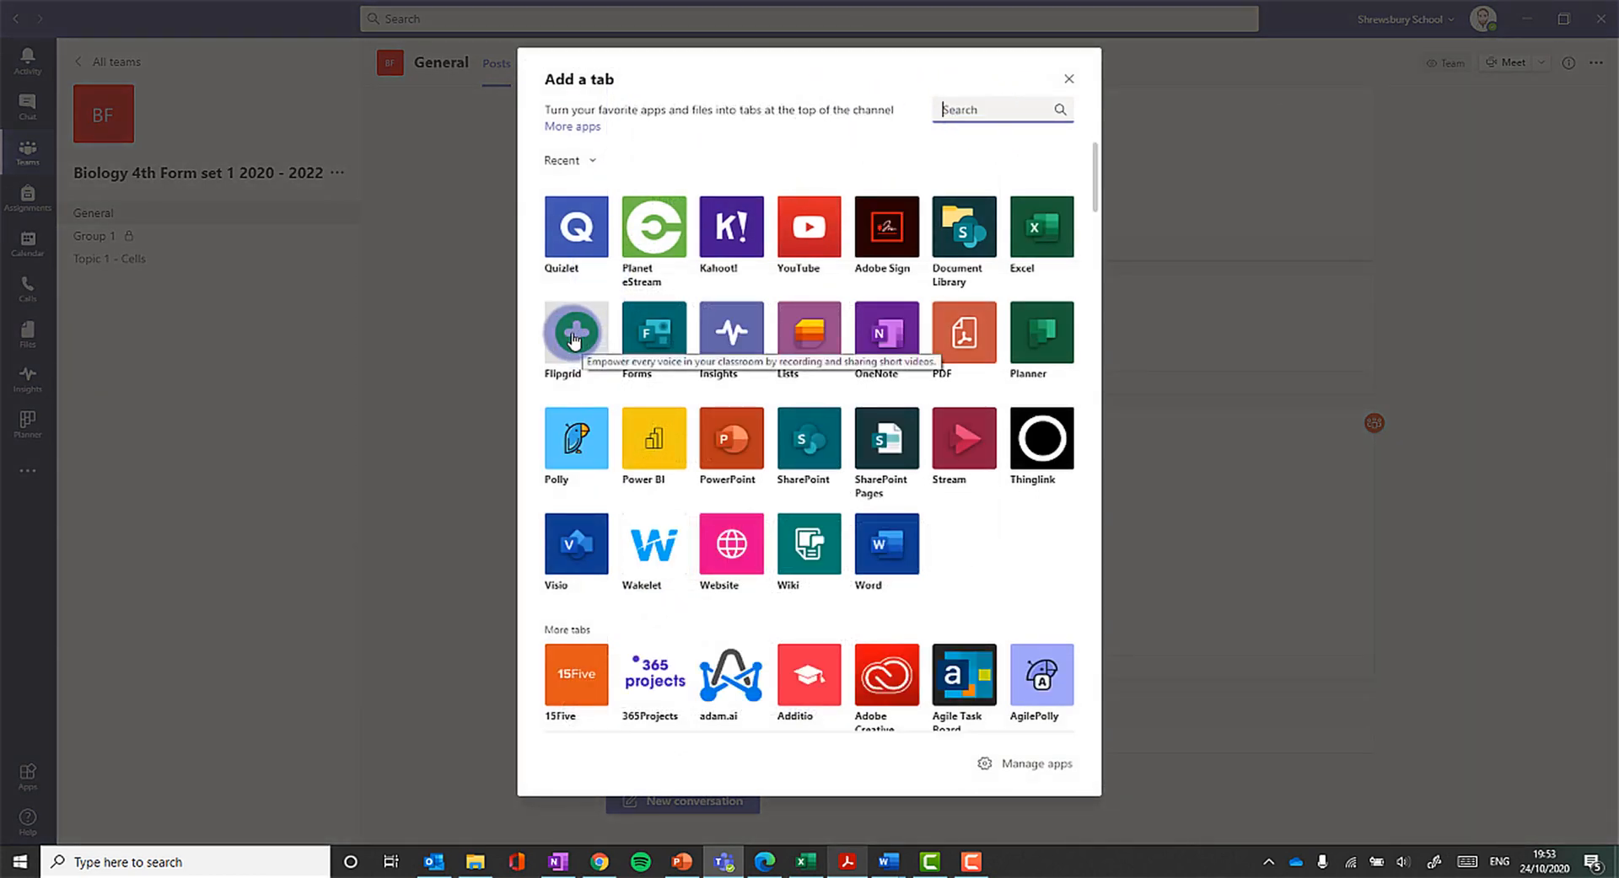
left_click(575, 332)
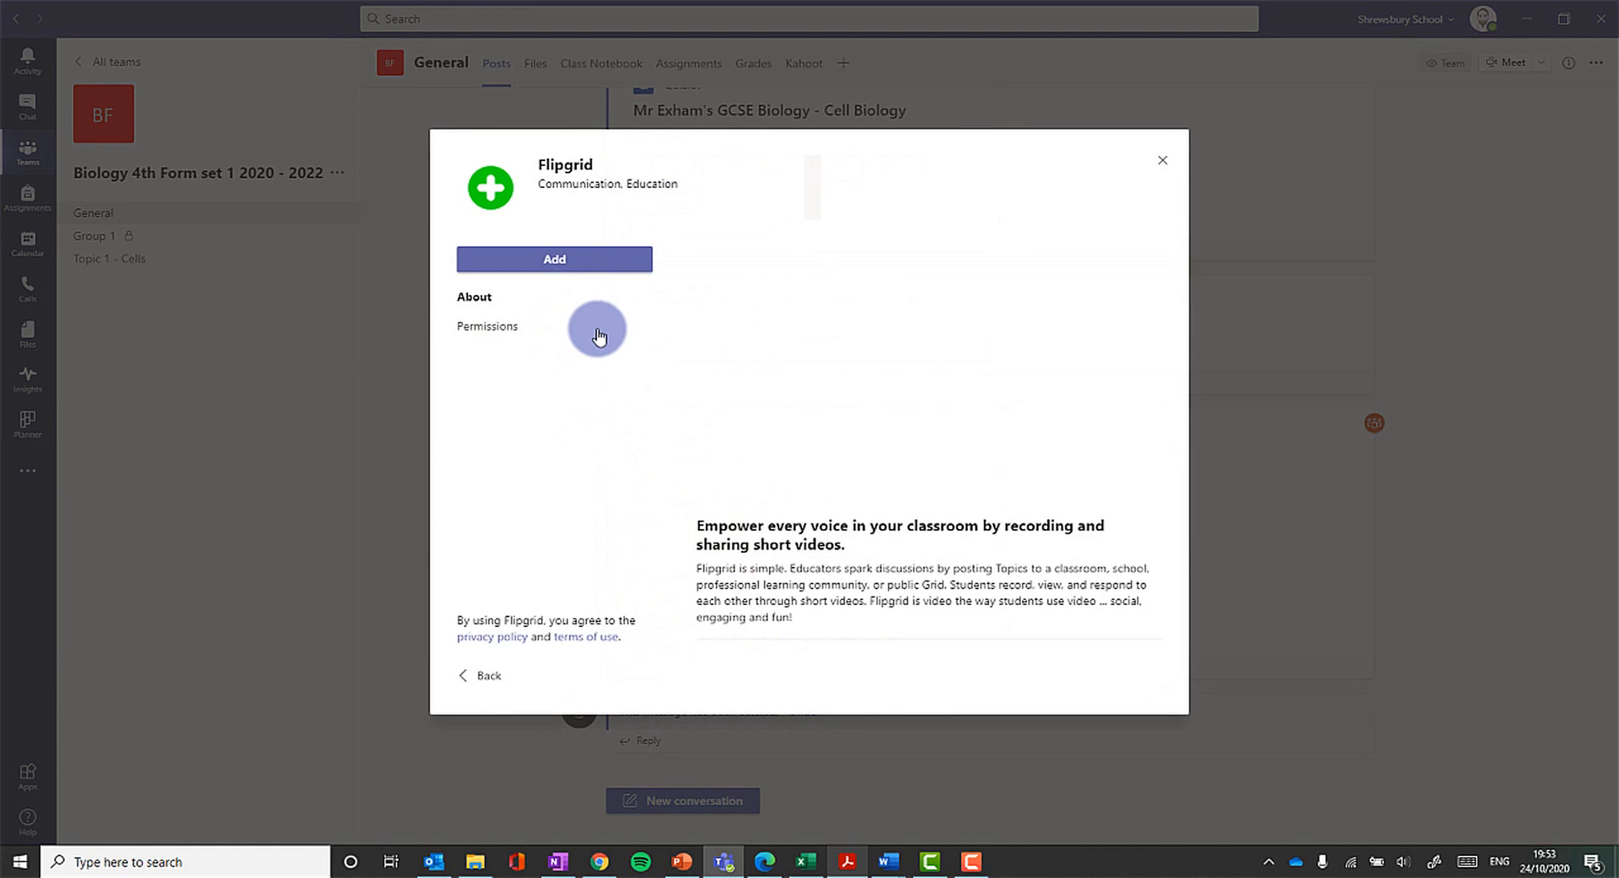
left_click(1162, 161)
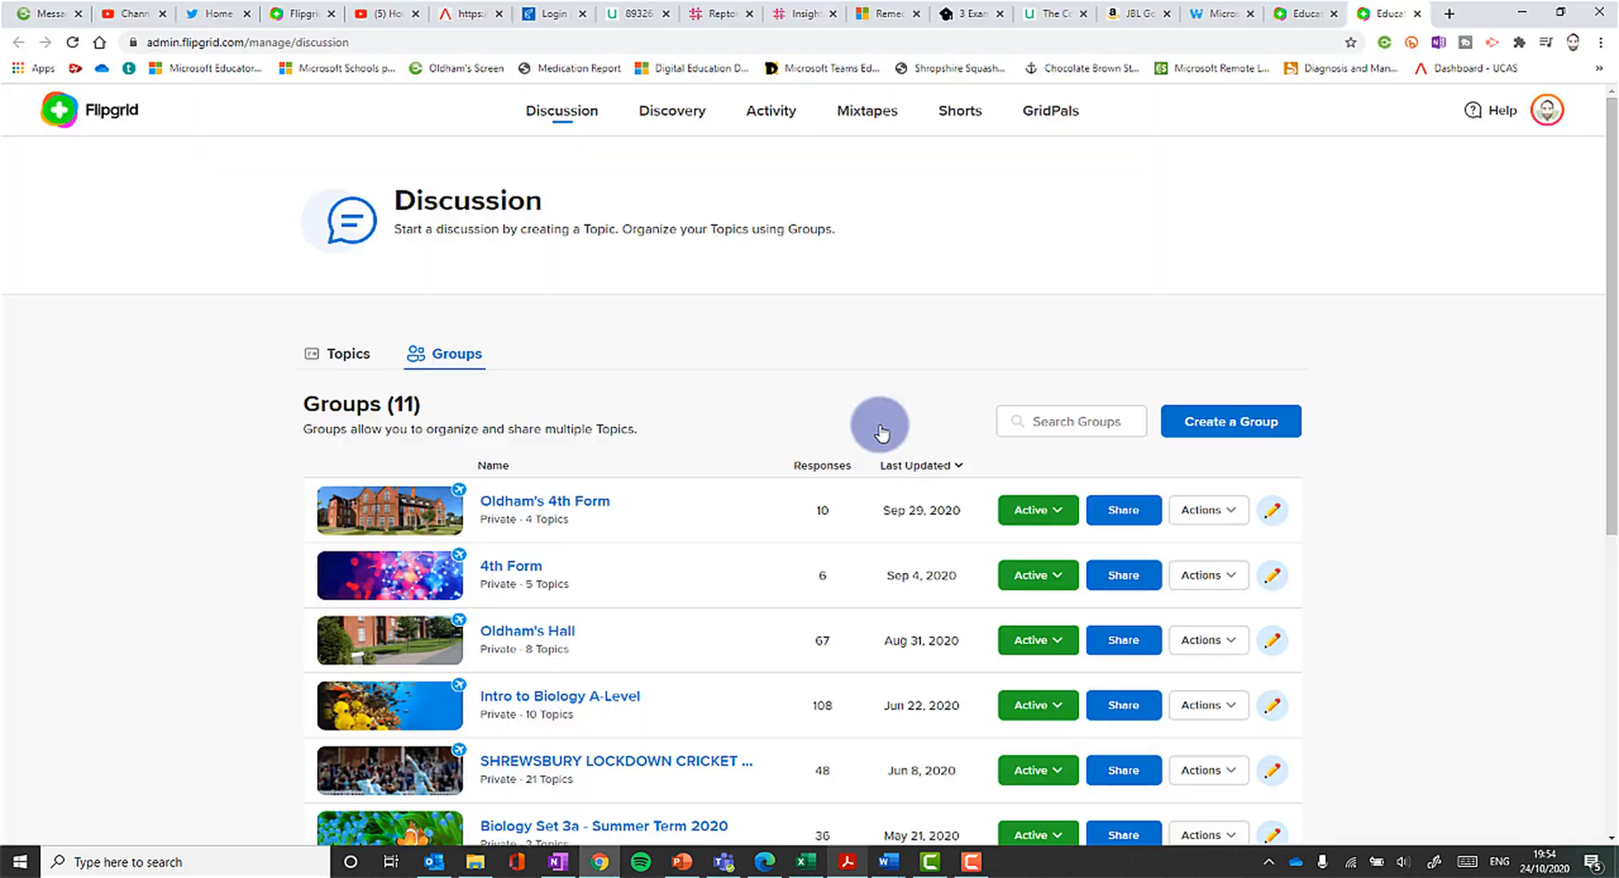
mouse_move(907, 323)
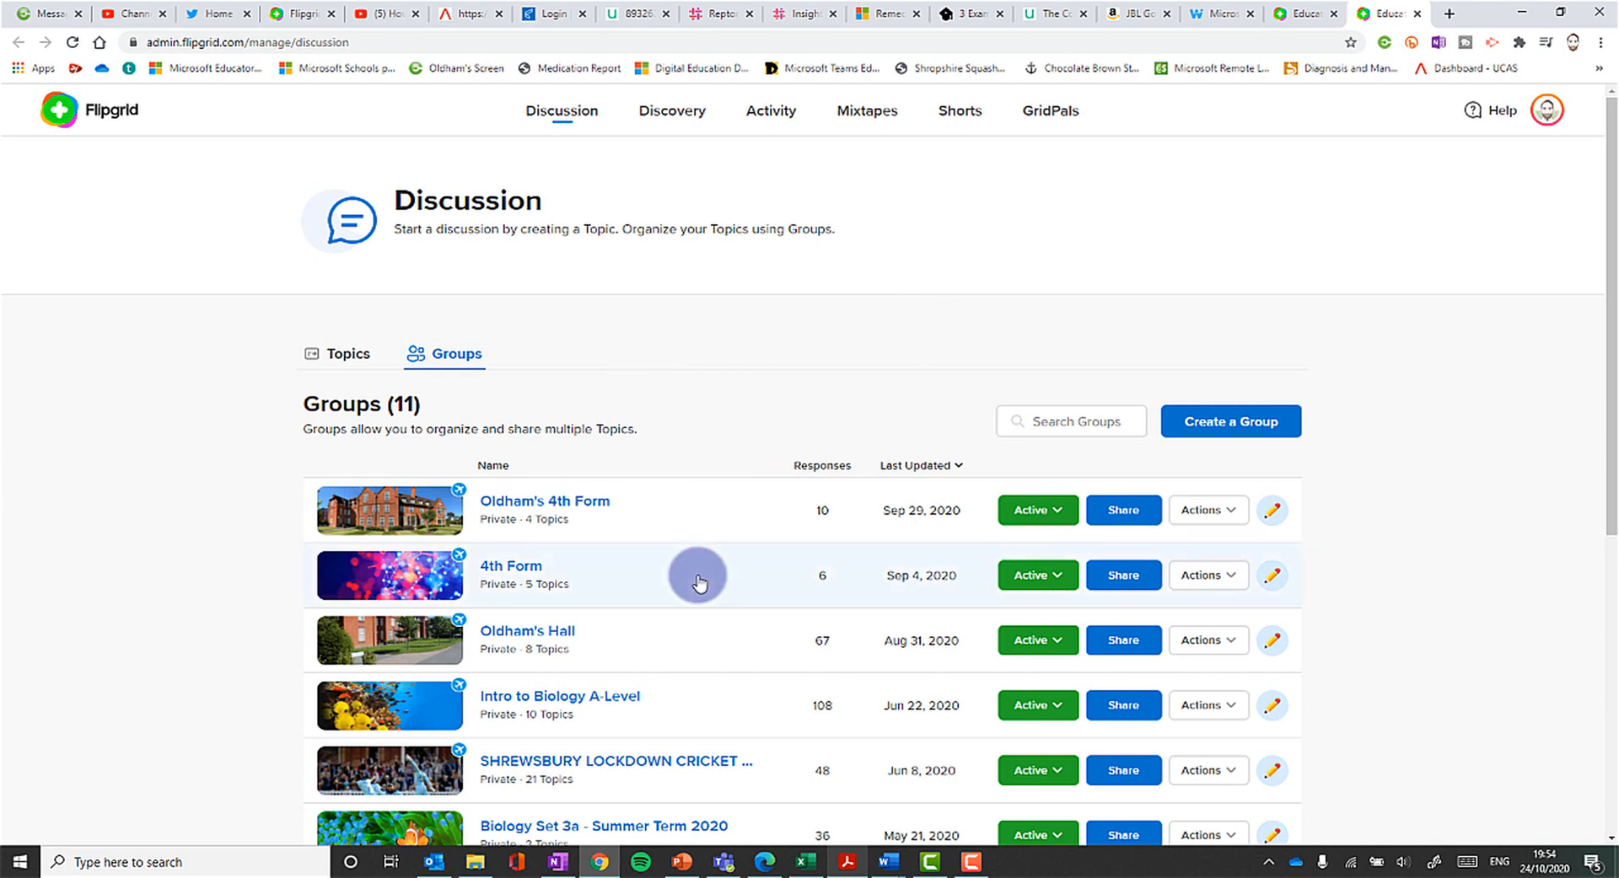
mouse_move(408, 542)
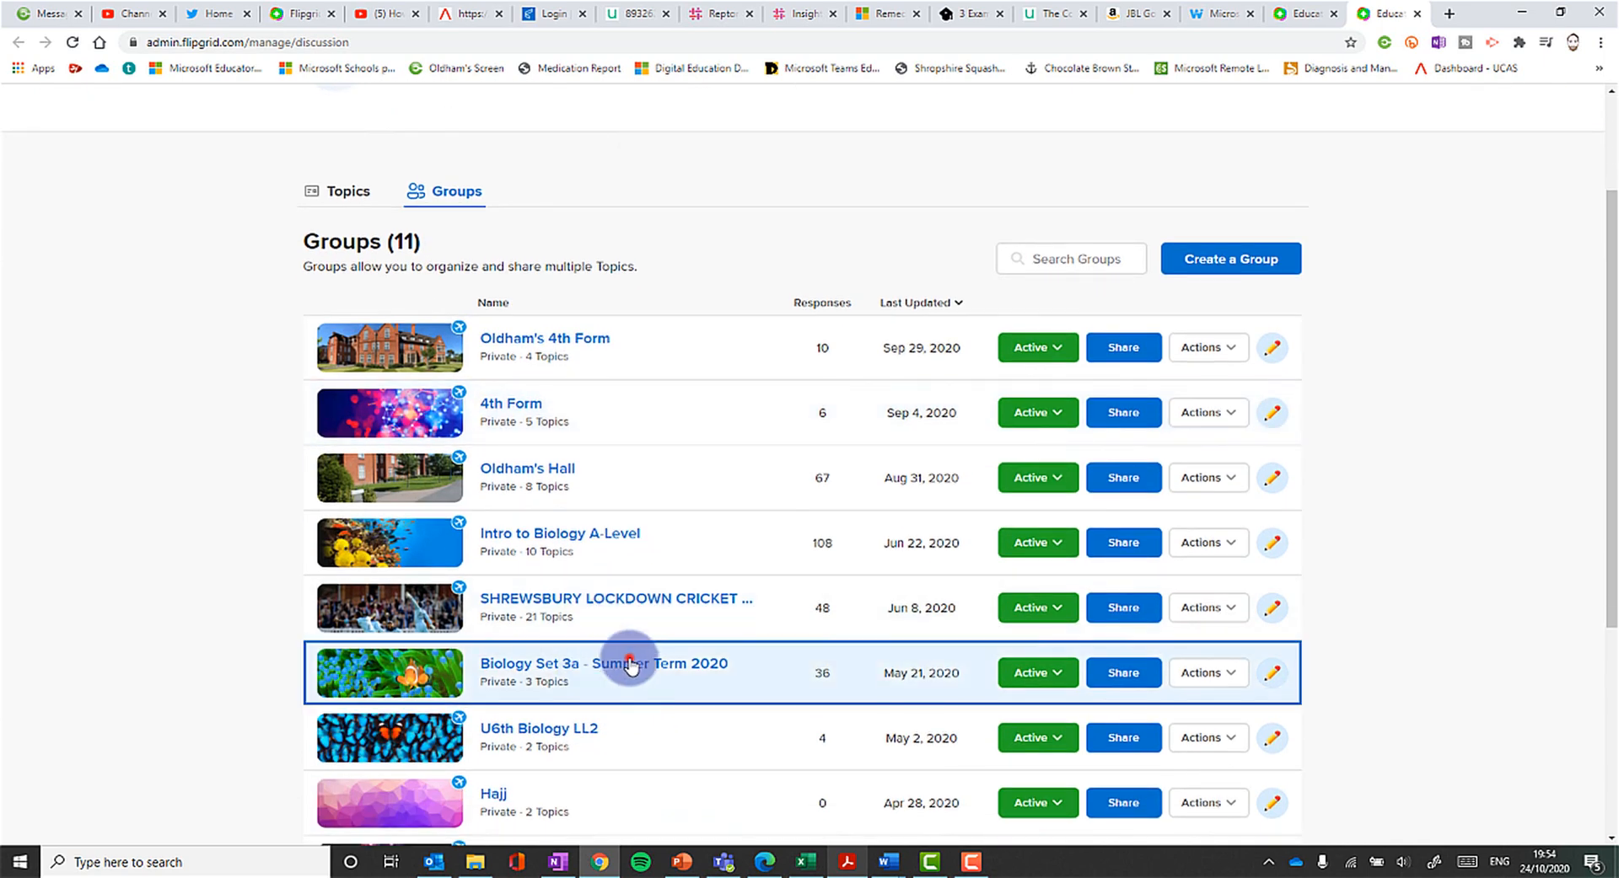
Open the Biology Set 3a - Summer Term 2020 group to reveal its join code
left_click(631, 665)
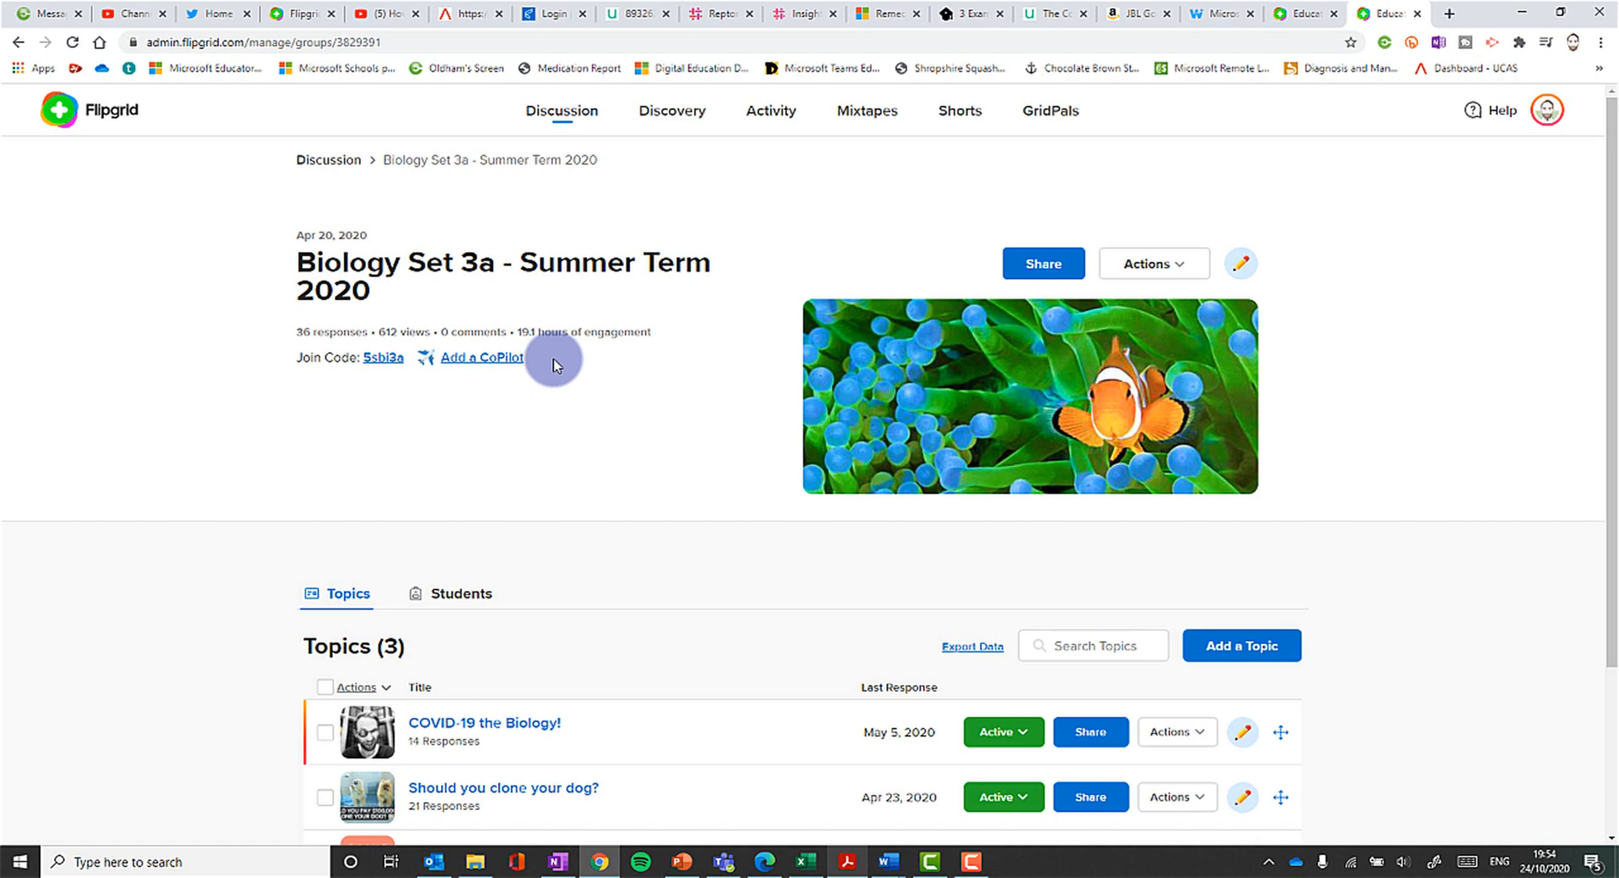
left_click(1042, 264)
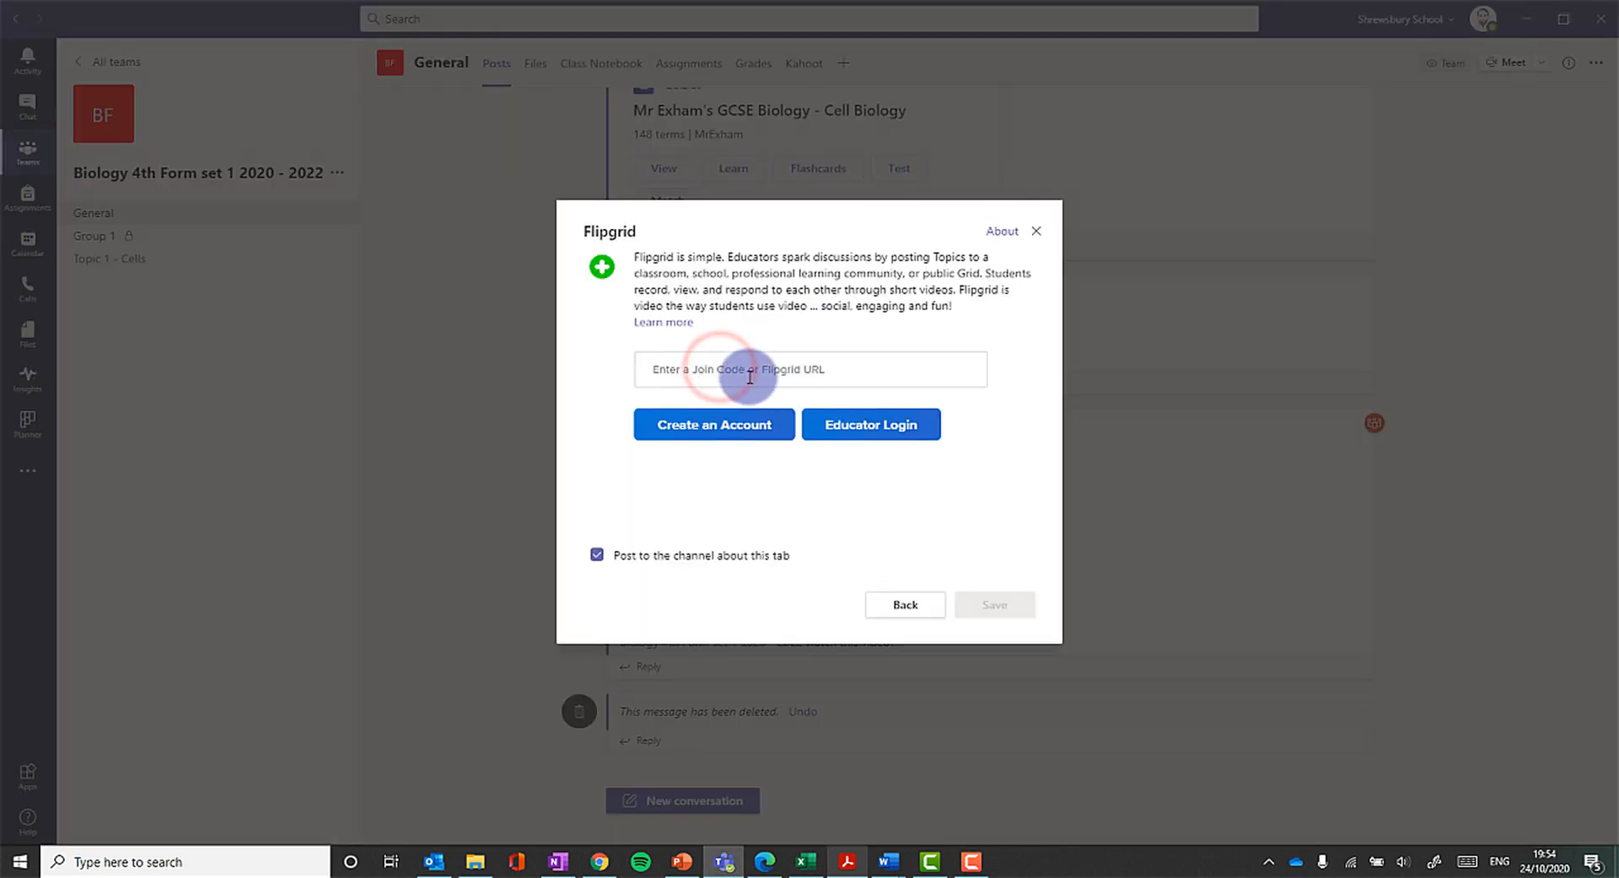
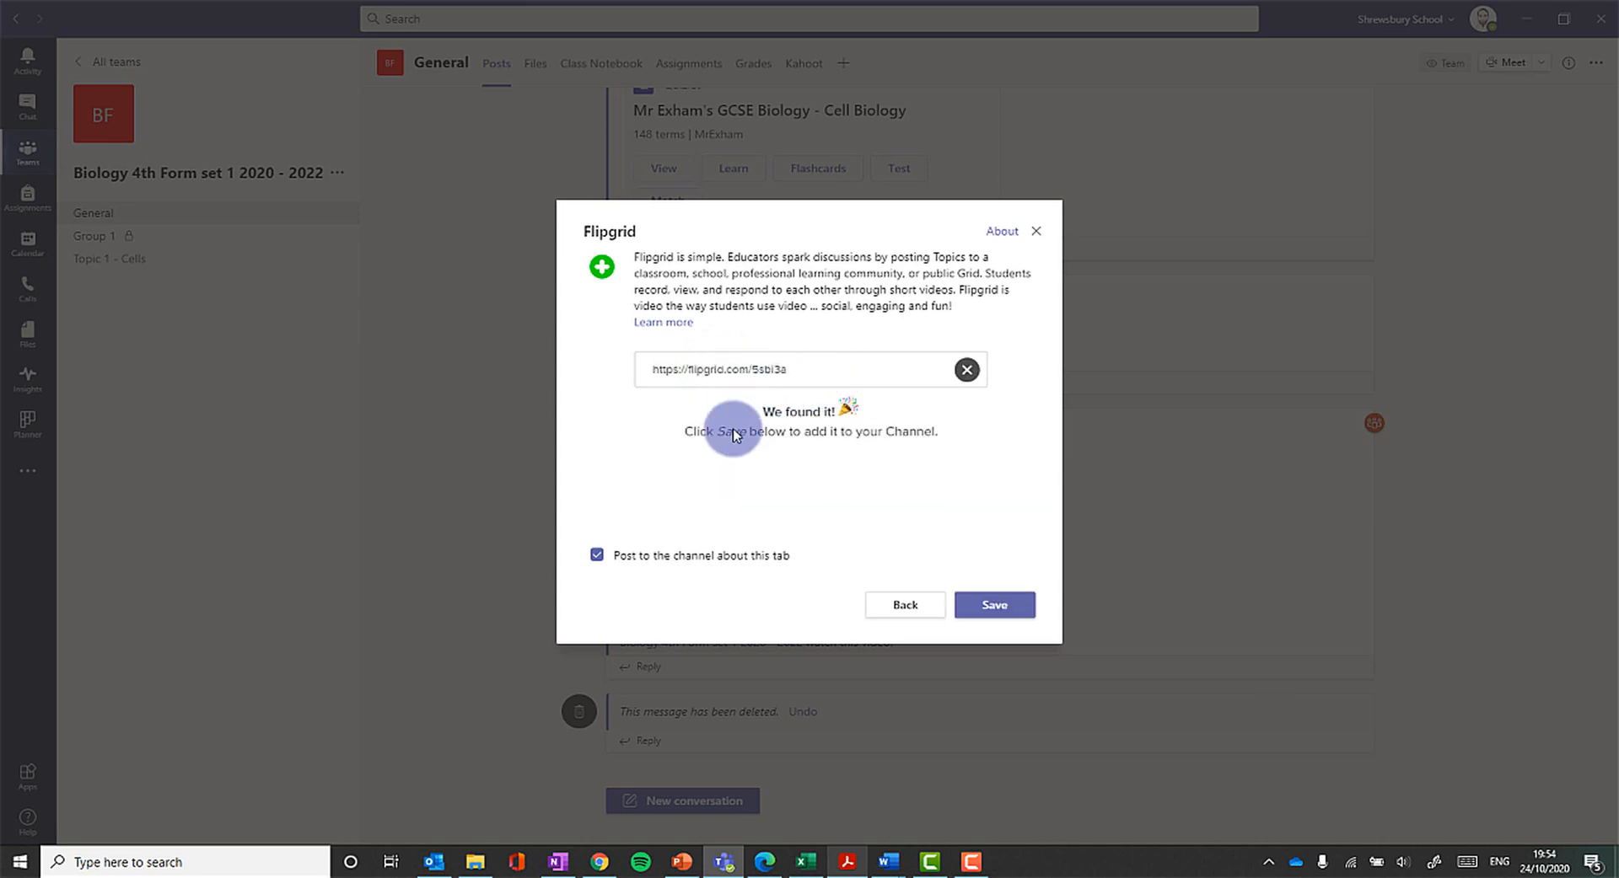
left_click(994, 605)
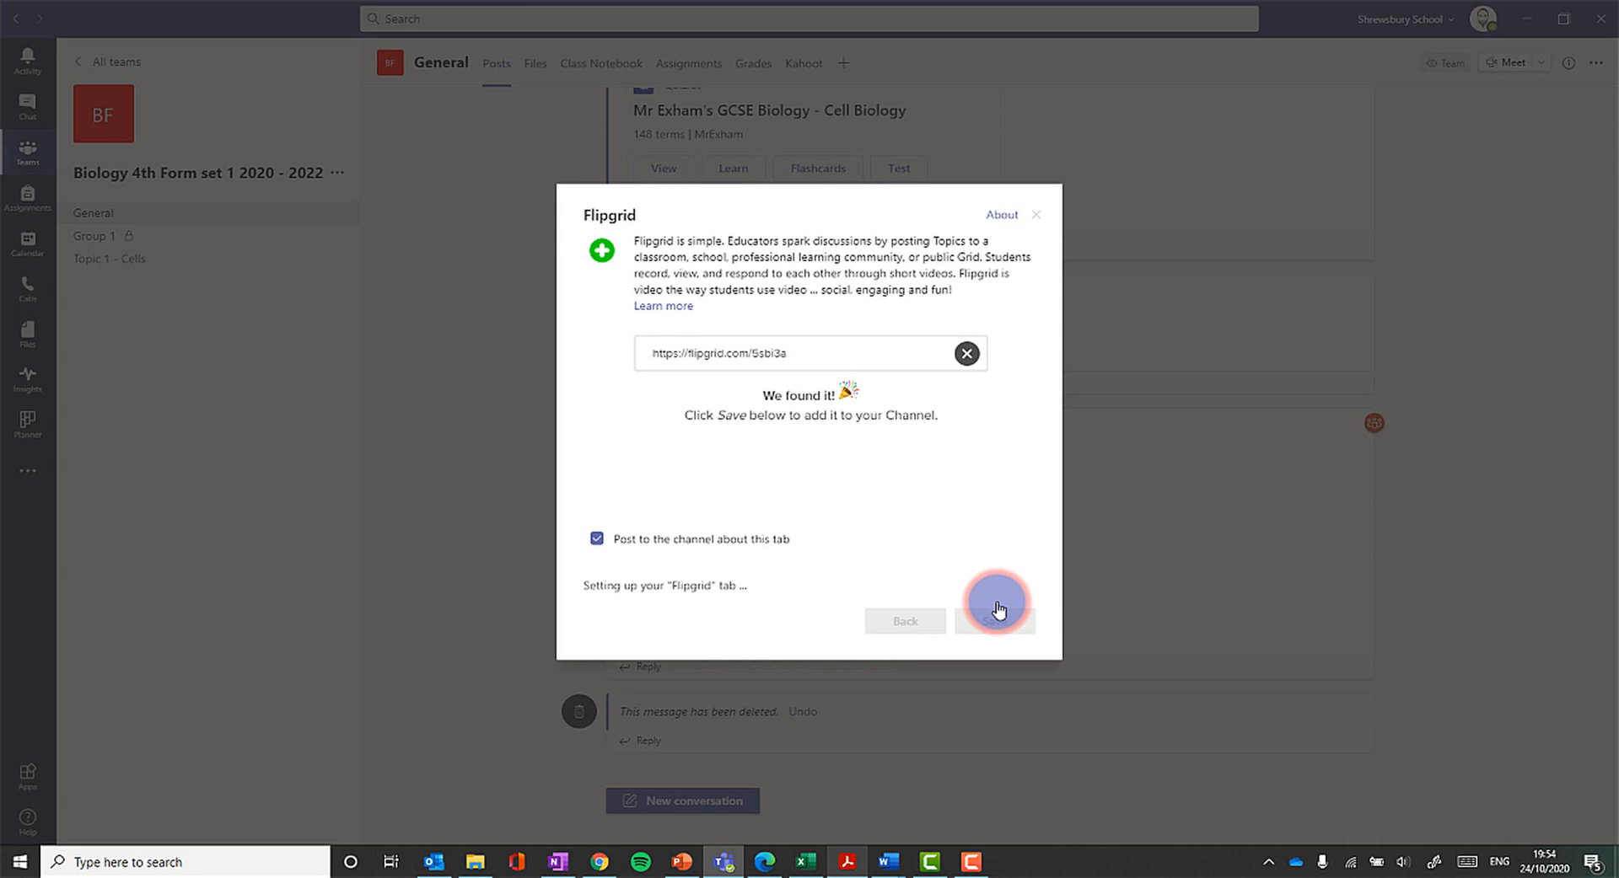
left_click(996, 621)
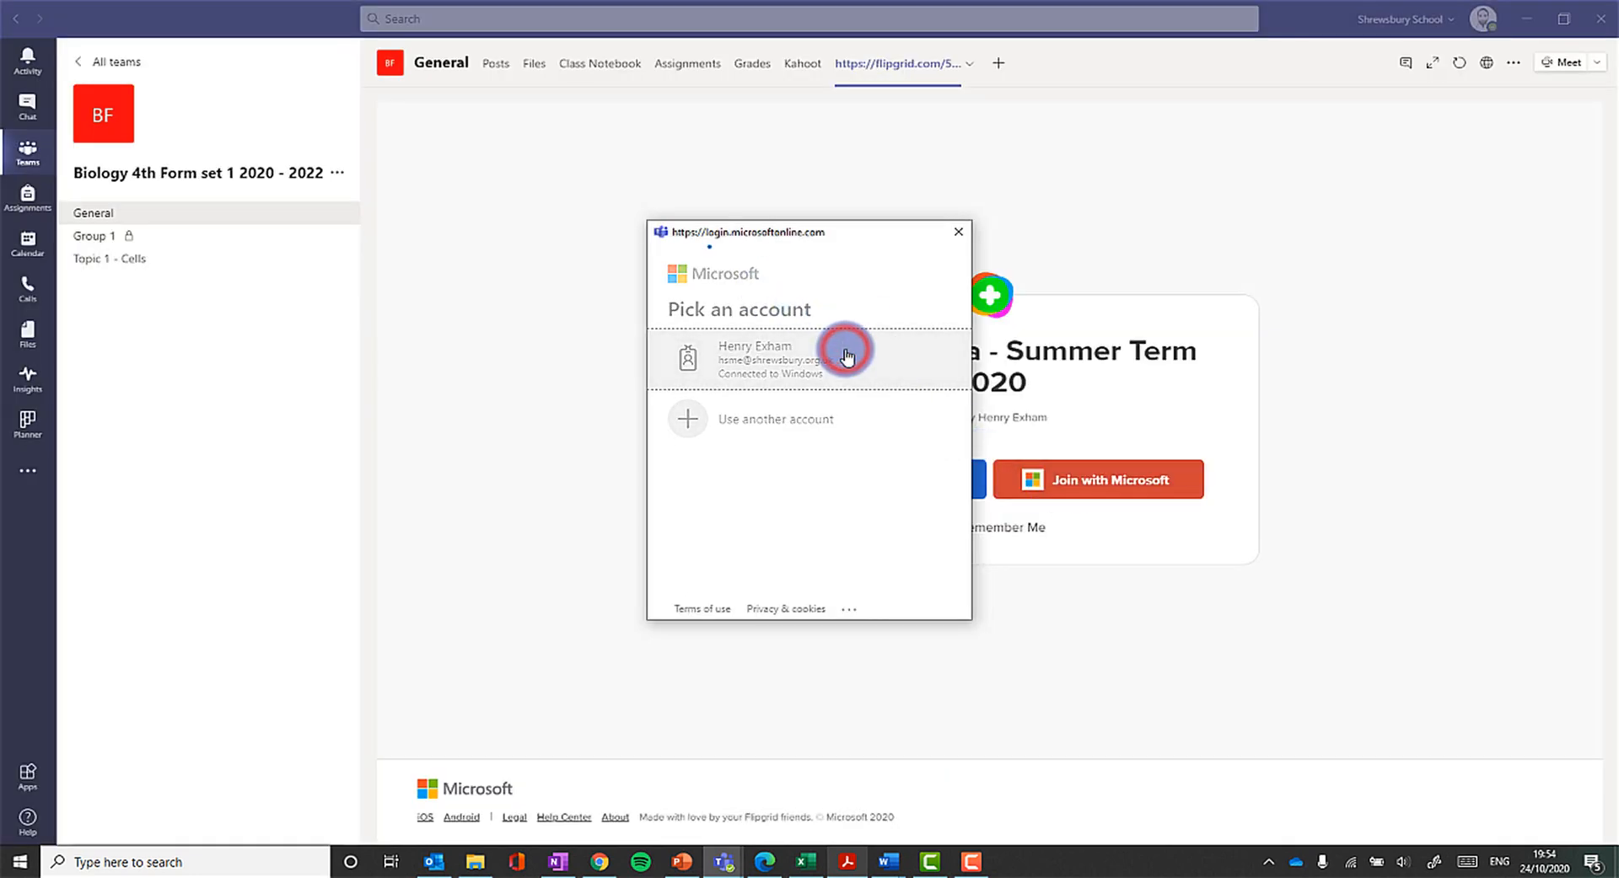
Sign in with the school Microsoft account and open the 'Should you clone your dog?' topic
left_click(846, 356)
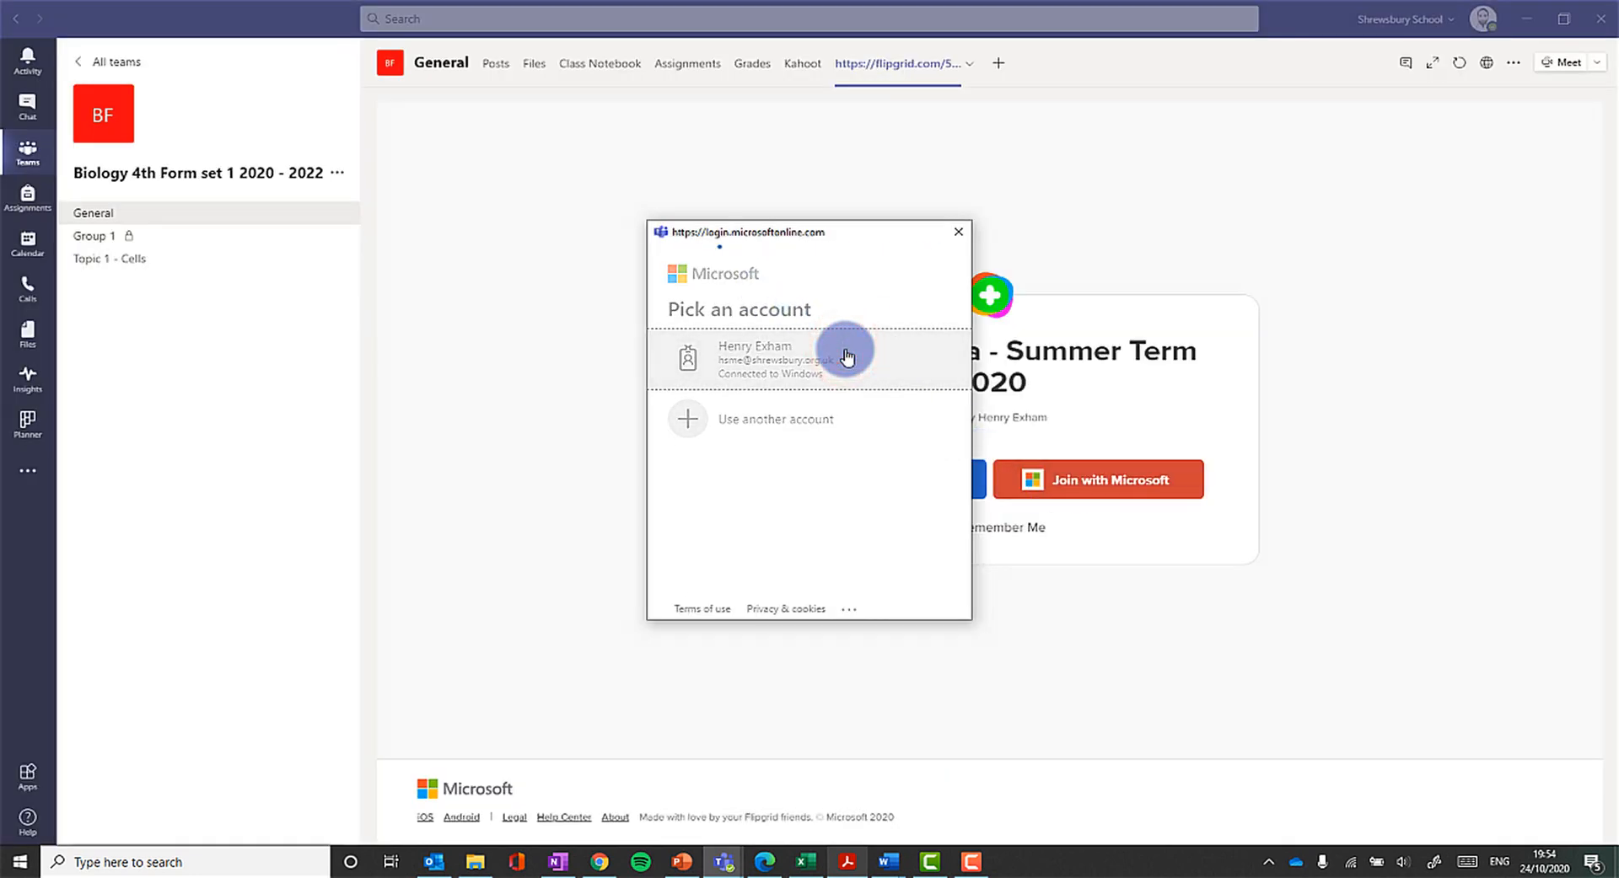
left_click(808, 358)
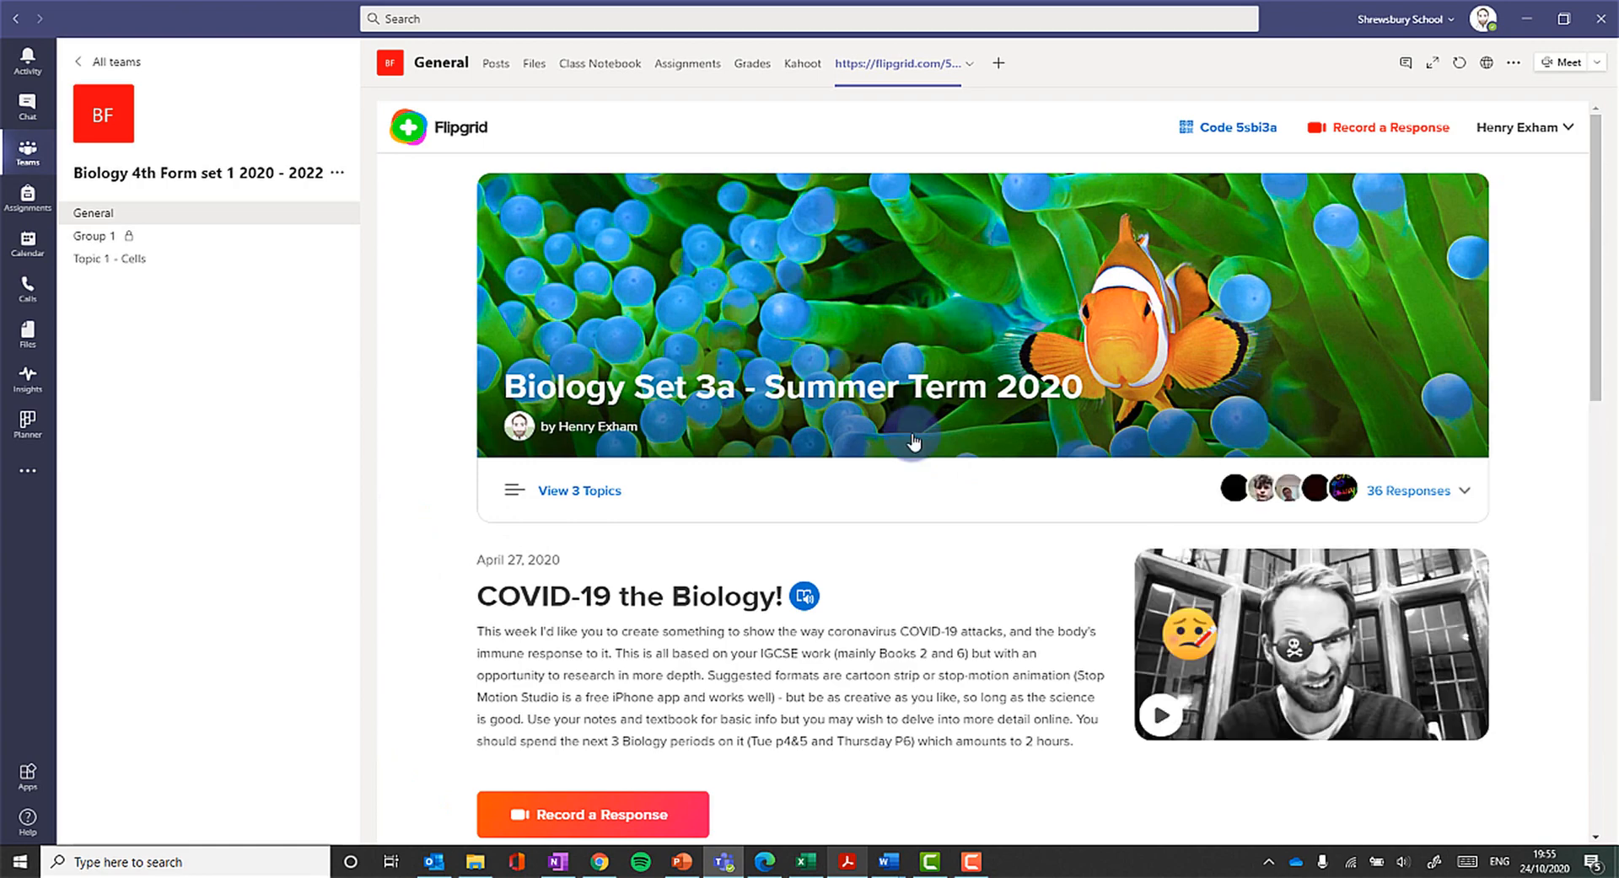
scroll("down", 3)
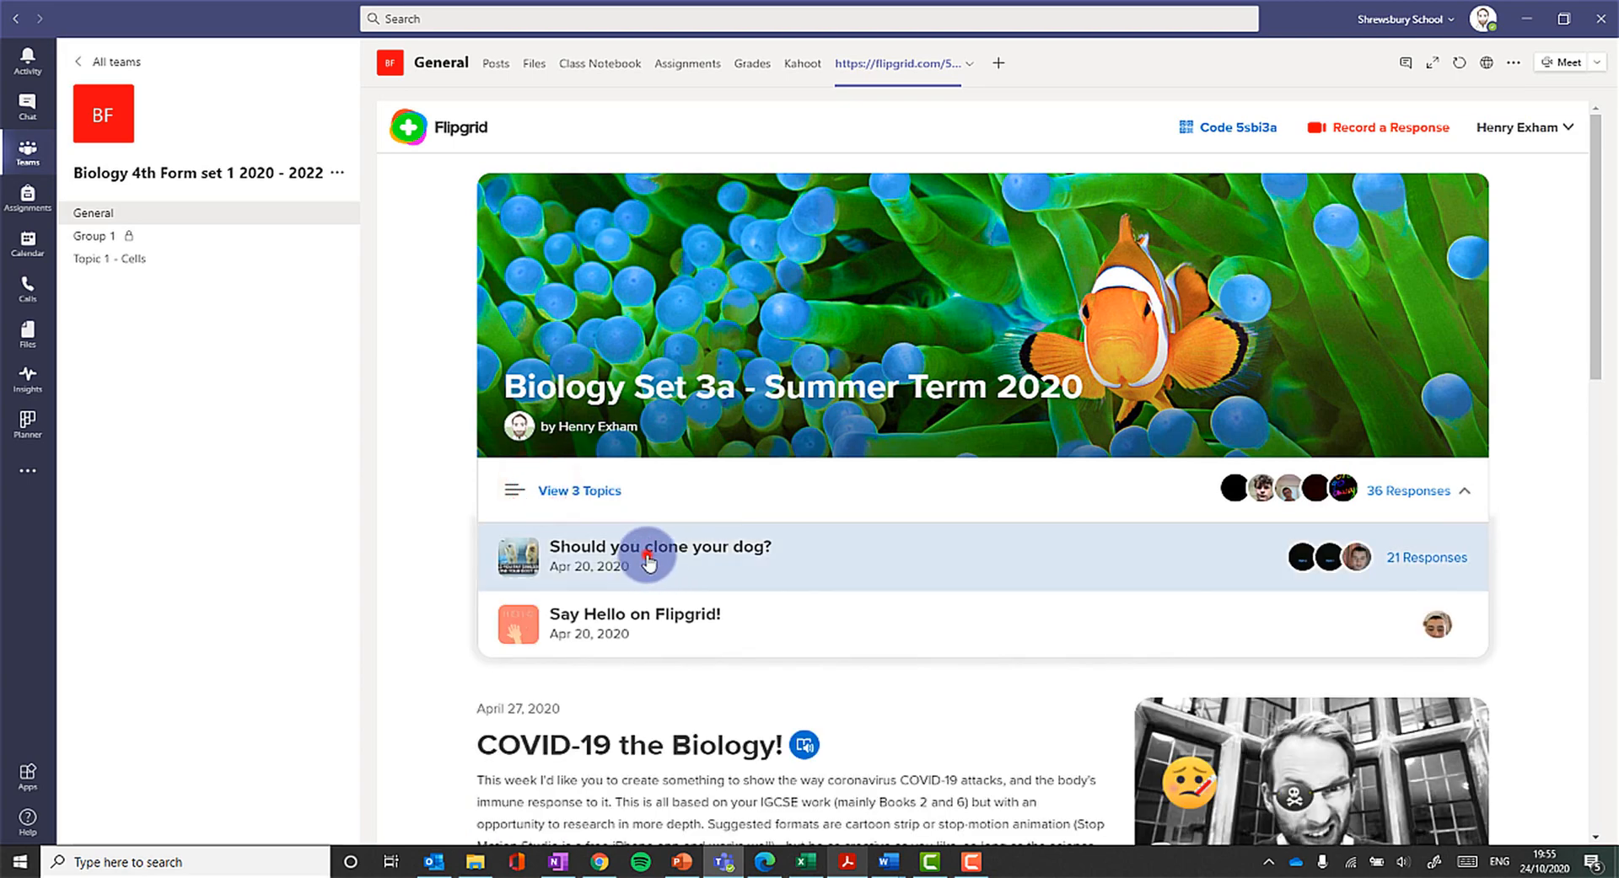
left_click(647, 556)
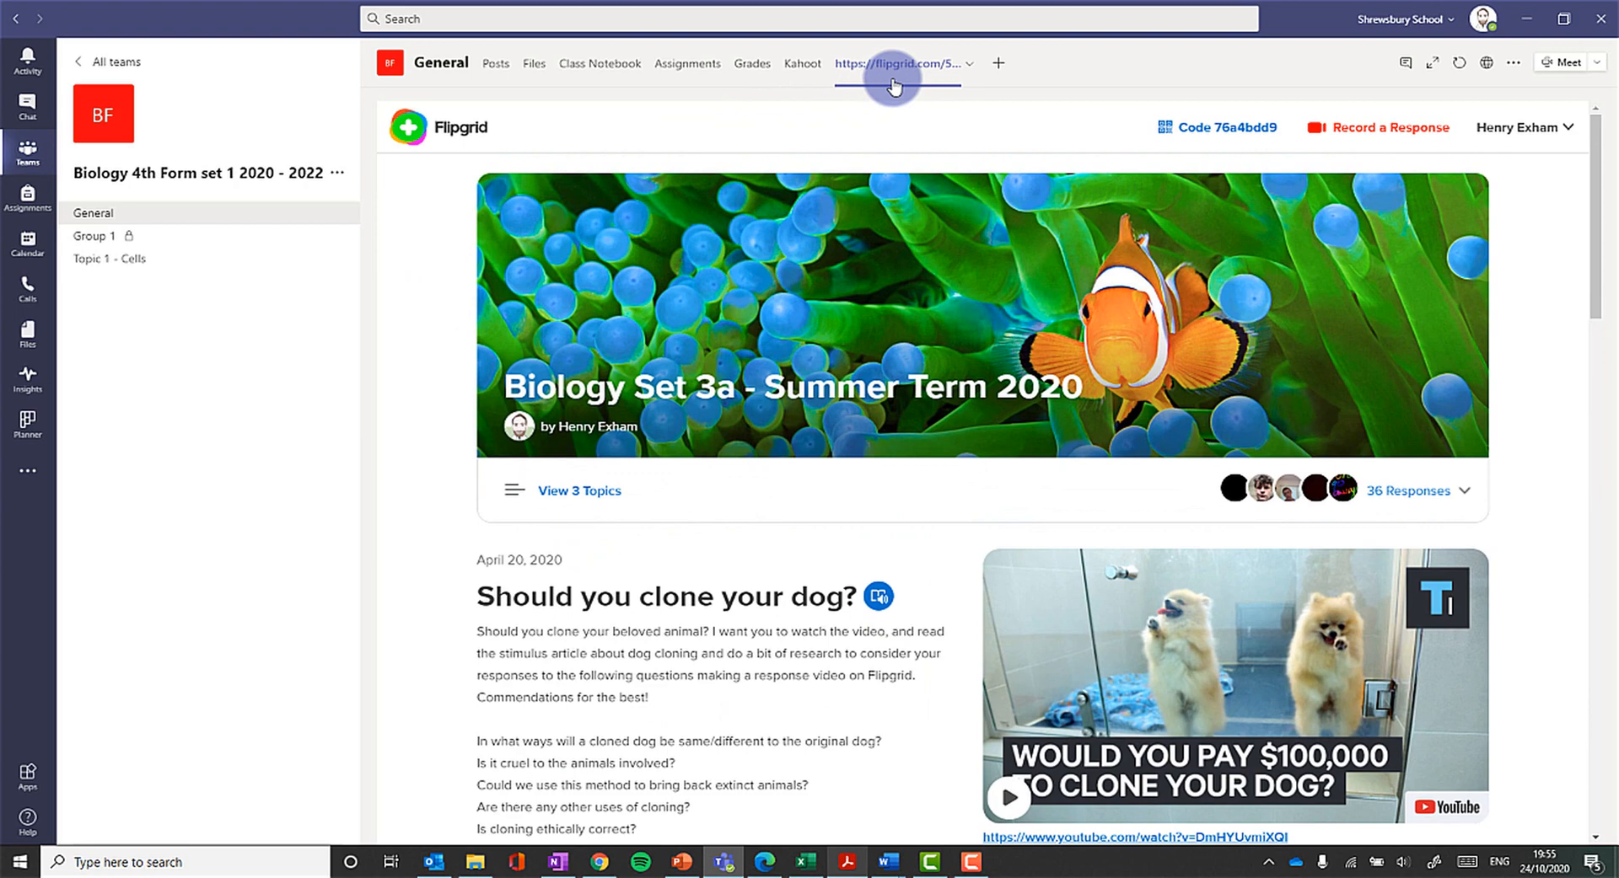
mouse_move(971, 64)
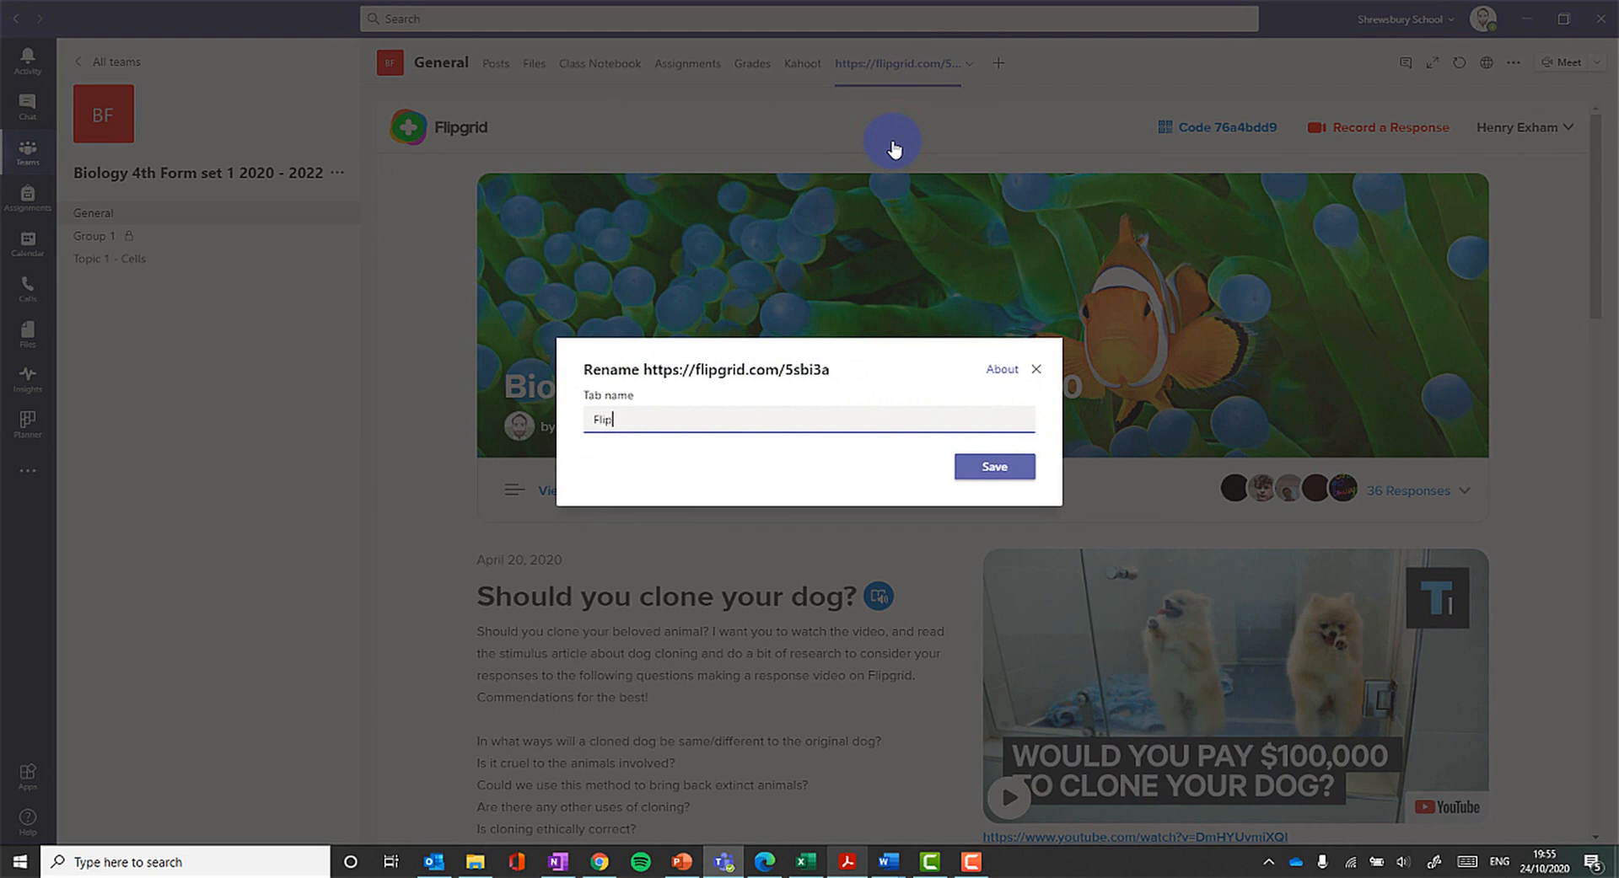
Save 'Flipgrid' as the tab's new name
left_click(989, 464)
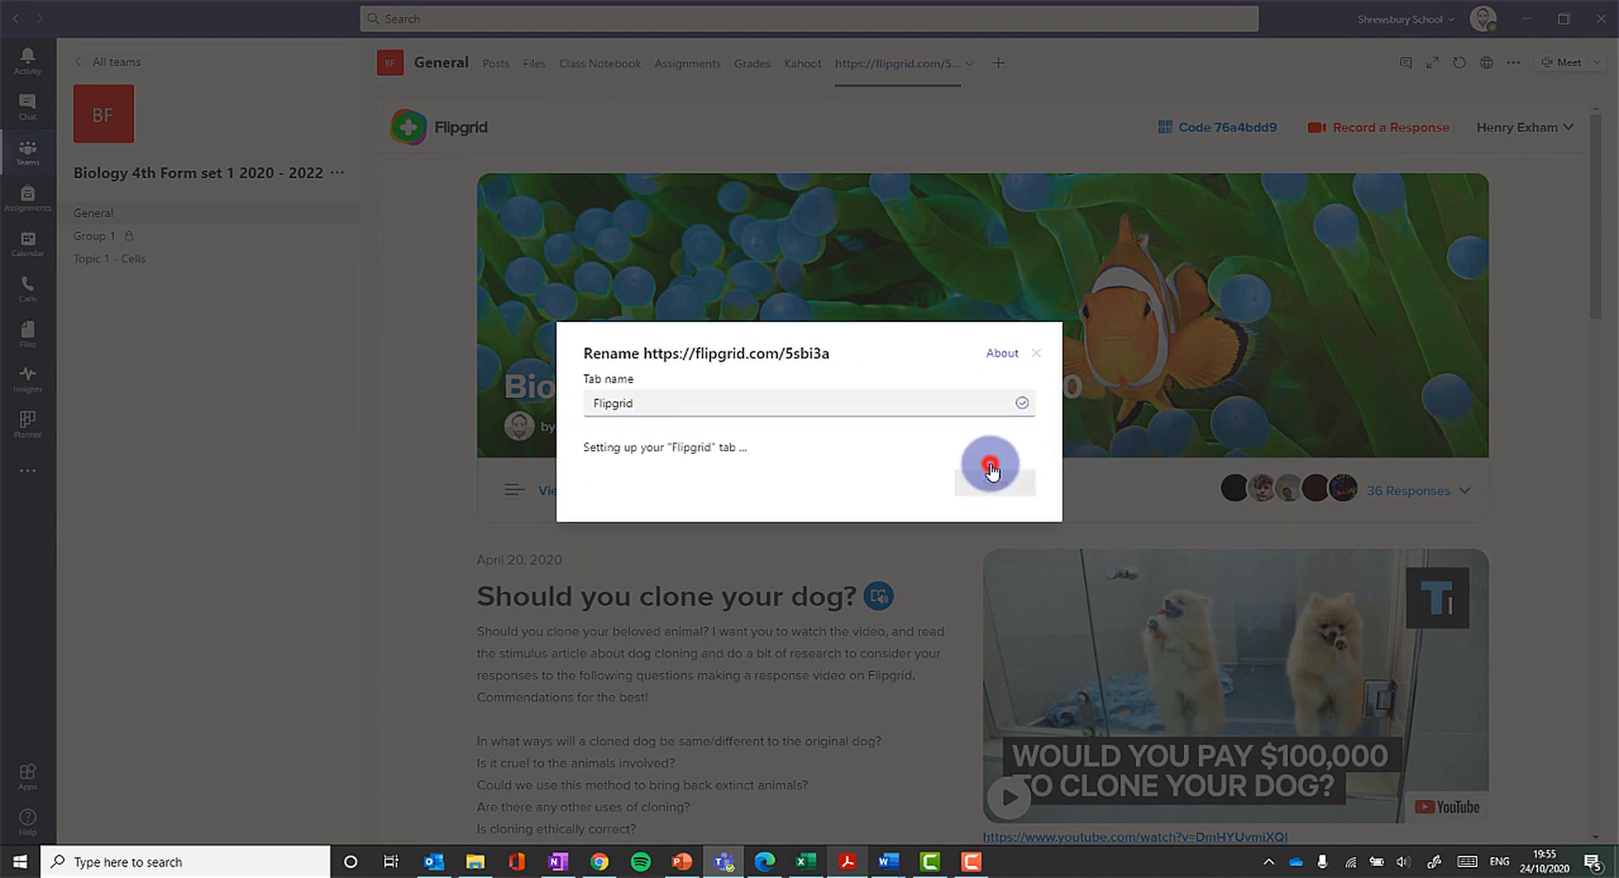
left_click(989, 464)
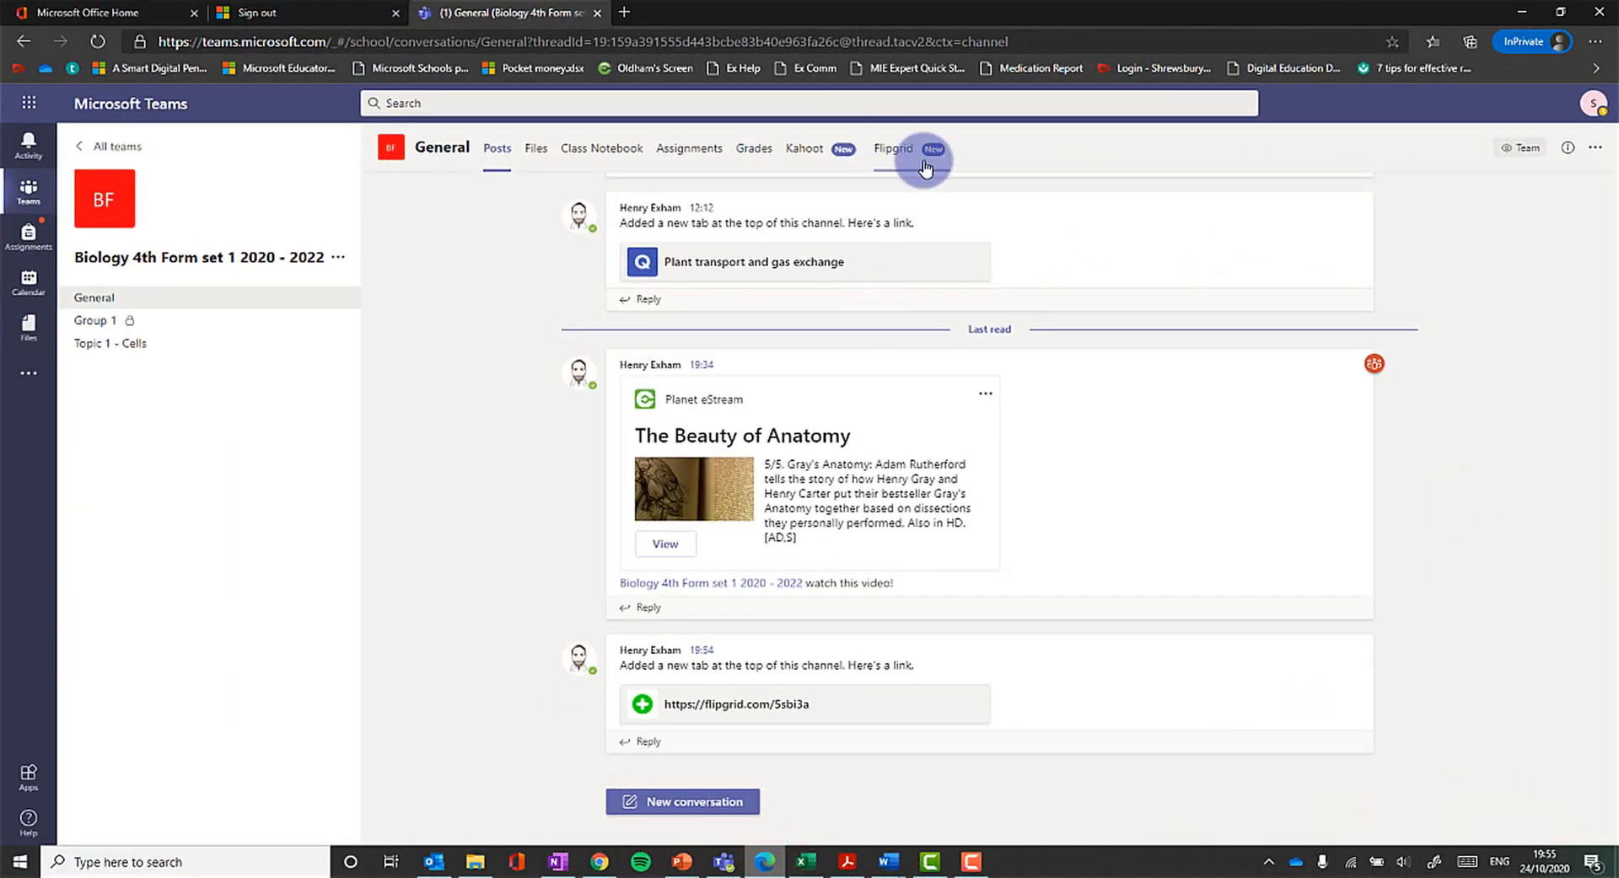
left_click(912, 154)
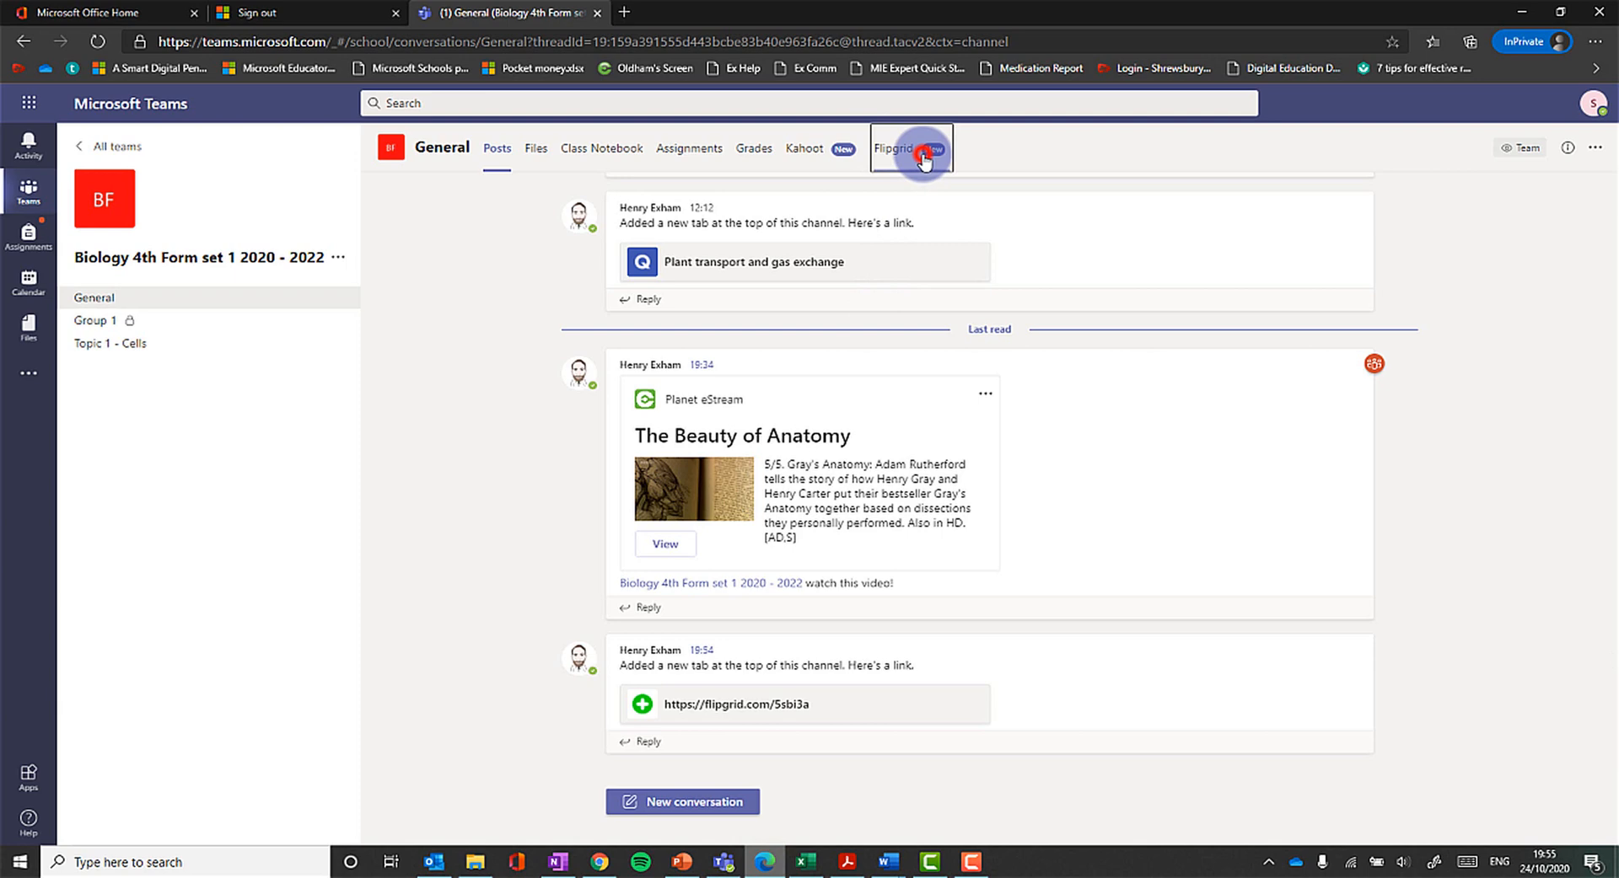
left_click(923, 154)
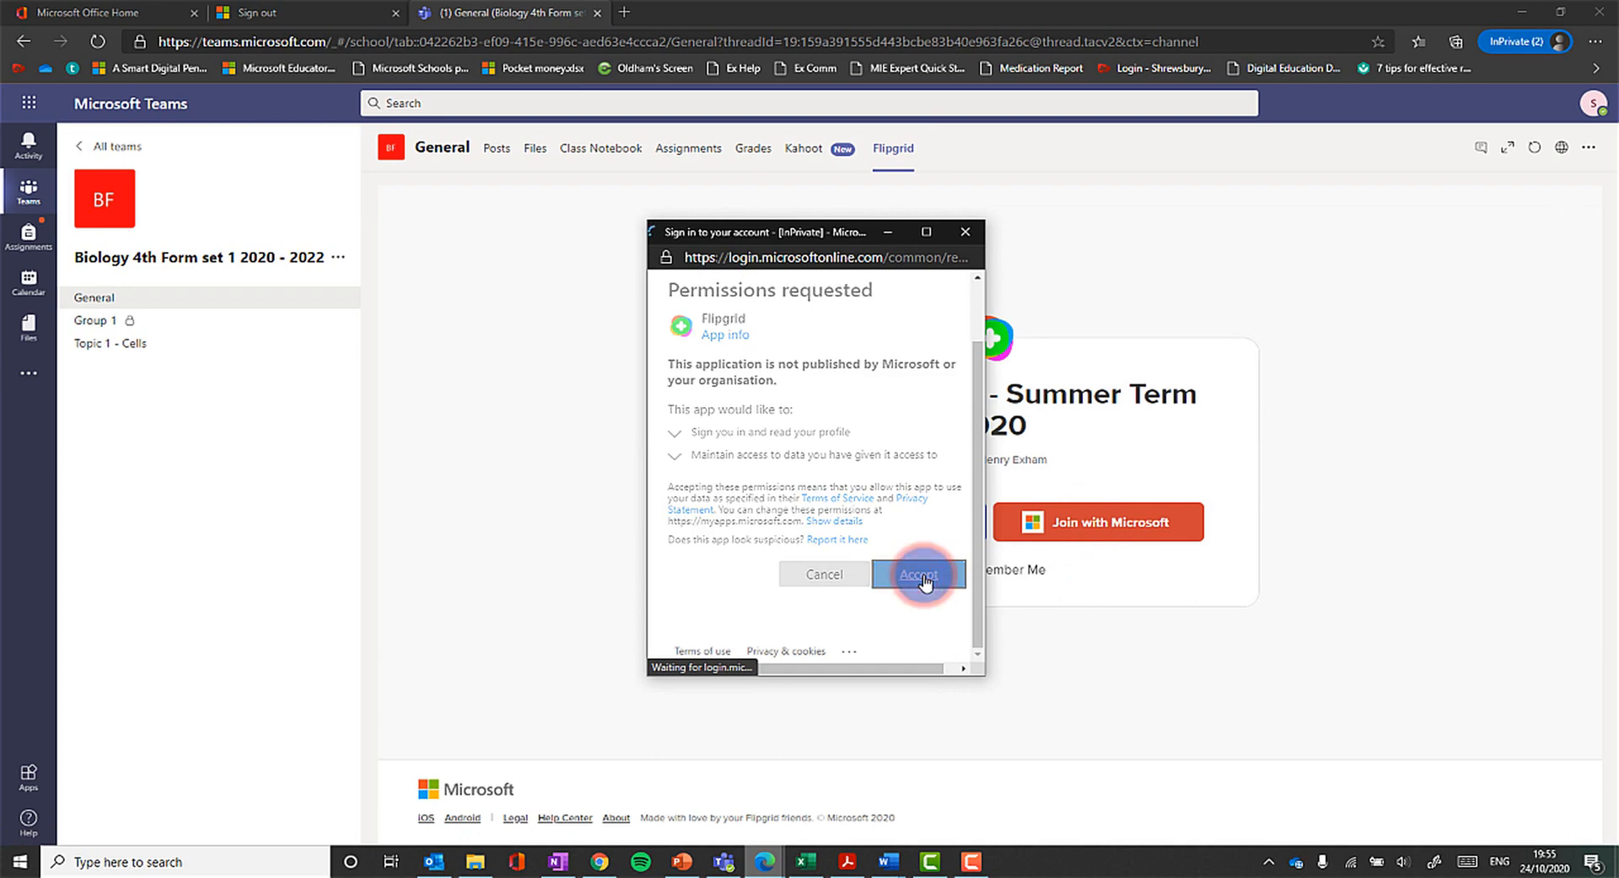
left_click(919, 574)
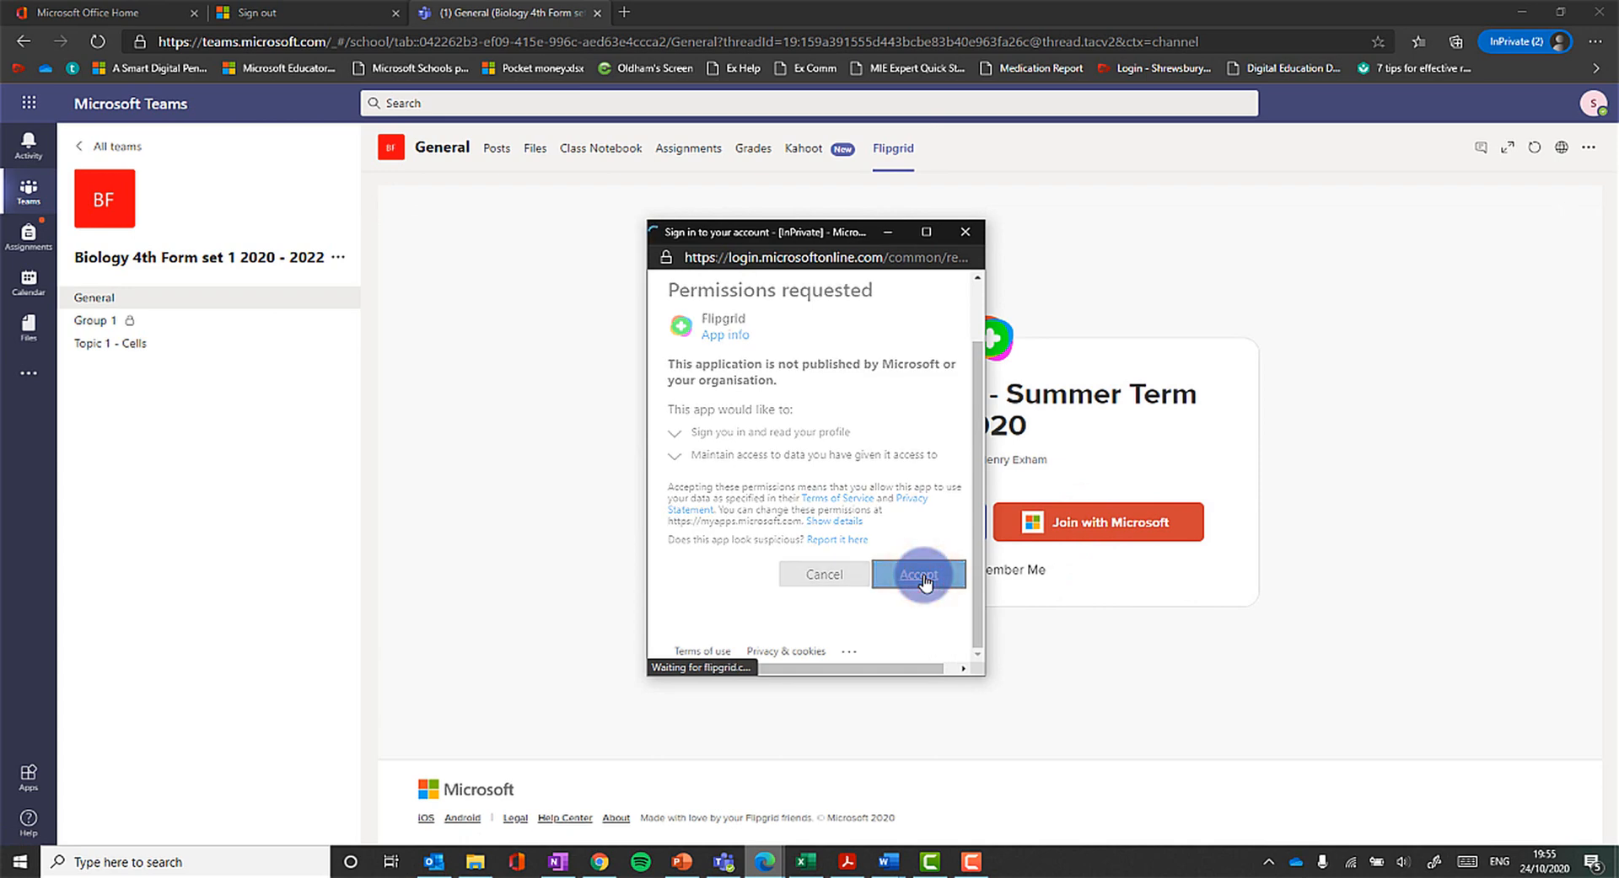
left_click(919, 574)
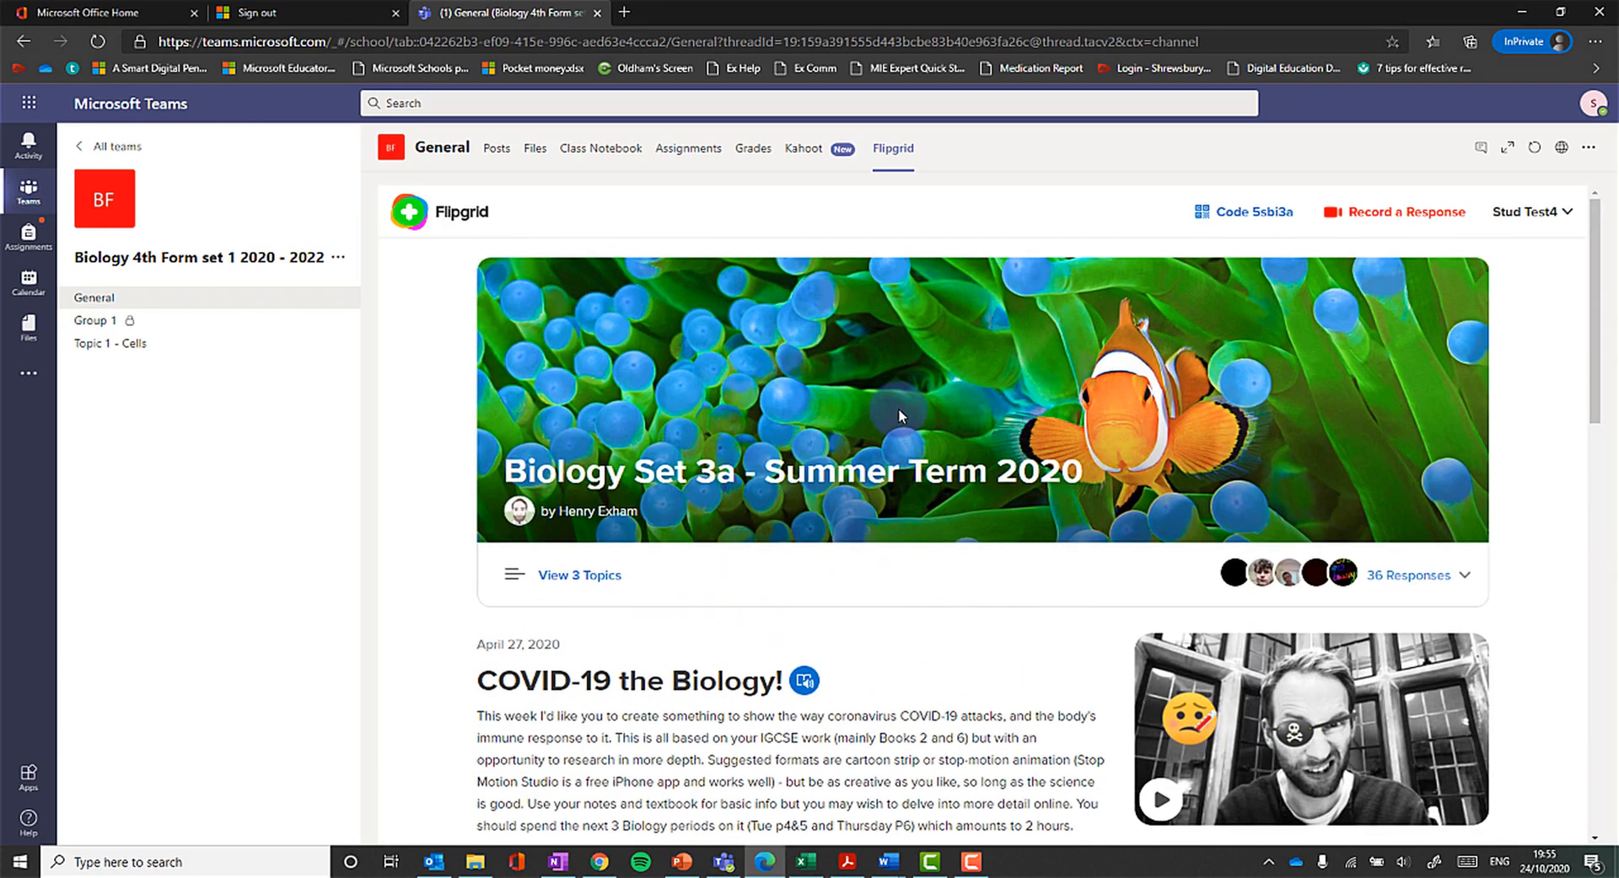
Start a video response to the topic and allow microphone and camera access
scroll("down", 3)
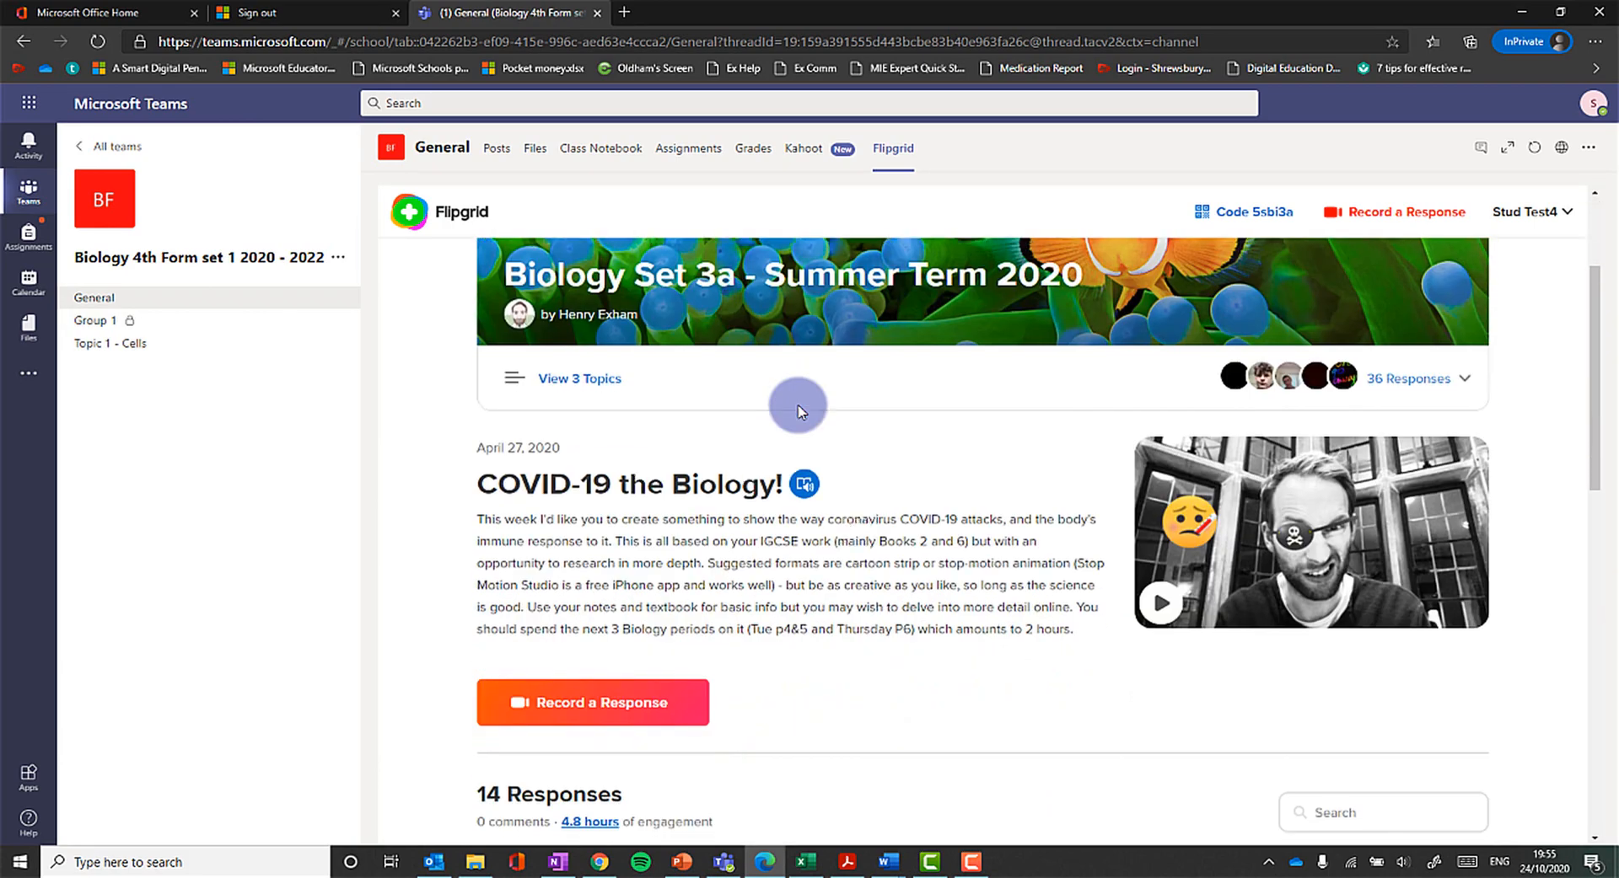
scroll("down", 3)
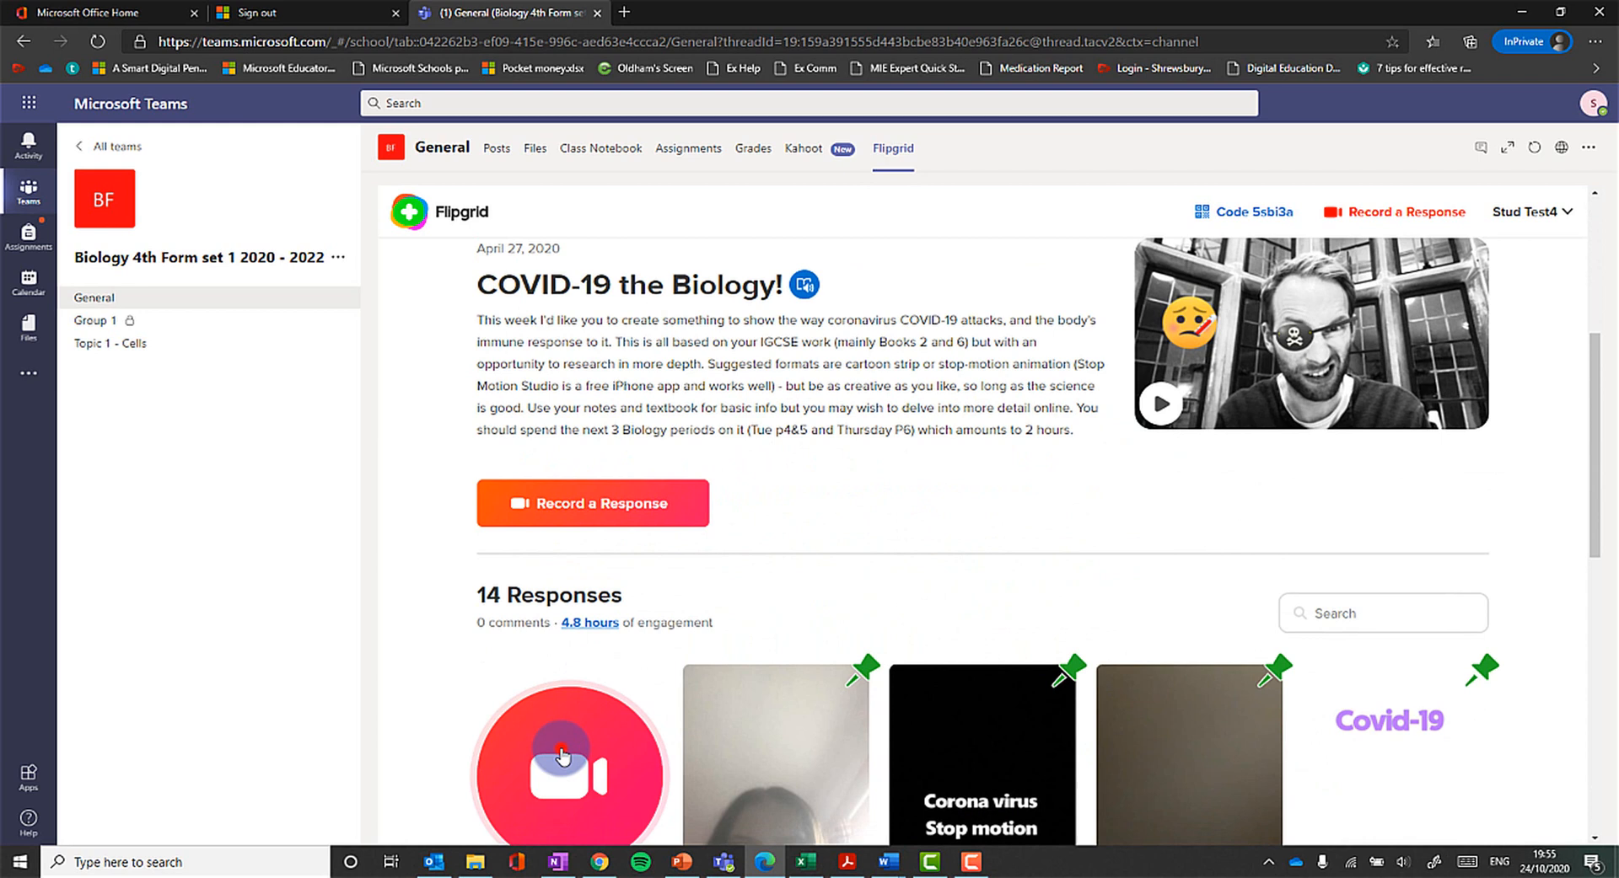
left_click(559, 757)
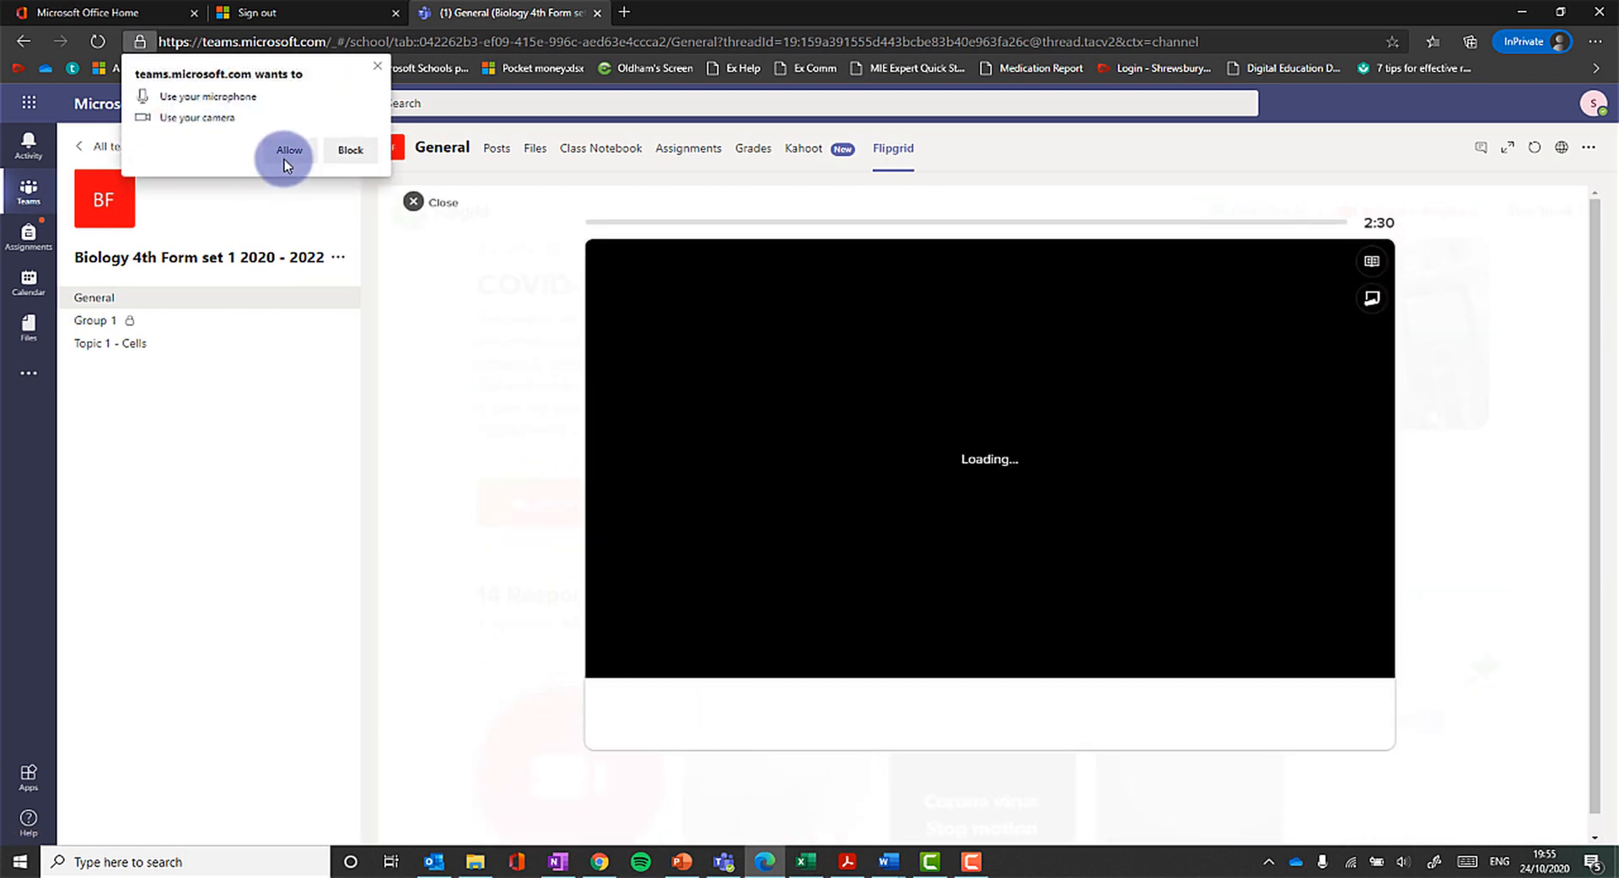
left_click(288, 150)
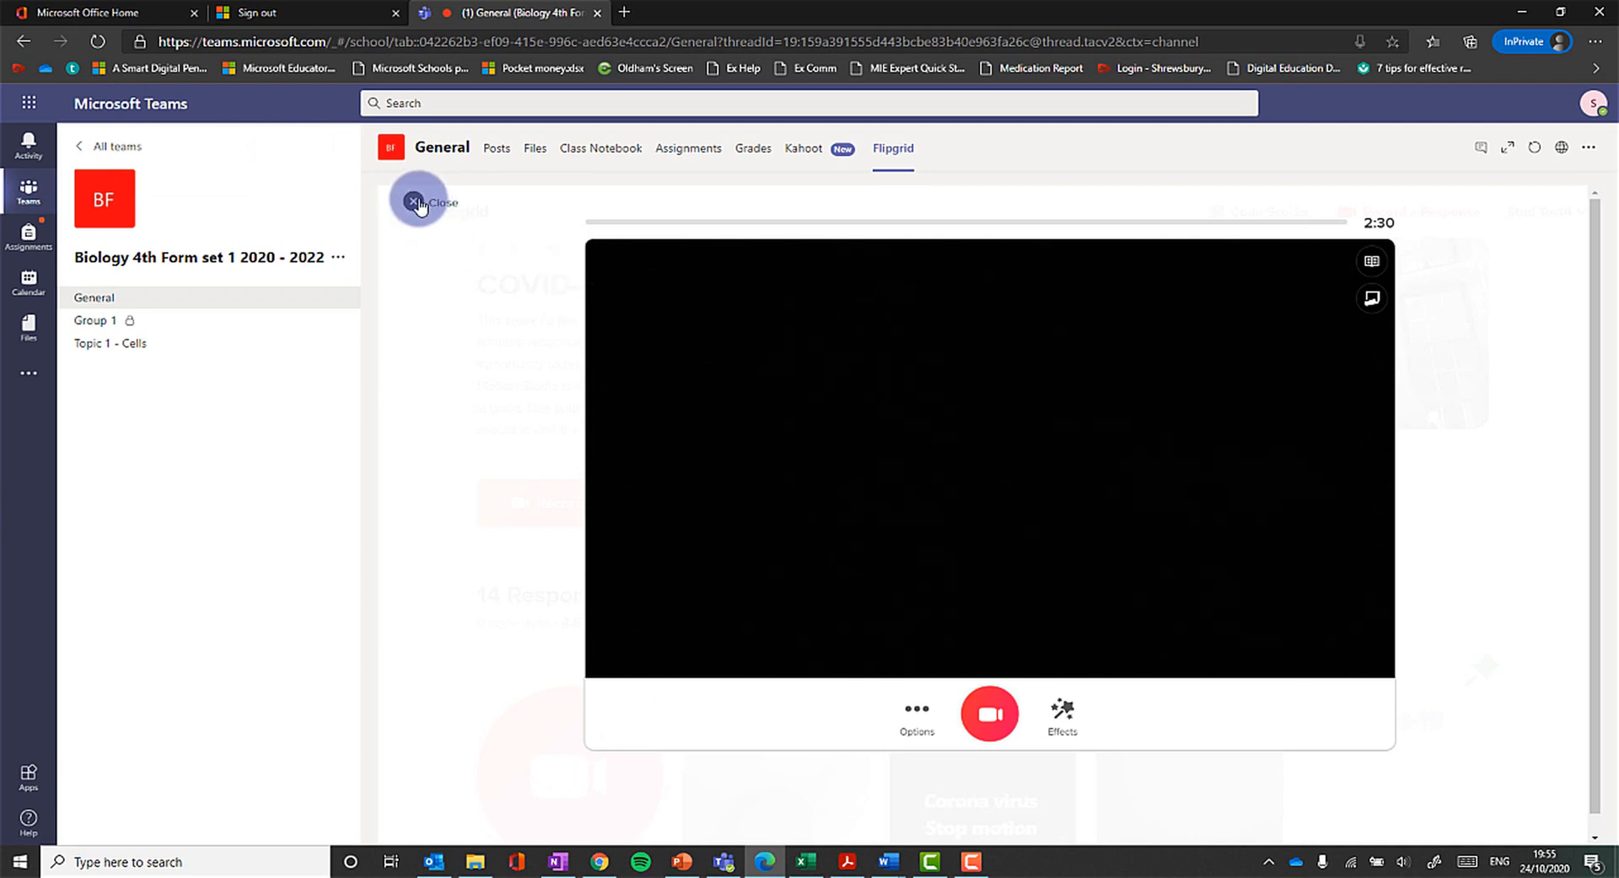
Close the Flipgrid recorder and switch to the General channel's Posts
left_click(415, 202)
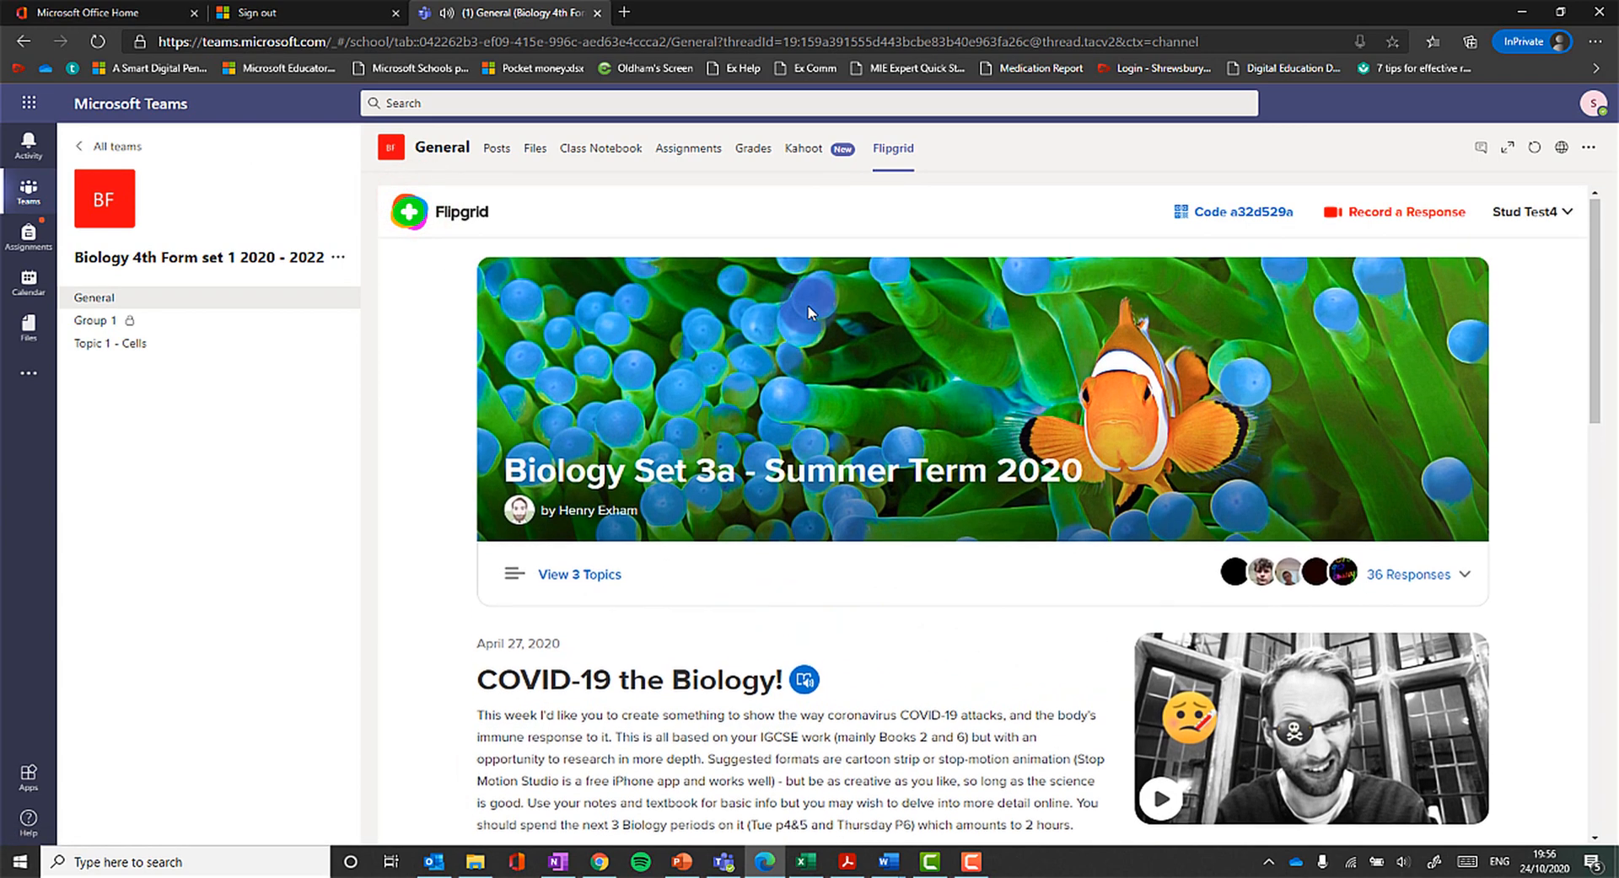
mouse_move(495, 154)
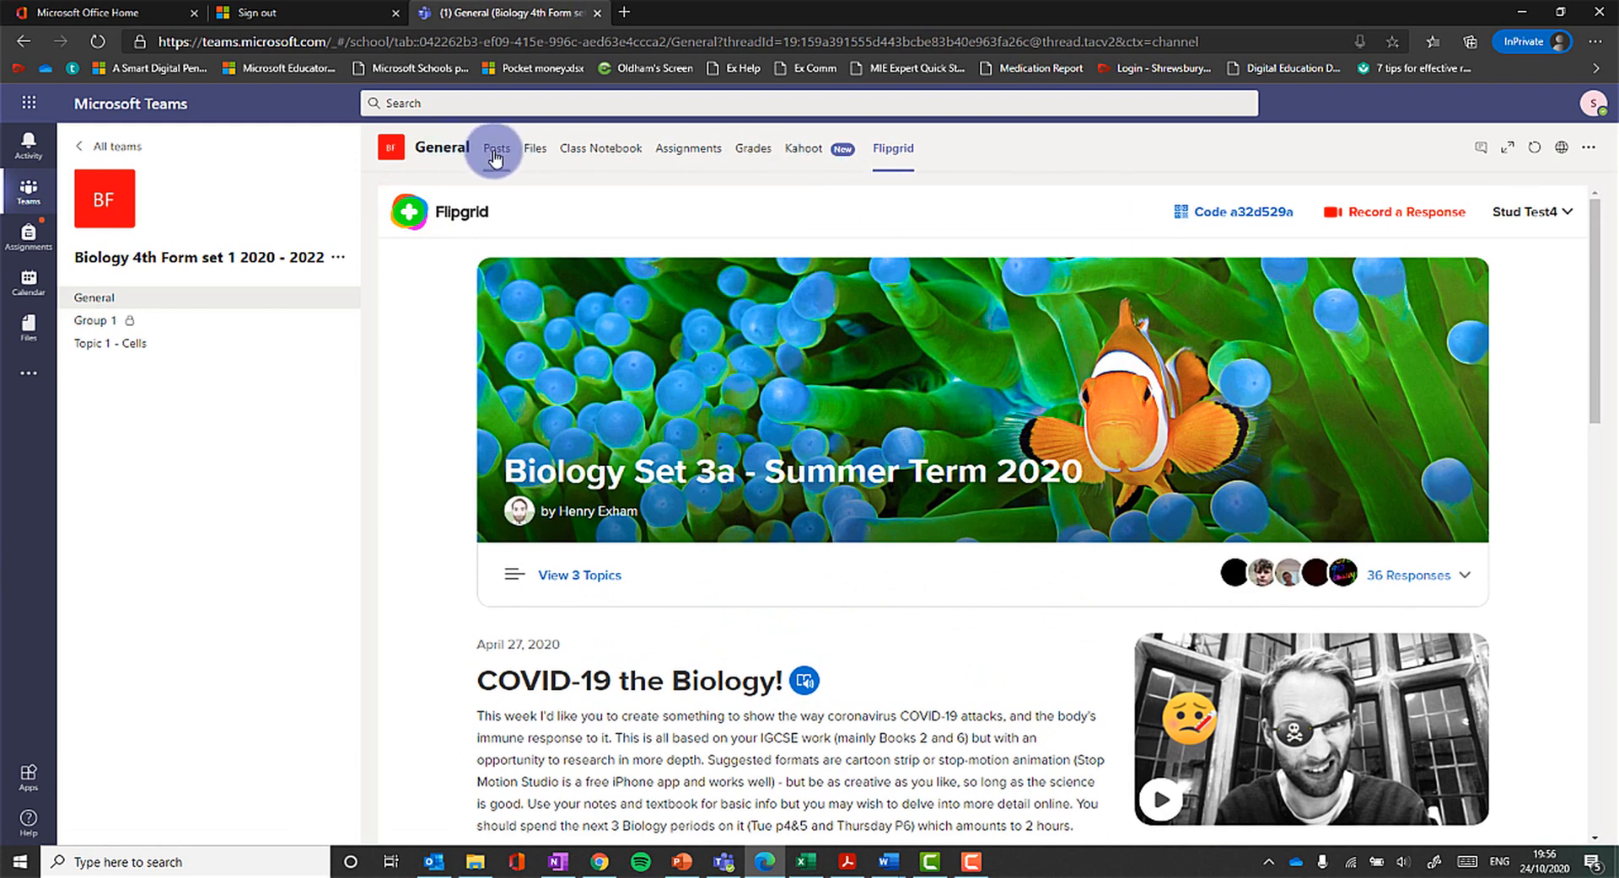
left_click(496, 148)
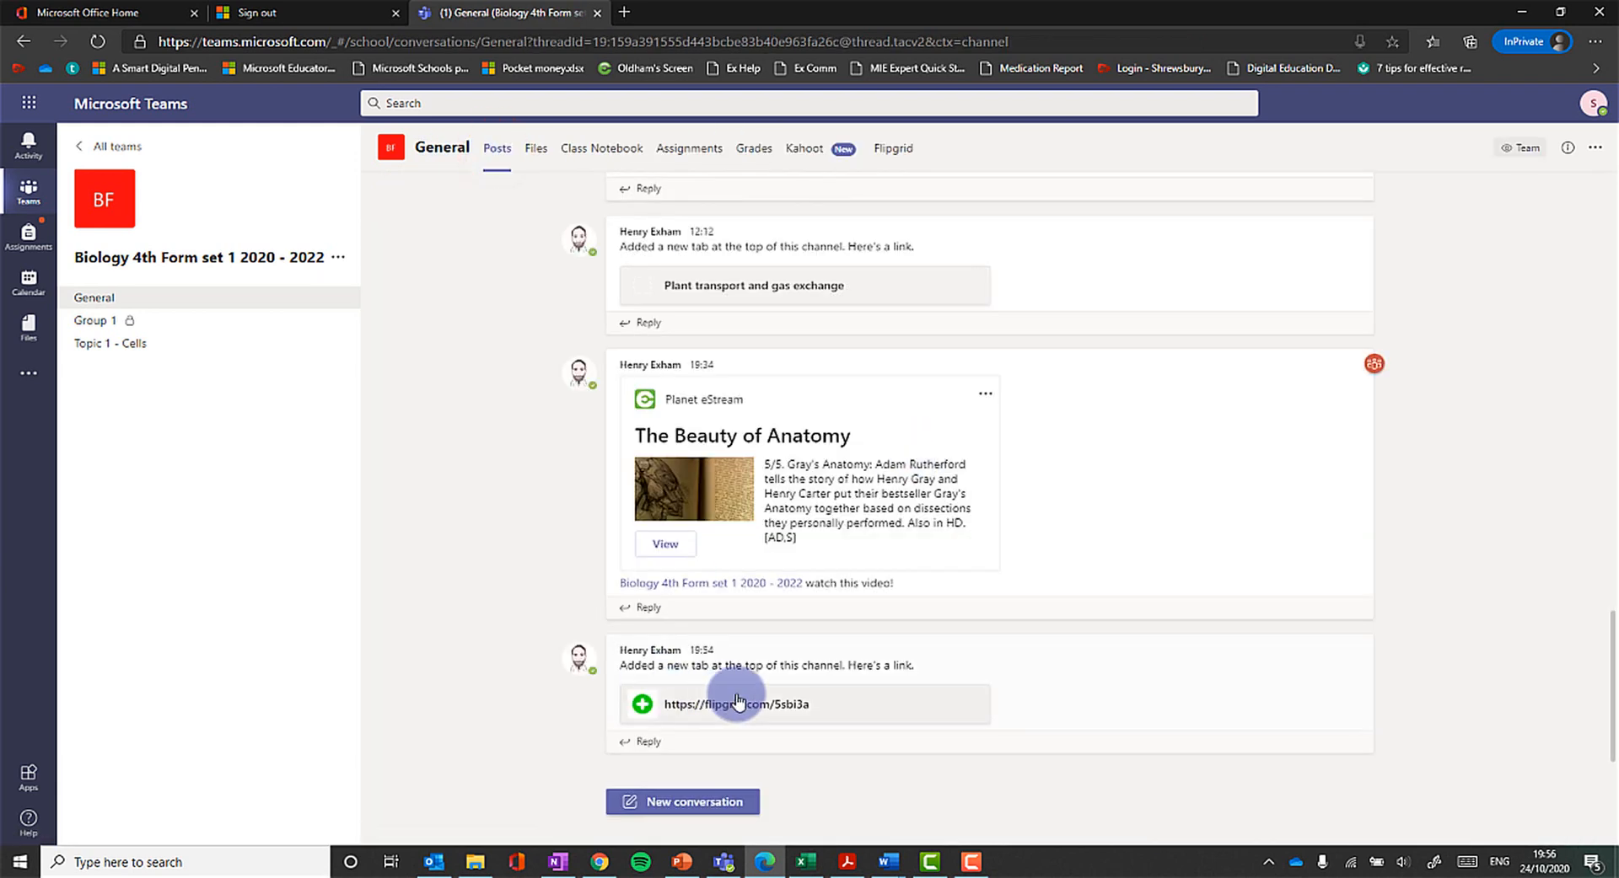
mouse_move(802, 728)
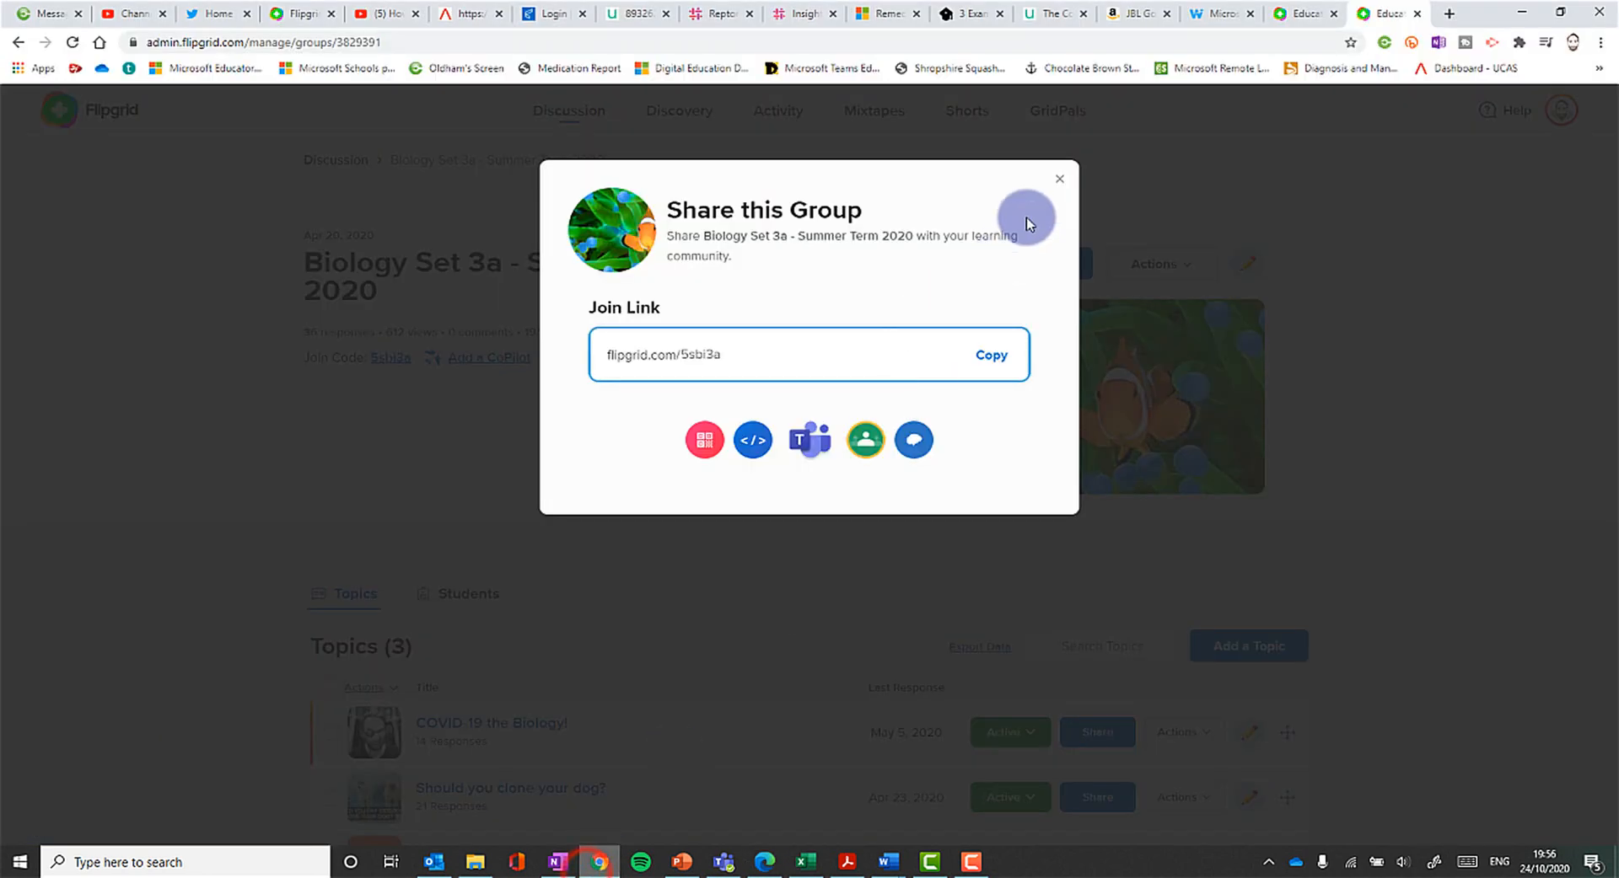
Close the group share dialog and share 'Should you clone your dog?' to Microsoft Teams
left_click(1060, 179)
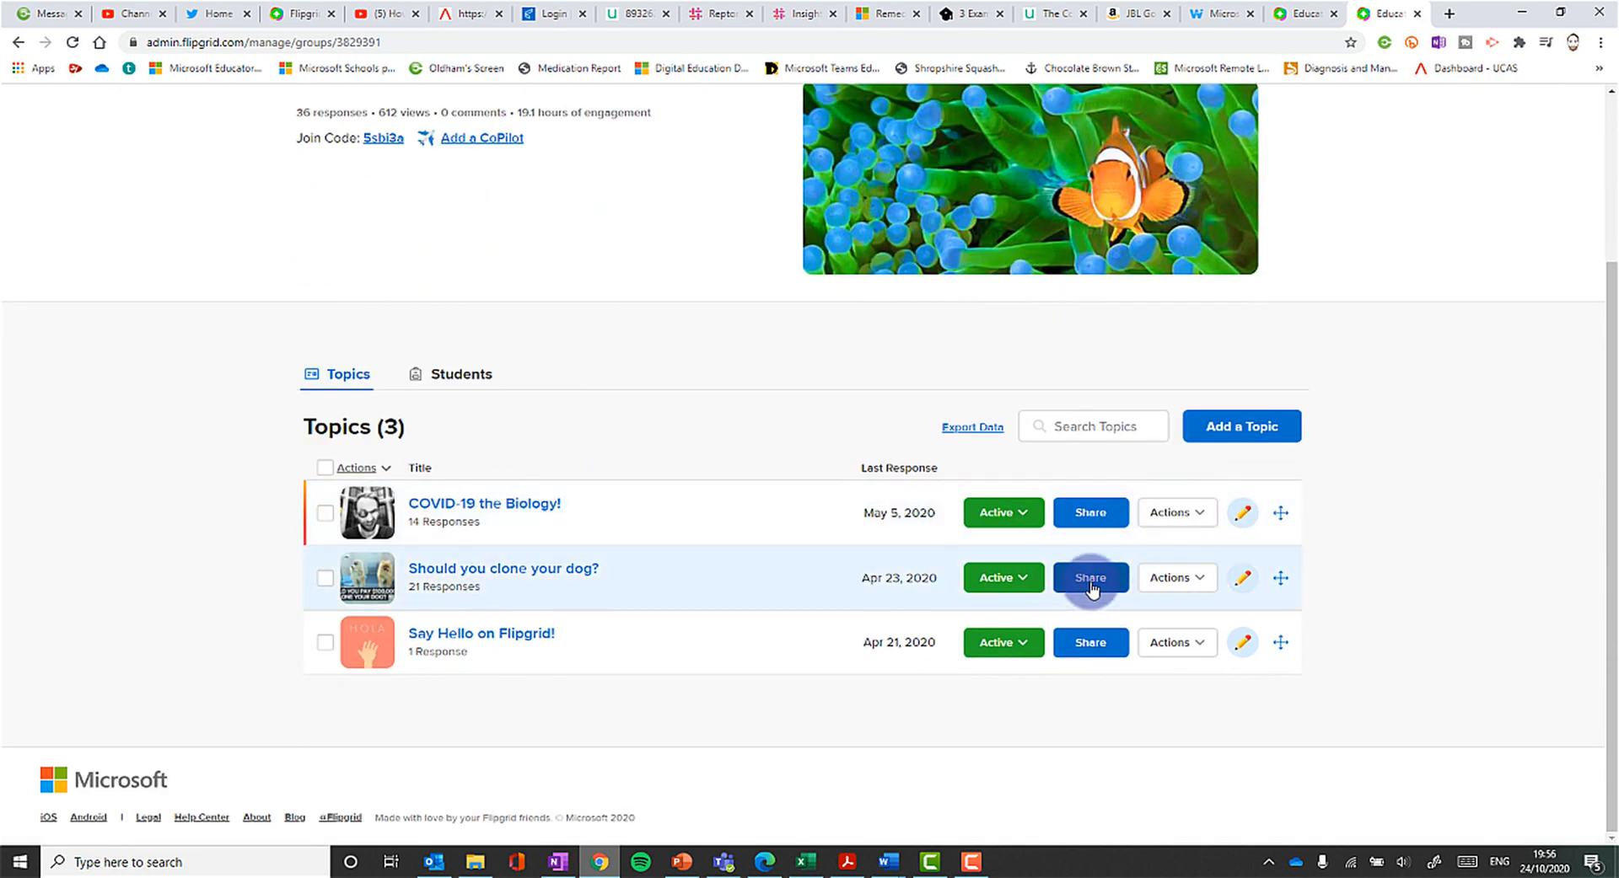
left_click(1090, 577)
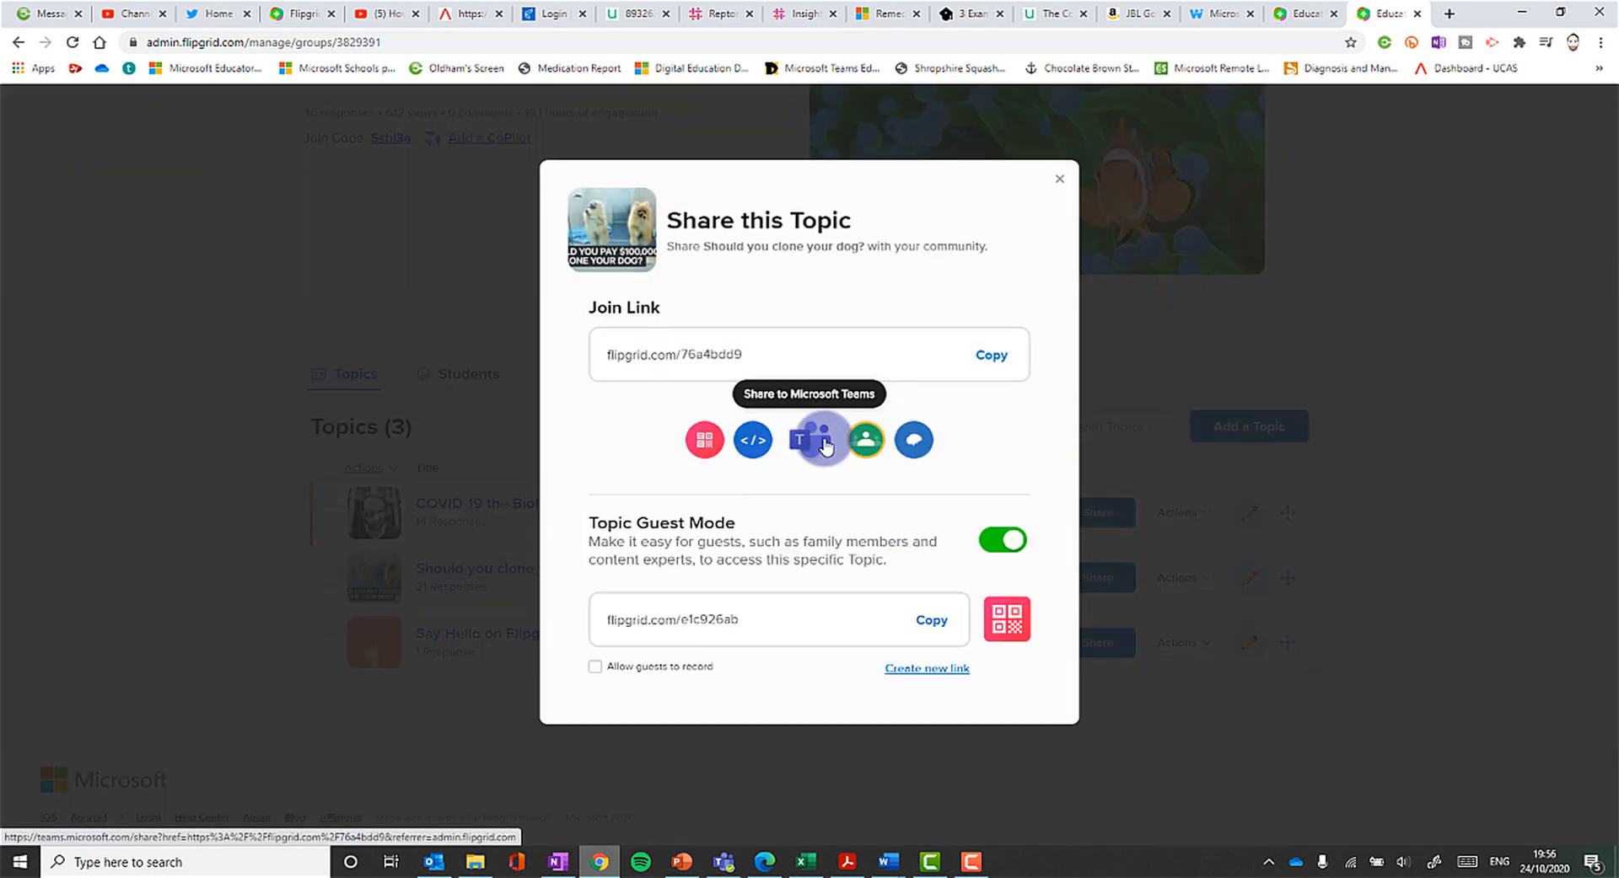
left_click(808, 440)
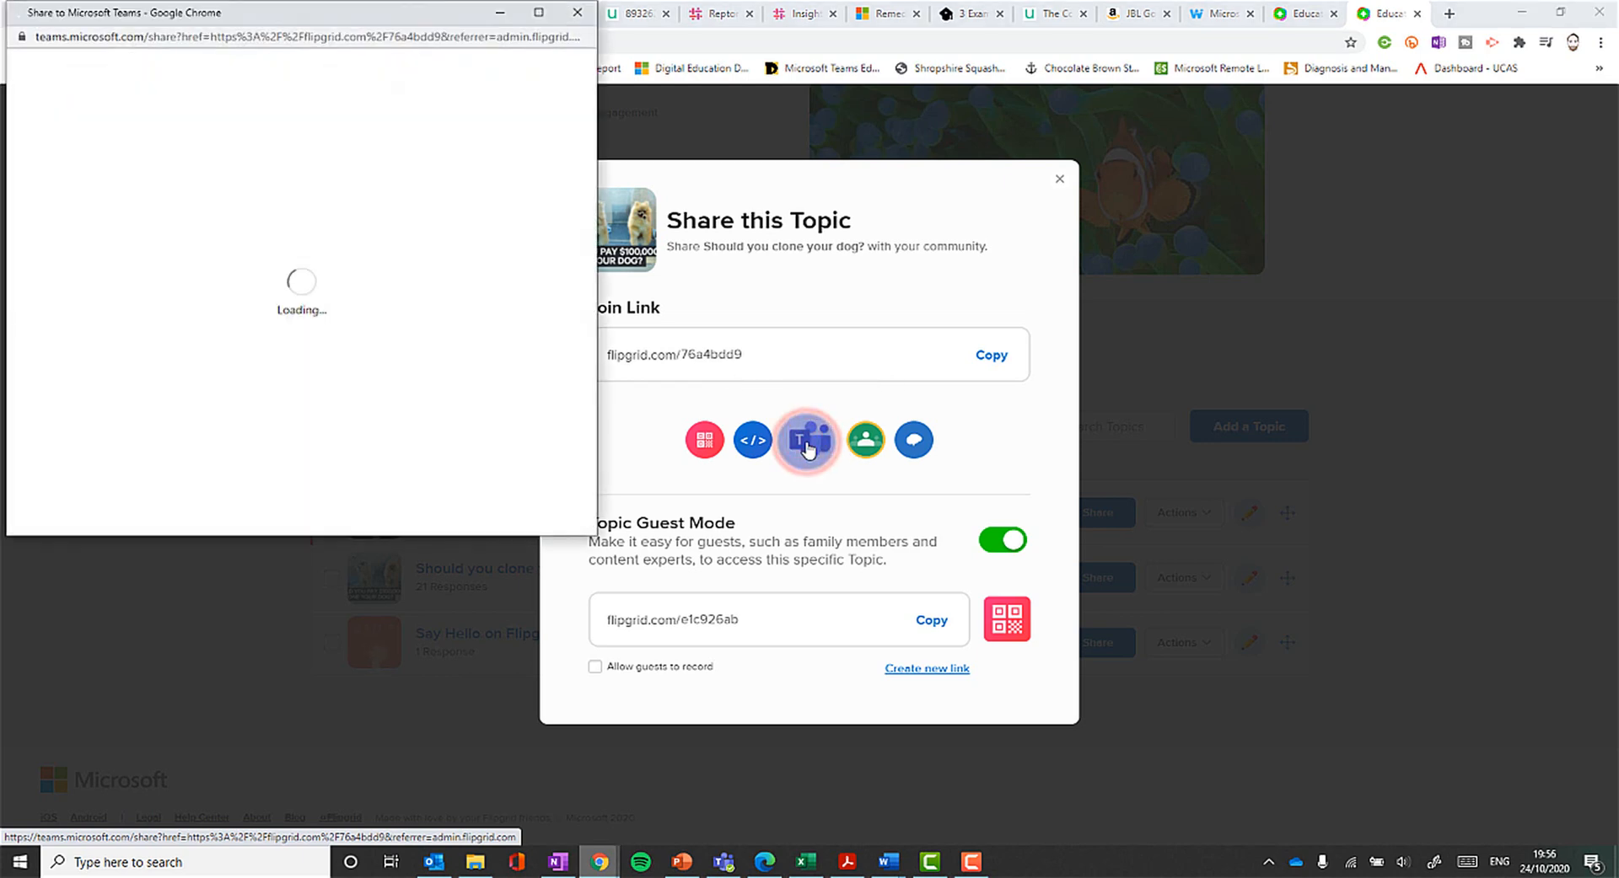
left_click(807, 441)
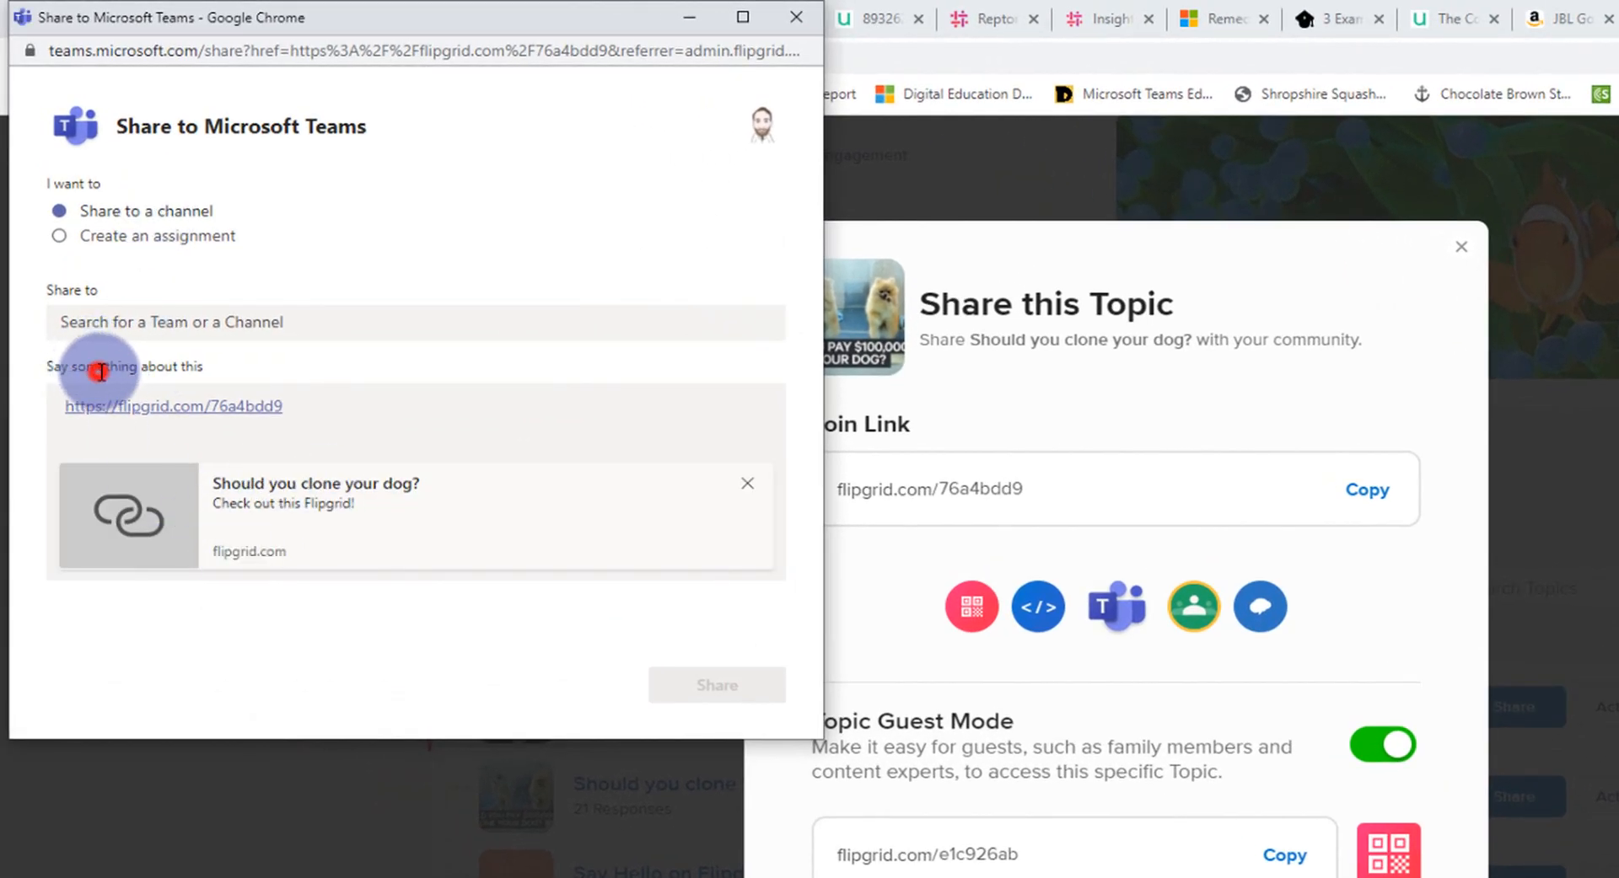
Switch to creating an assignment for Biology 4th Form set 1 2020 - 2022
left_click(352, 414)
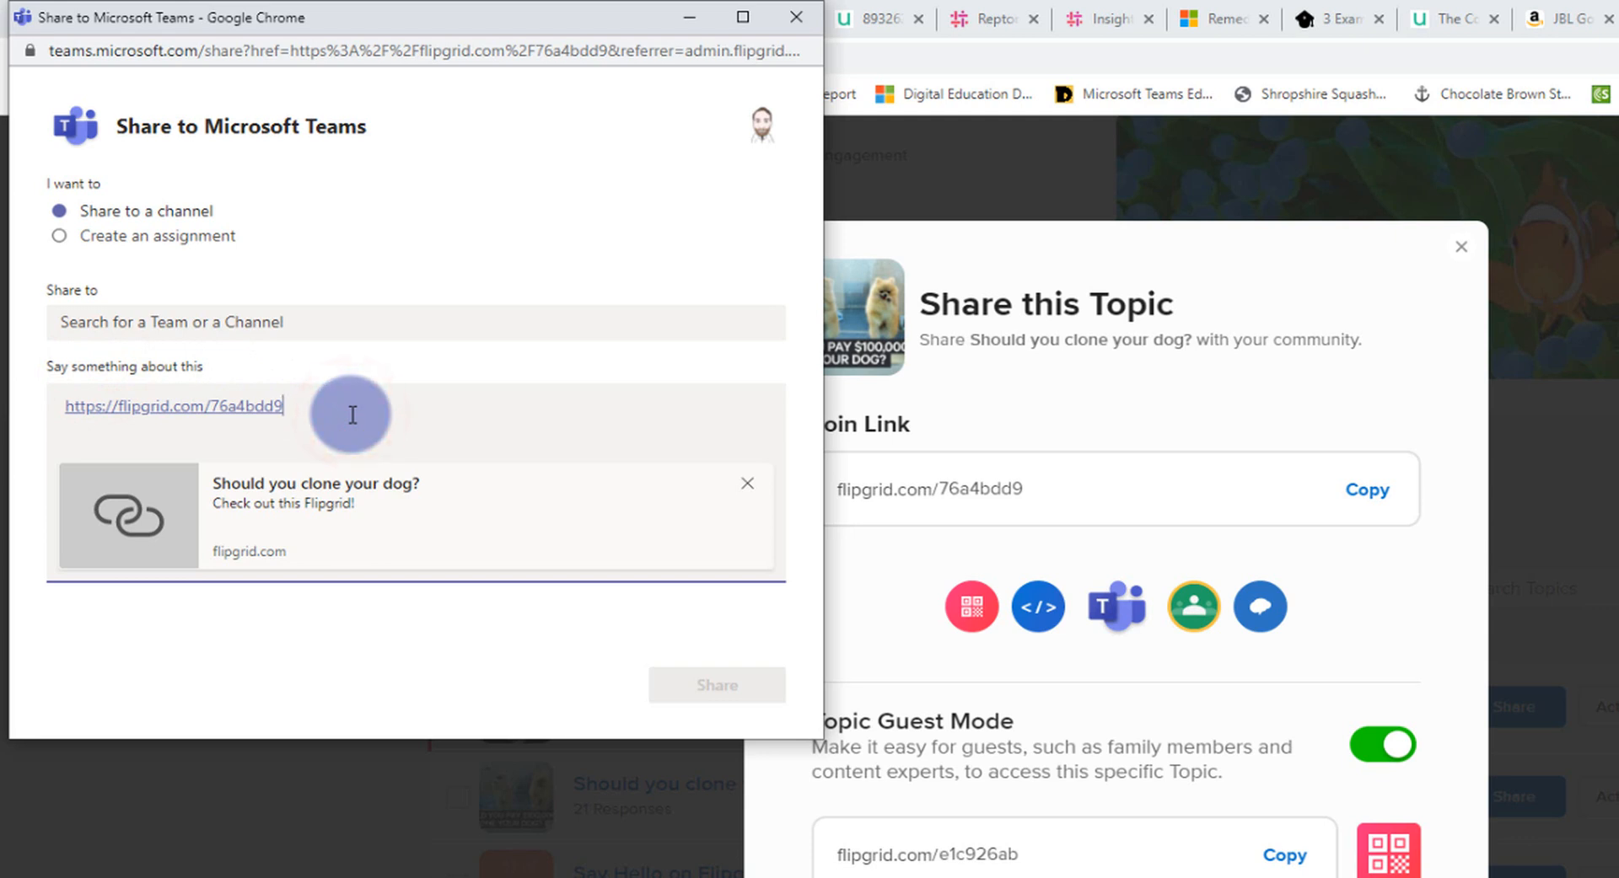
mouse_move(164, 249)
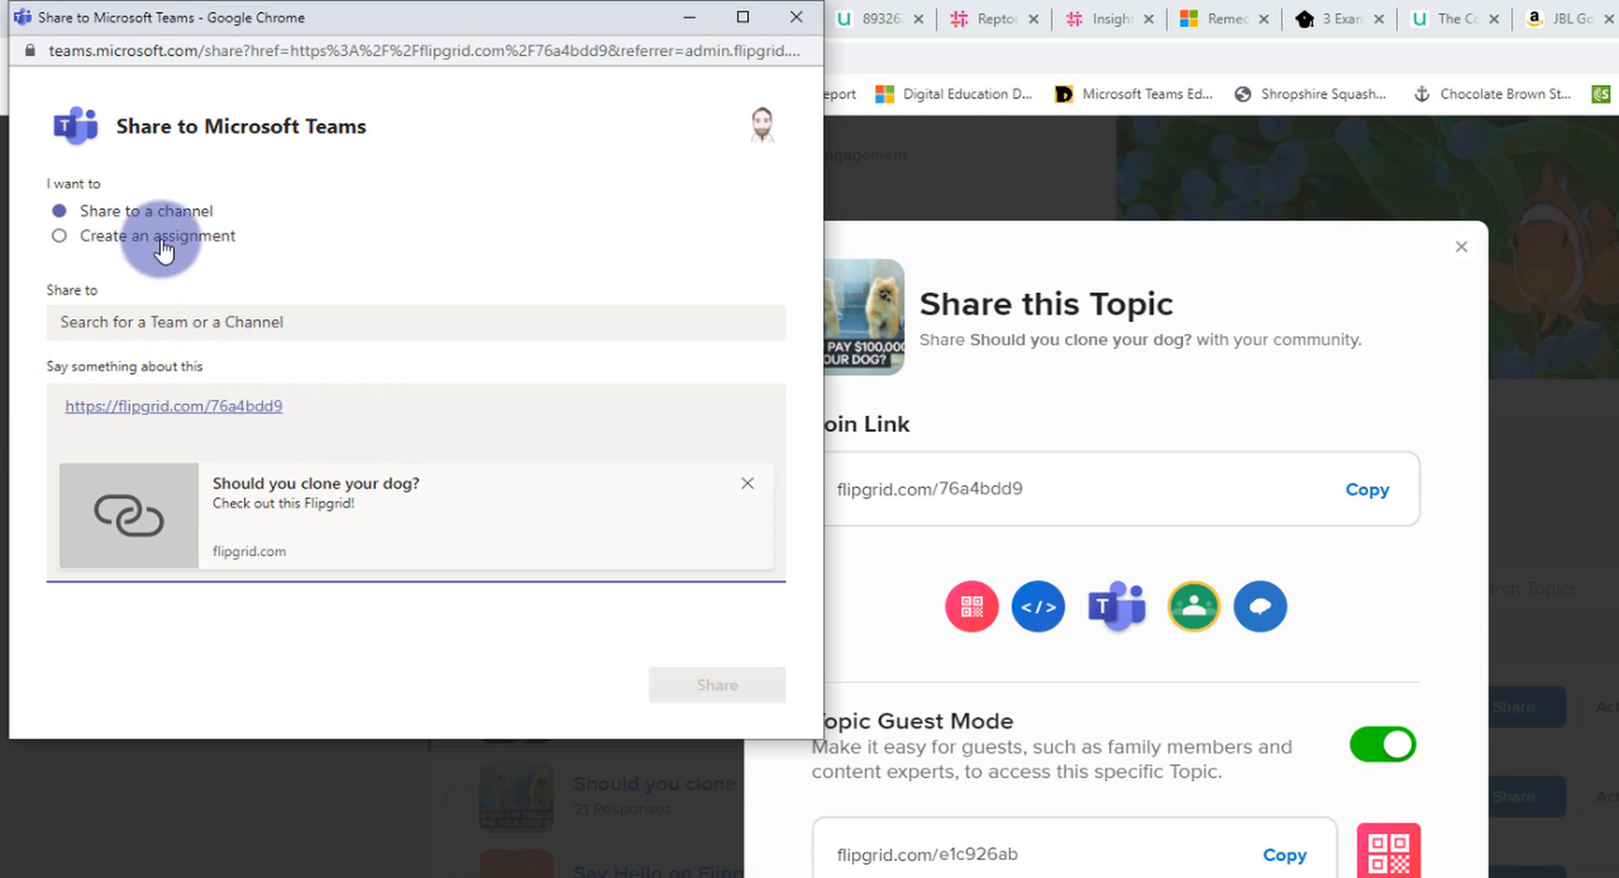
left_click(58, 236)
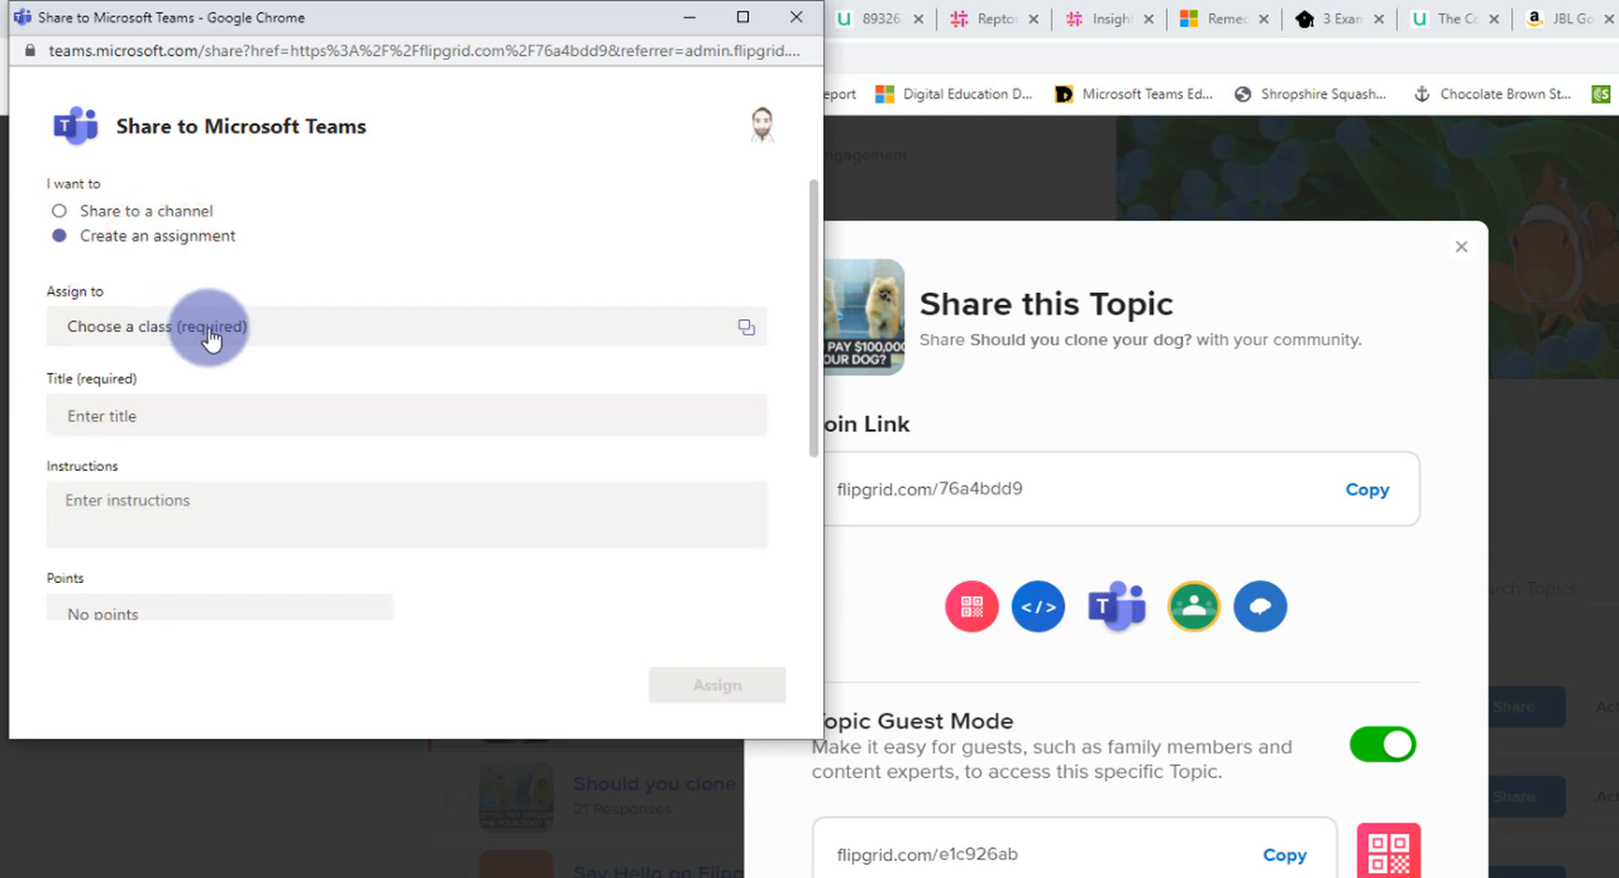
left_click(210, 327)
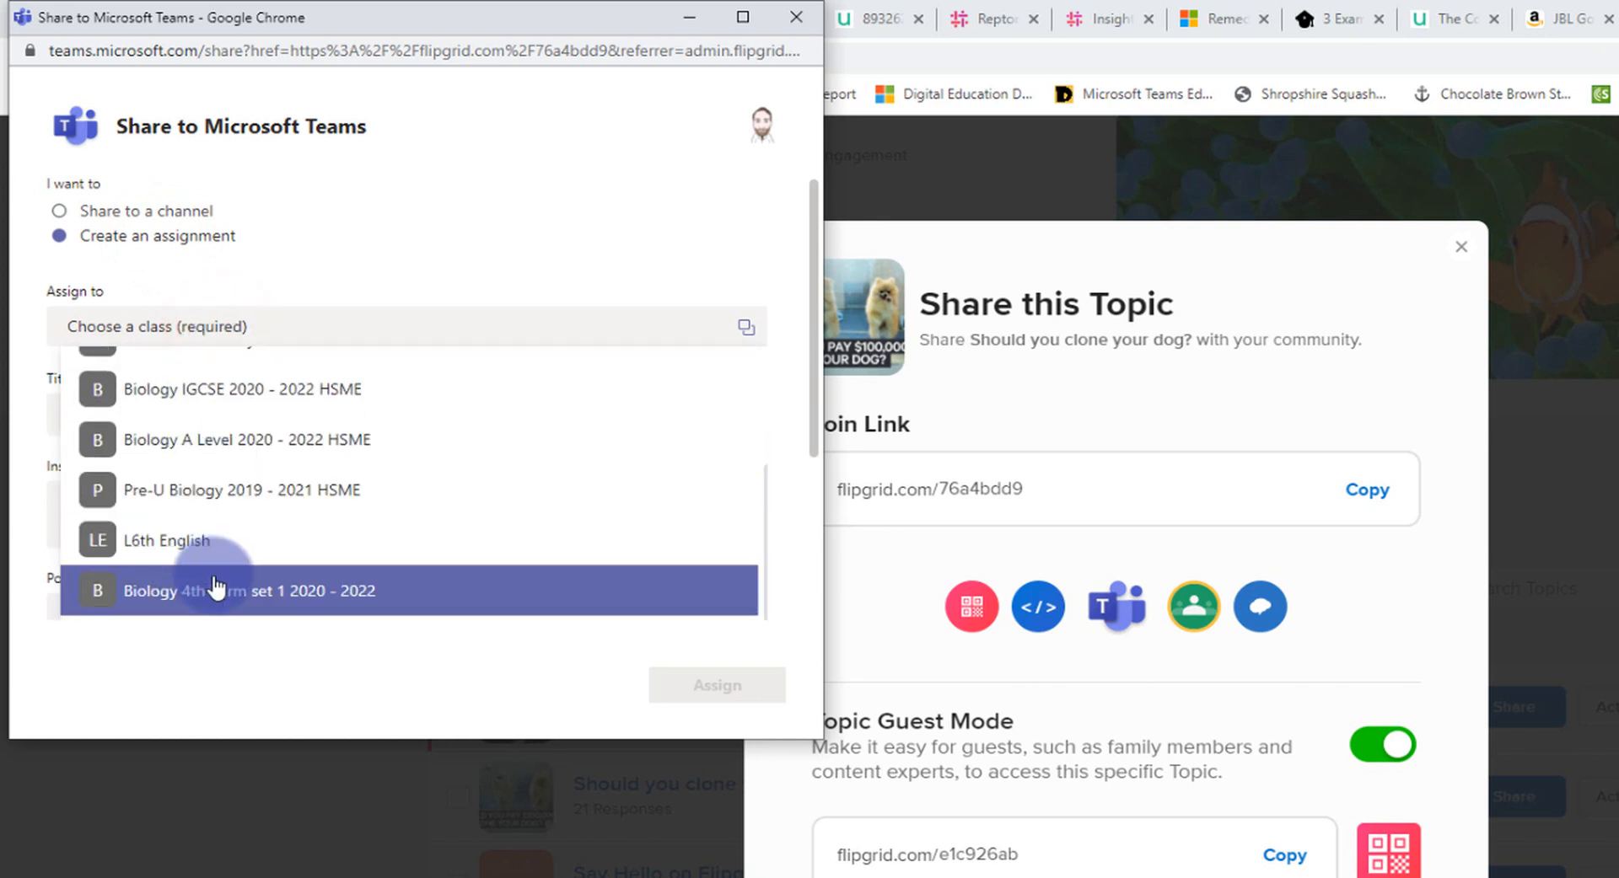
left_click(217, 591)
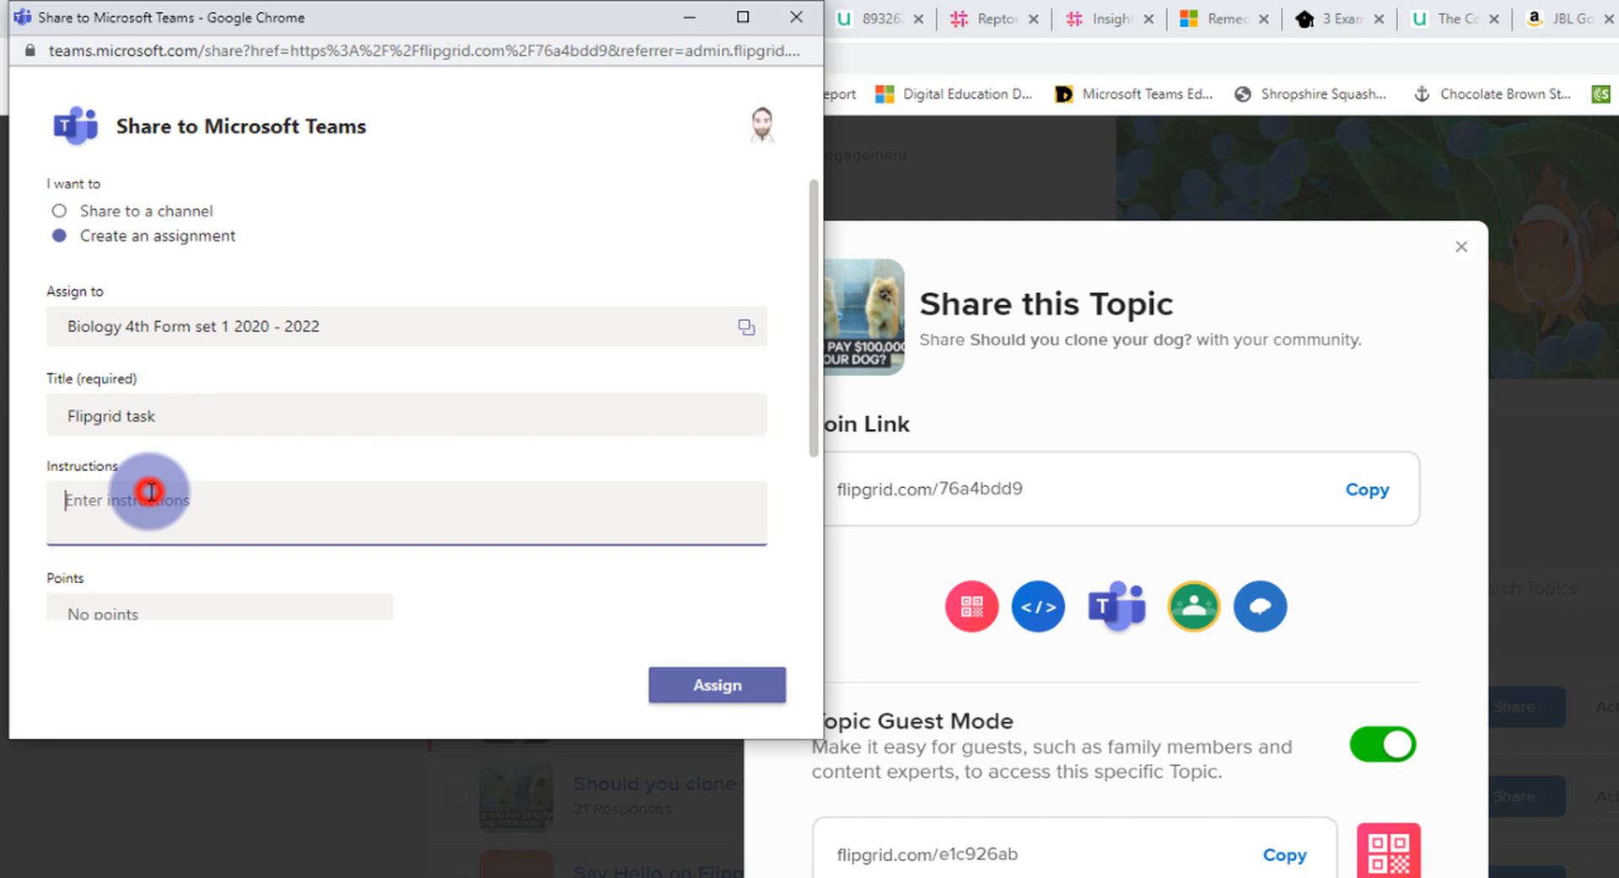
Give the 'Flipgrid task' assignment 20 points, assign it, and close the share window
type("20")
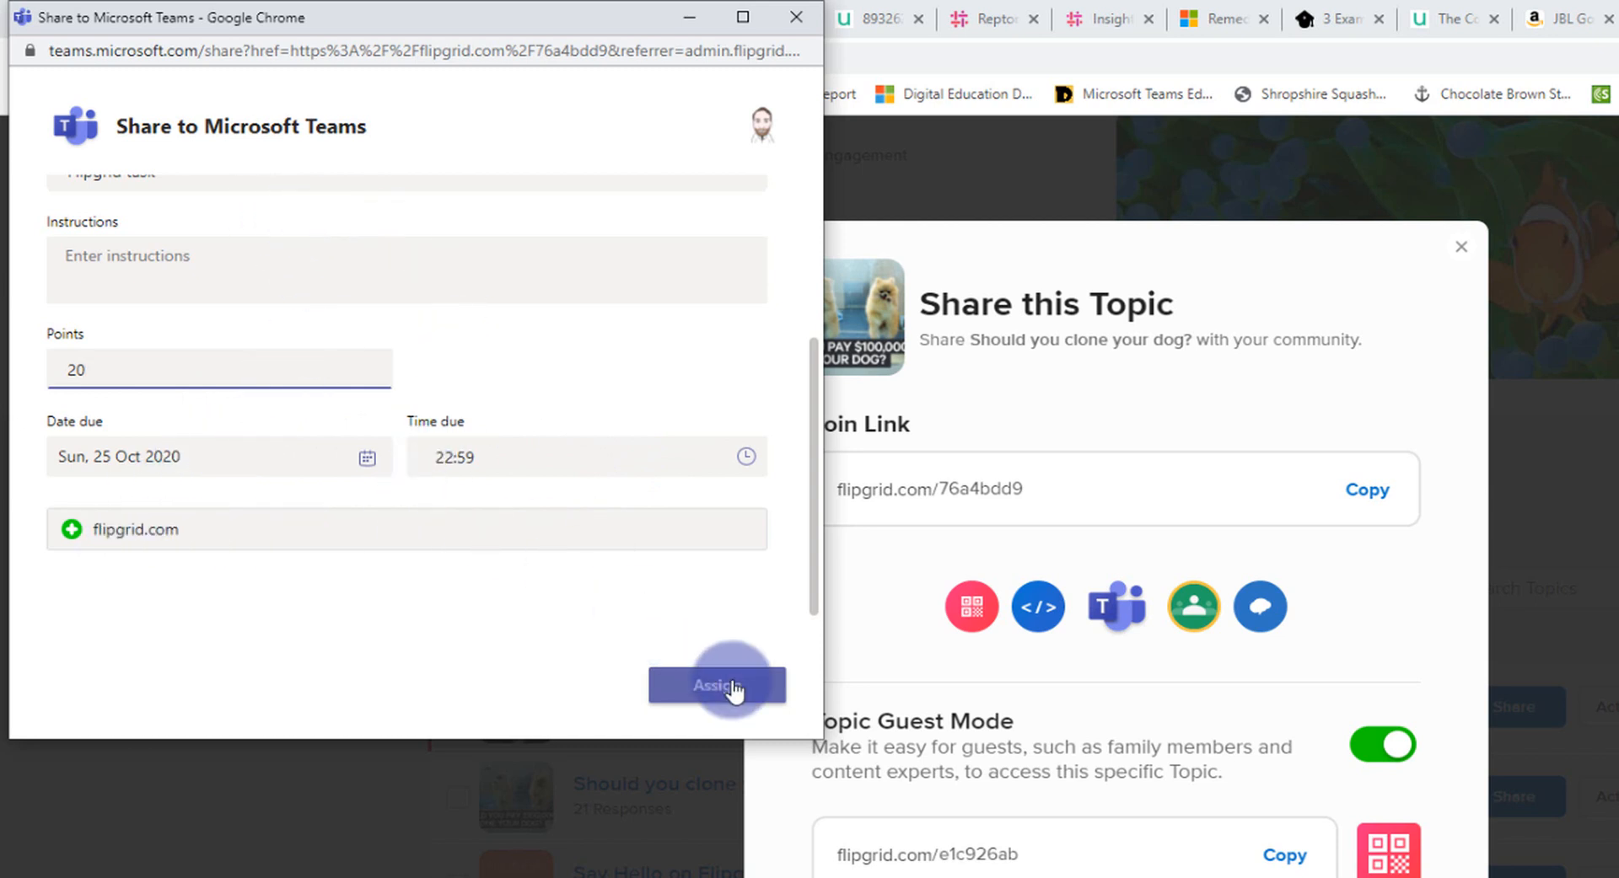
left_click(721, 686)
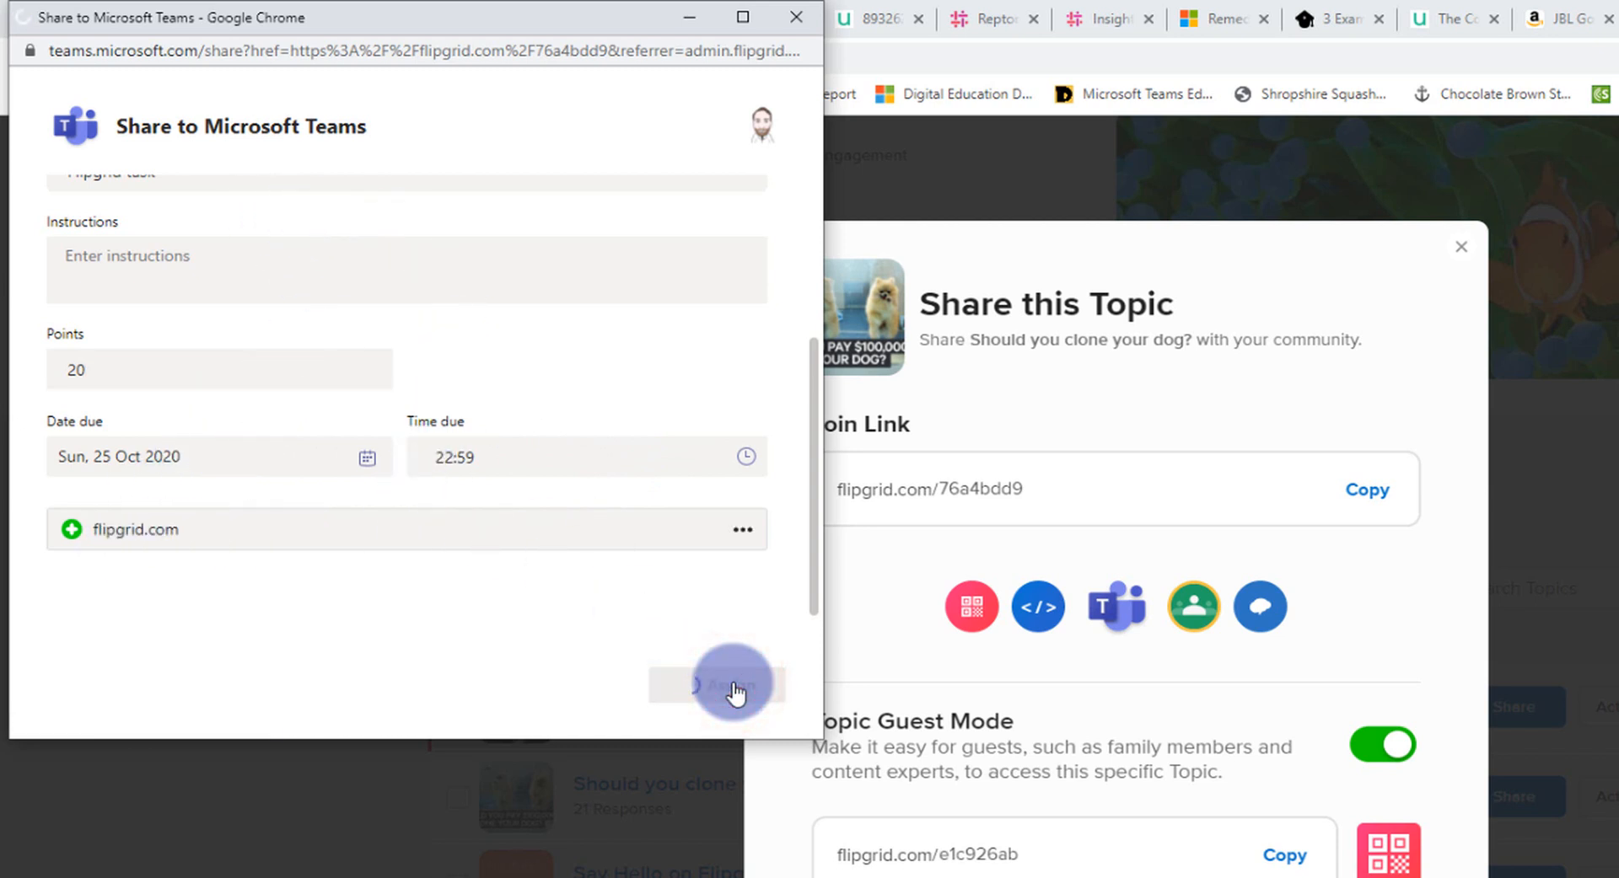
left_click(721, 685)
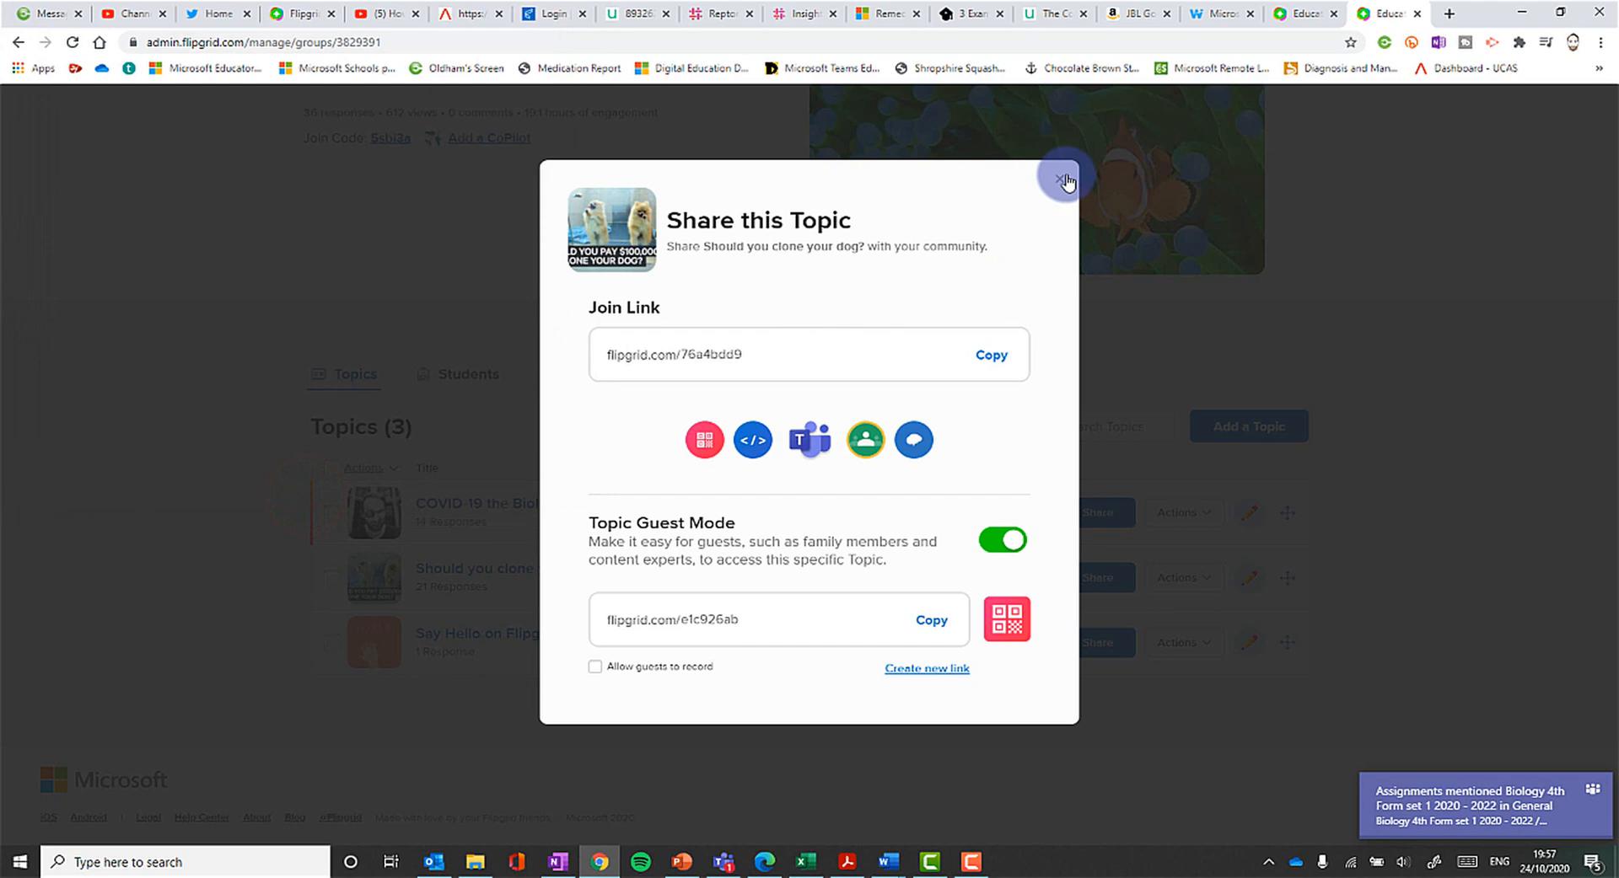
left_click(1063, 180)
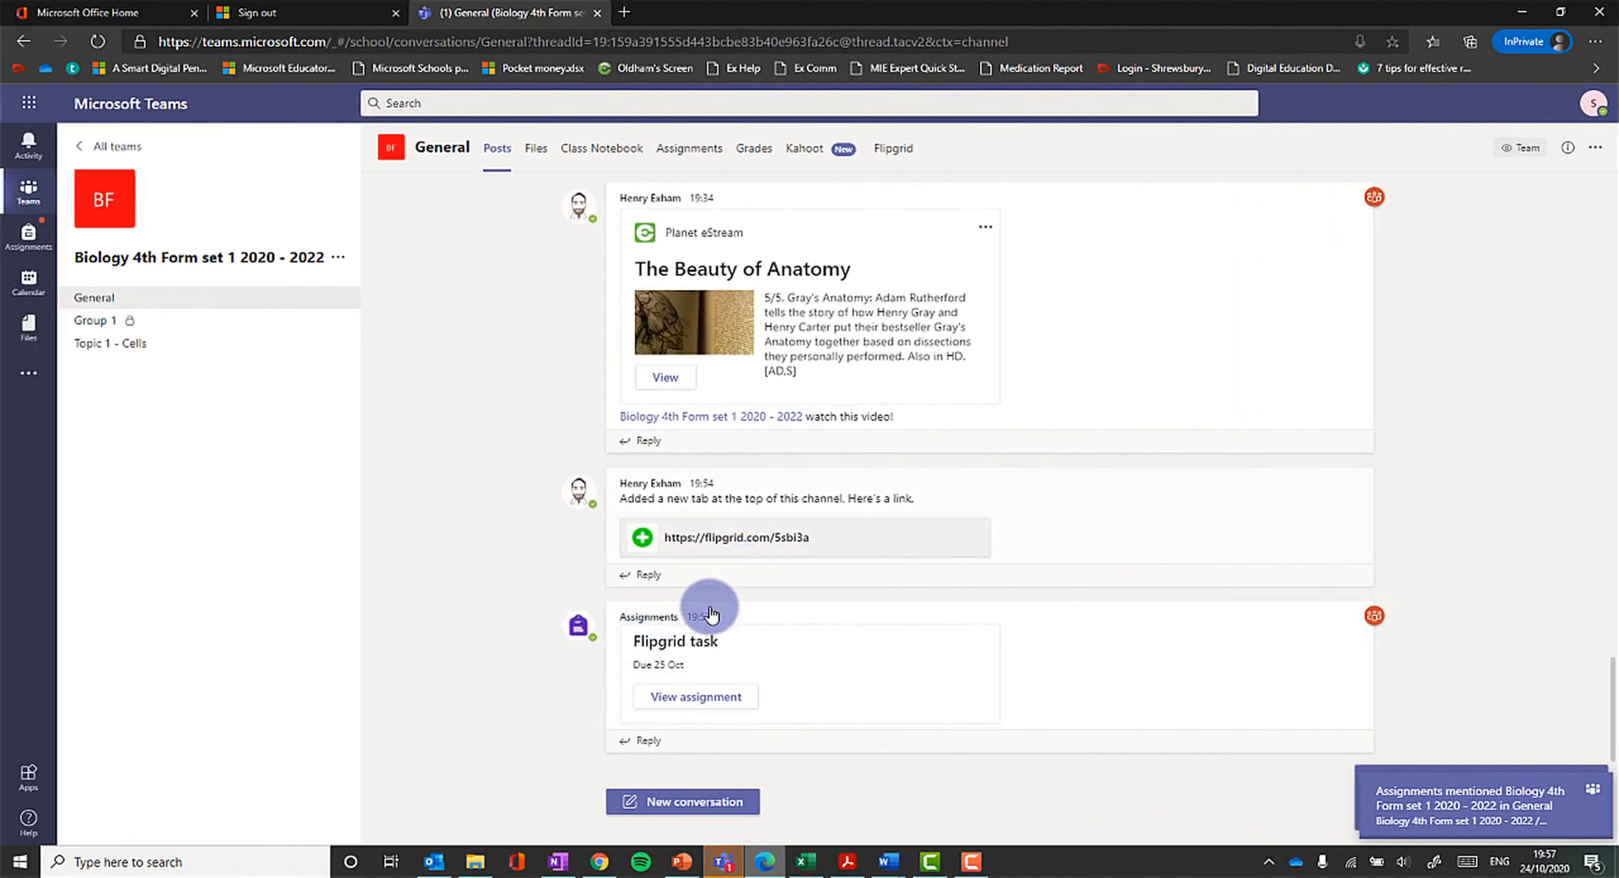
Open the 'Flipgrid task' assignment card from the General channel posts
left_click(691, 701)
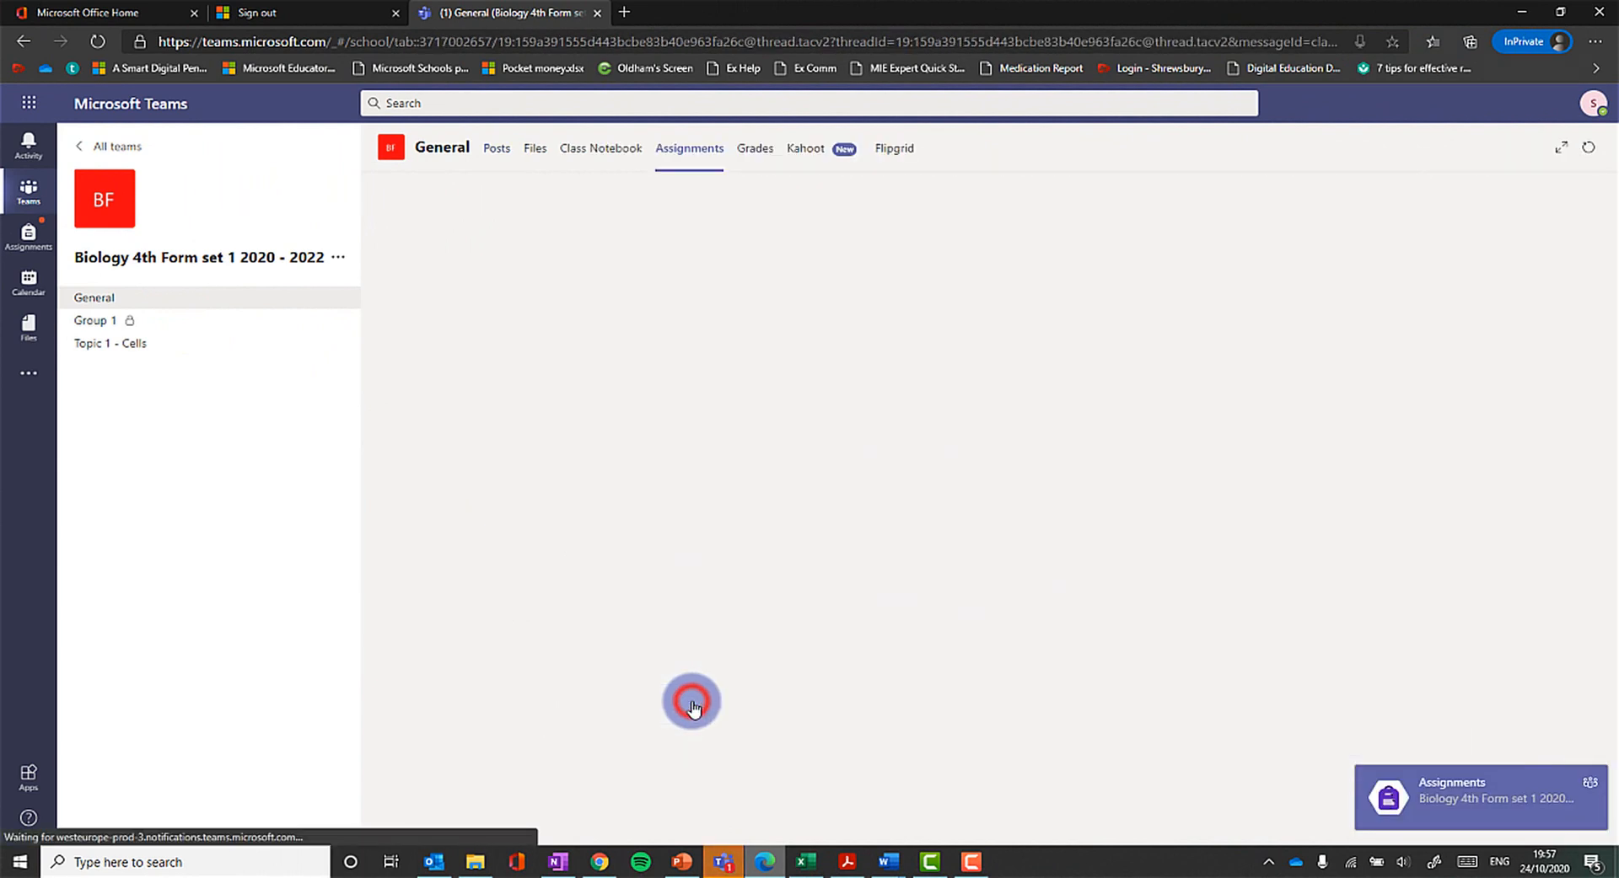